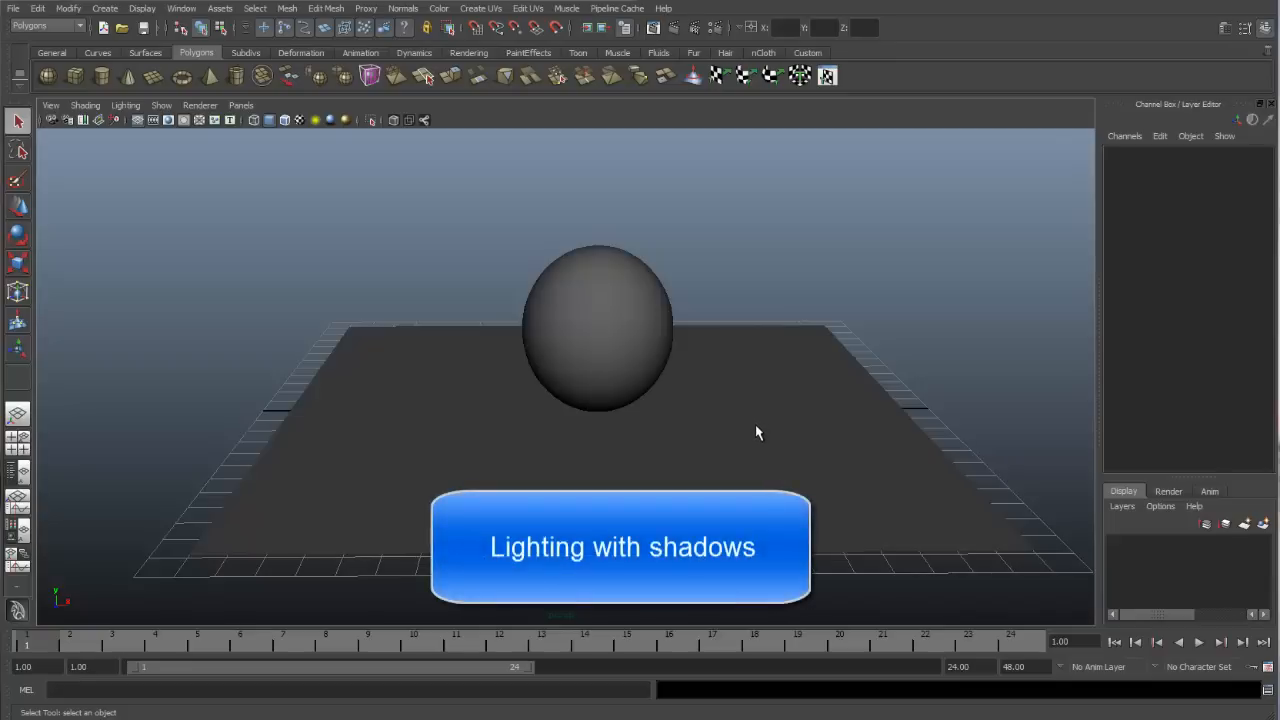
mouse_move(762, 436)
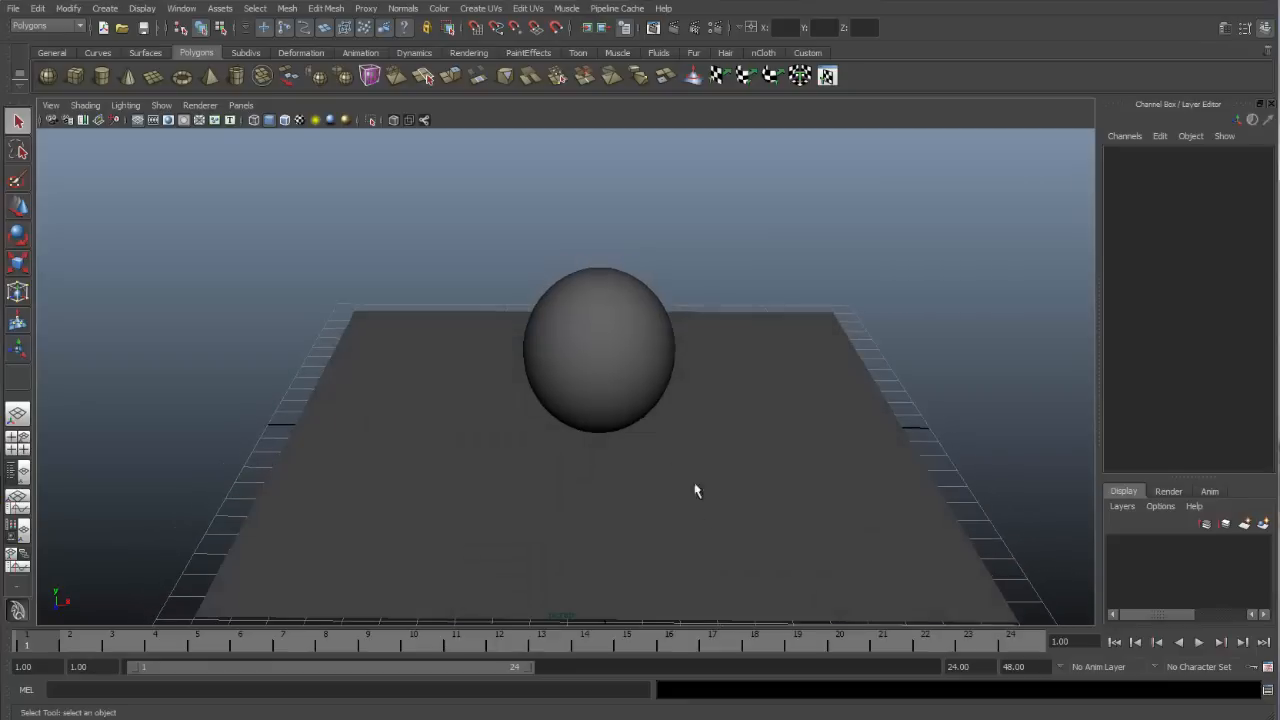
Step: Select the sphere sitting on the ground plane in the perspective view
click(600, 350)
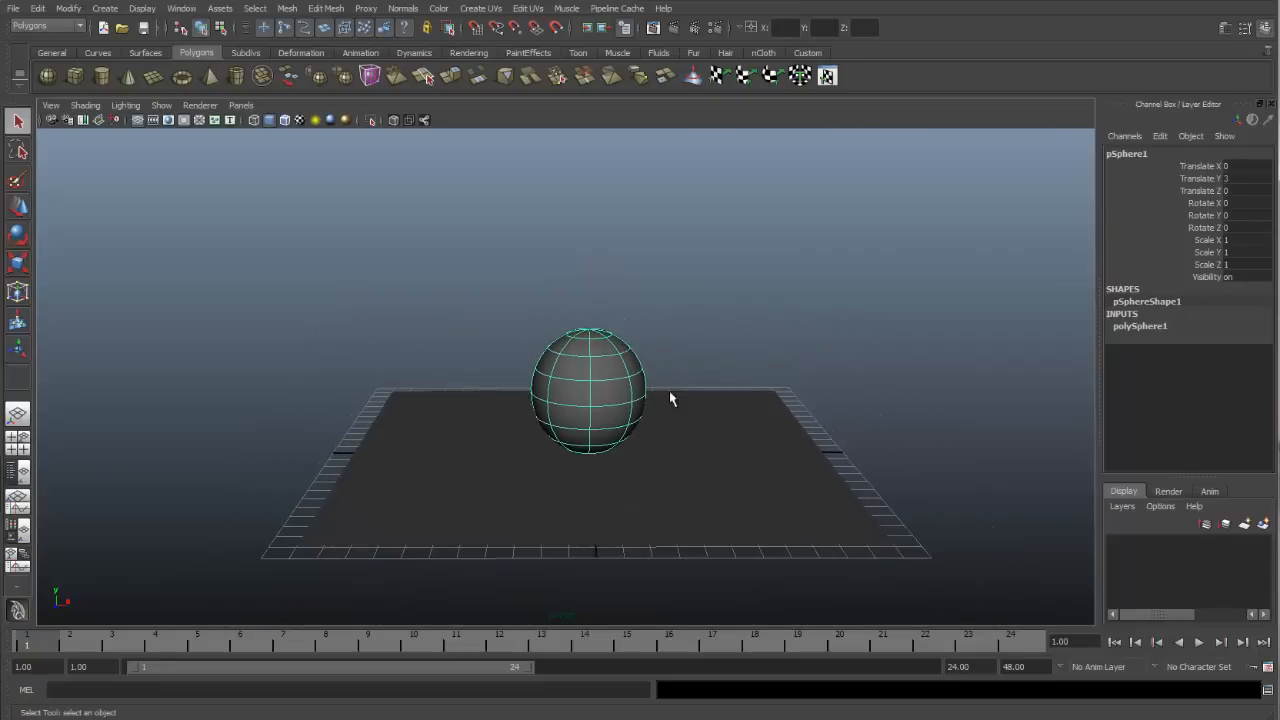
mouse_move(804, 432)
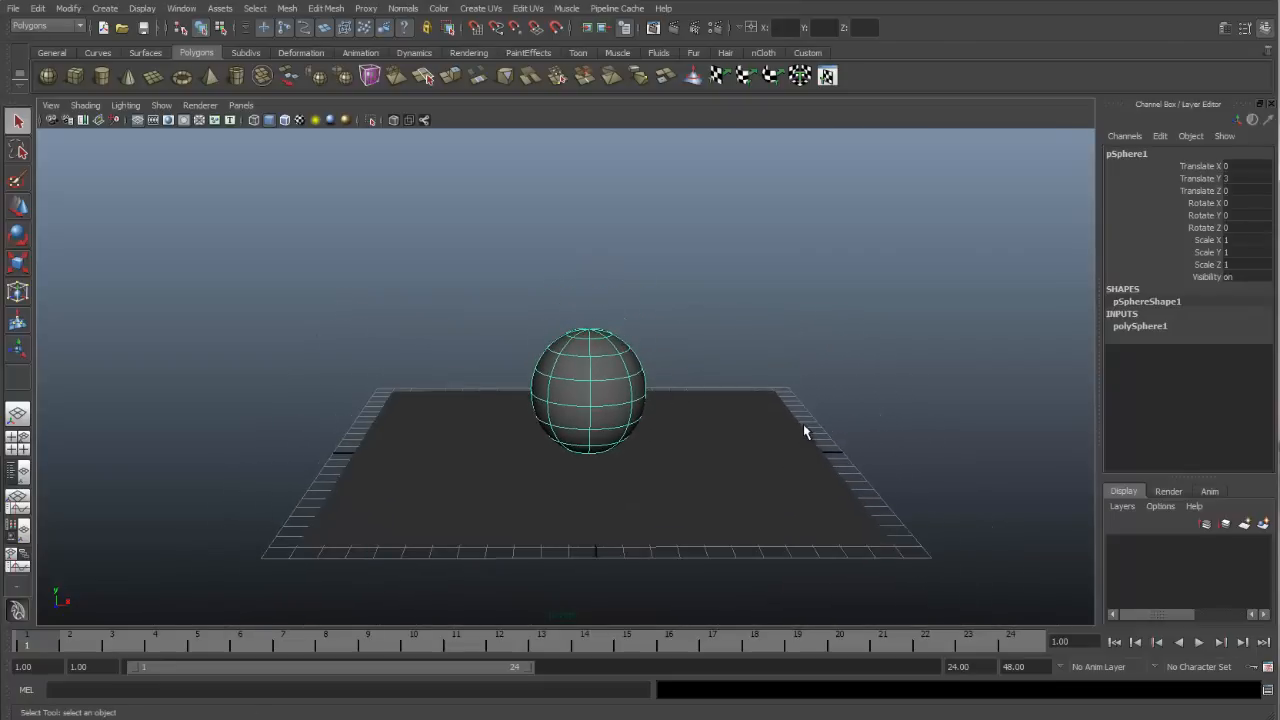
mouse_move(796, 462)
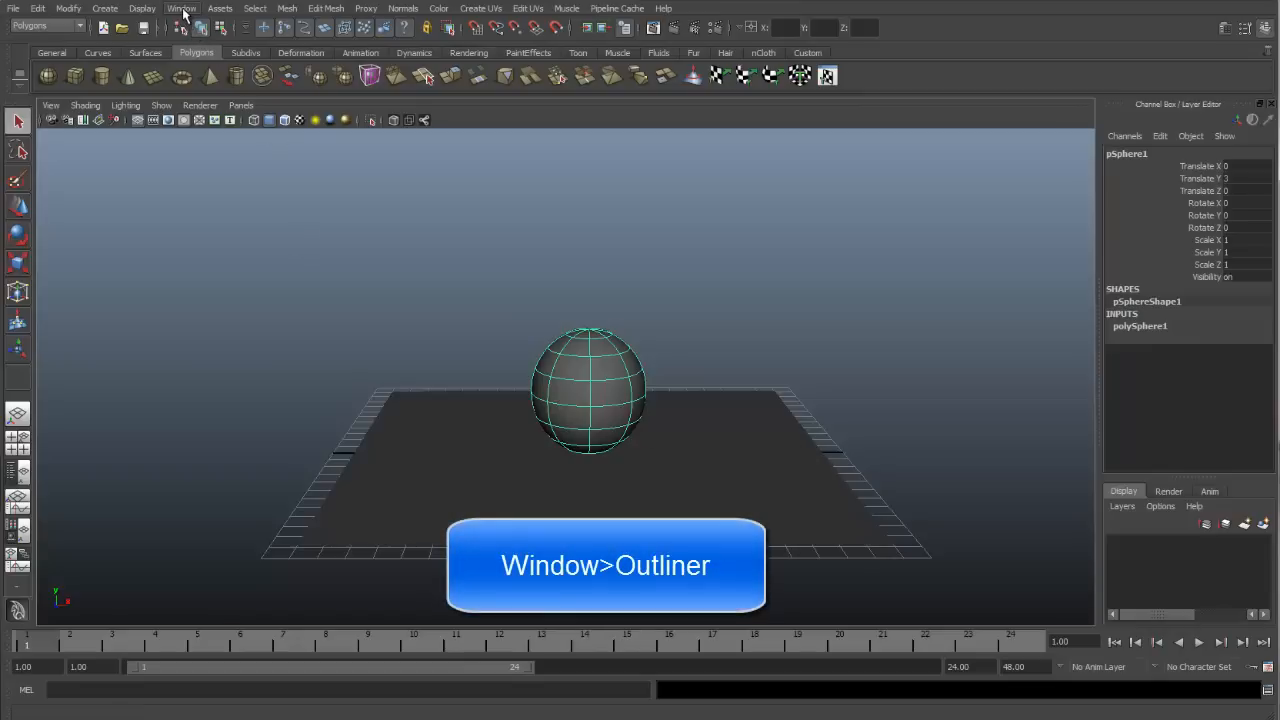
Step: Show the Outliner from the Window menu and highlight defaultLightSet in its list
click(180, 8)
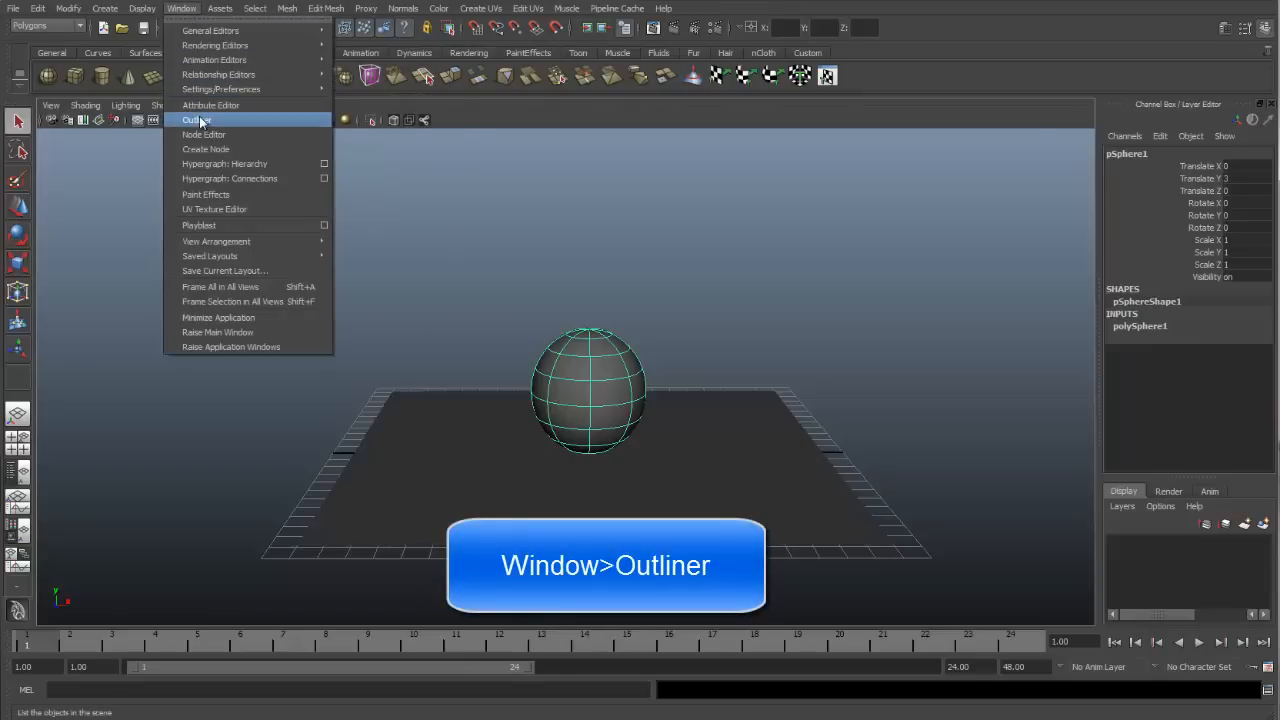
click(196, 120)
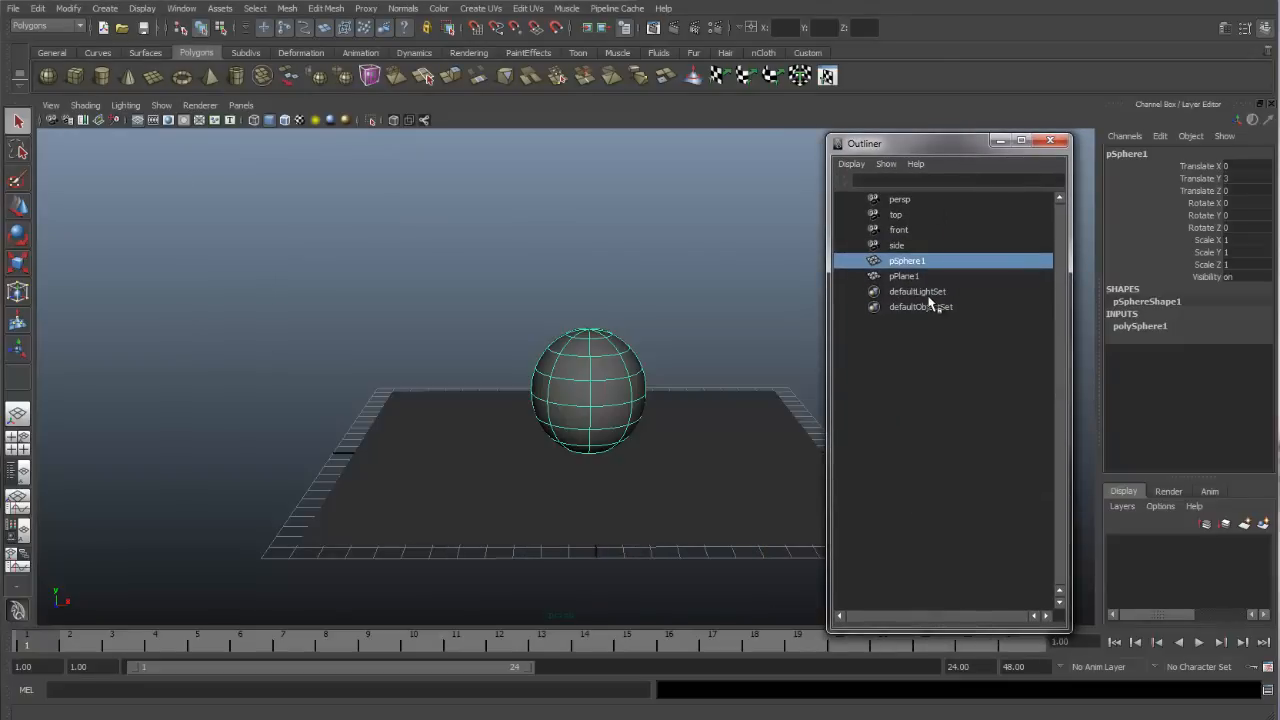
click(916, 292)
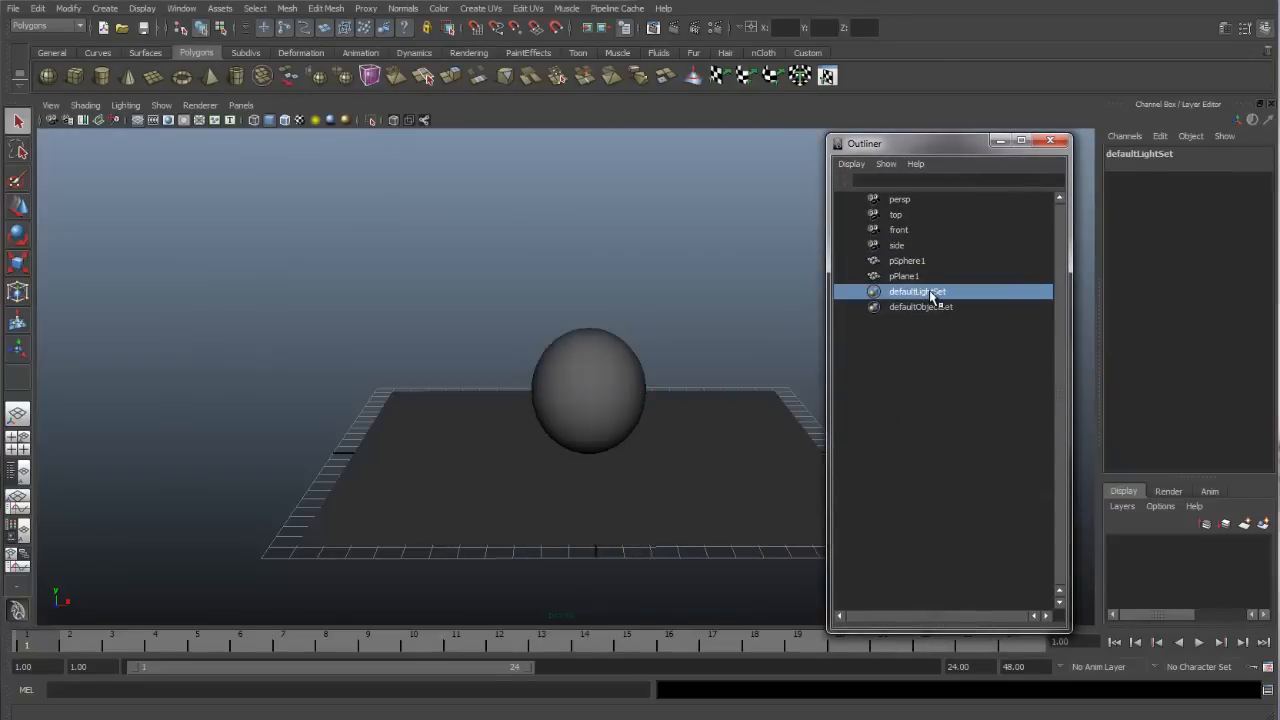
mouse_move(928, 324)
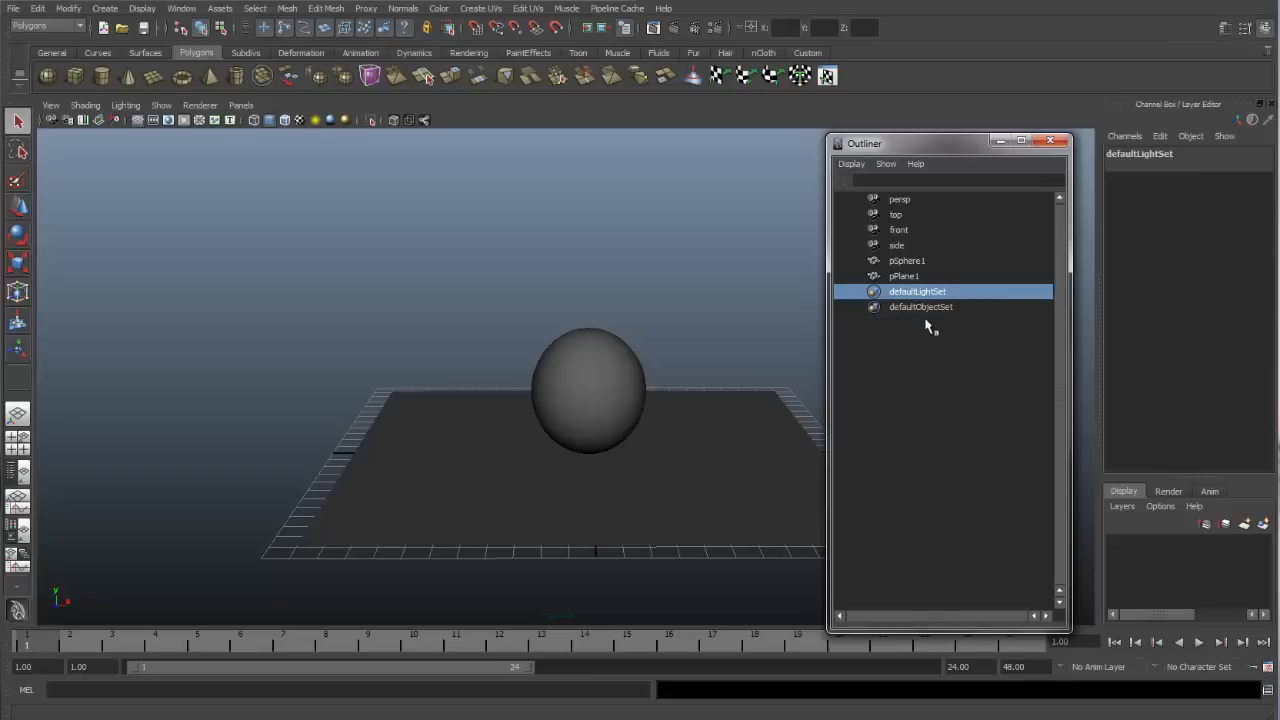
mouse_move(350, 180)
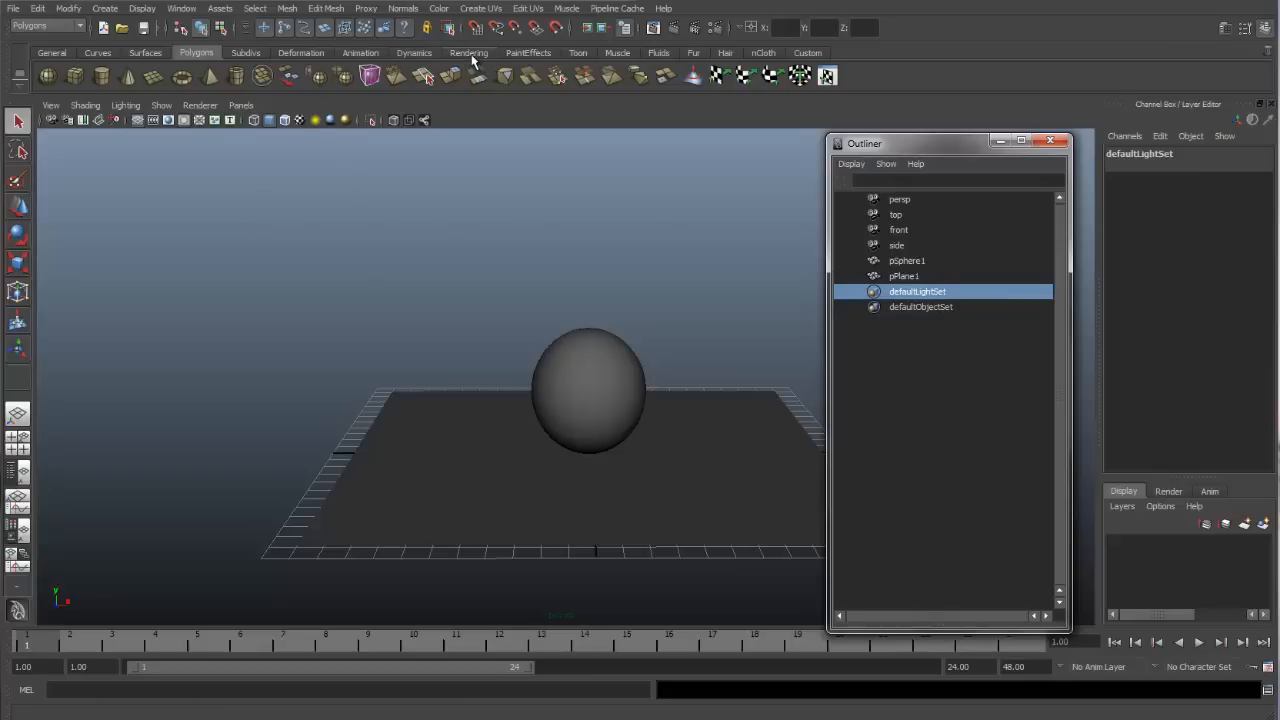
Step: Create spotLight1 from the Rendering shelf and move it up the Y axis above the sphere
click(468, 52)
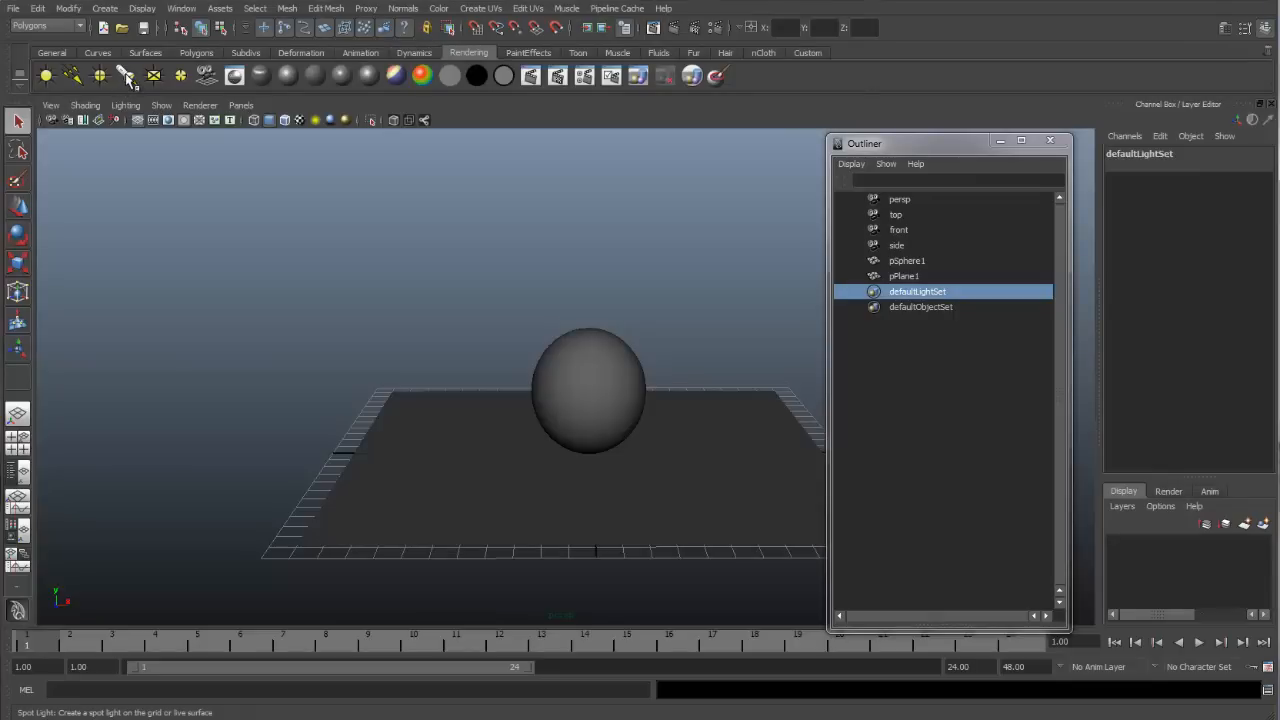
click(124, 76)
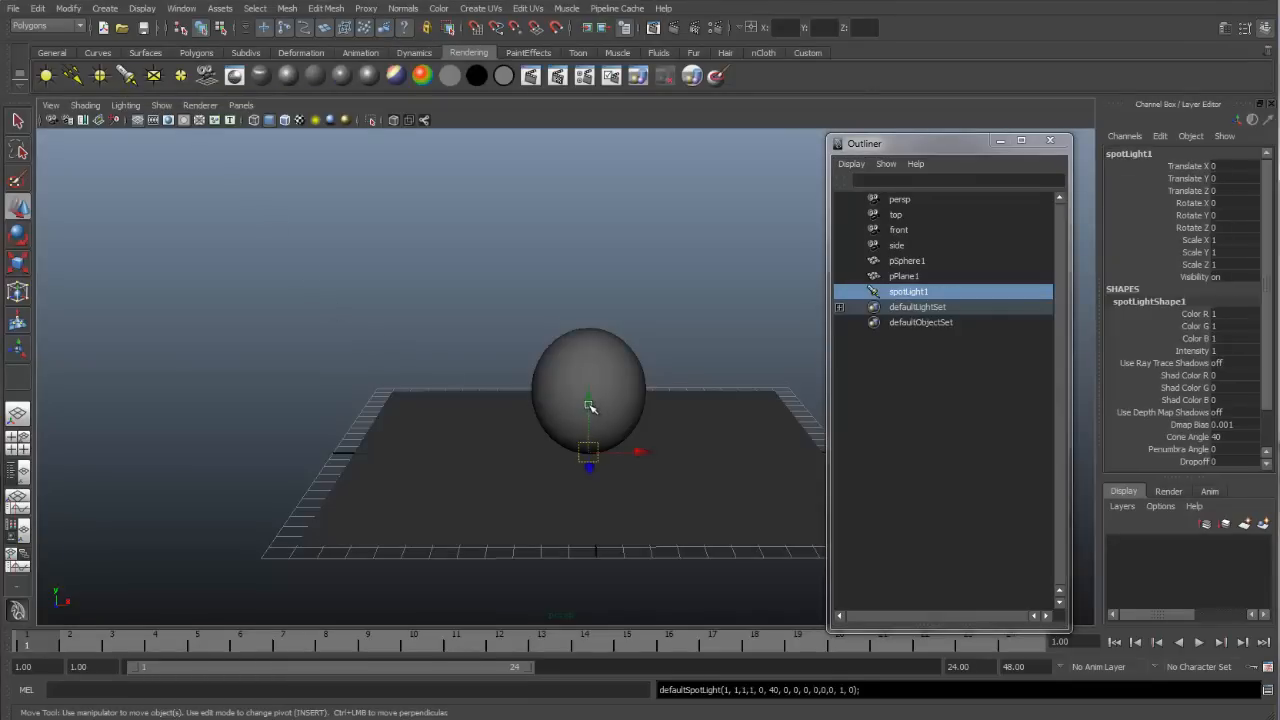
drag(588, 450, 588, 264)
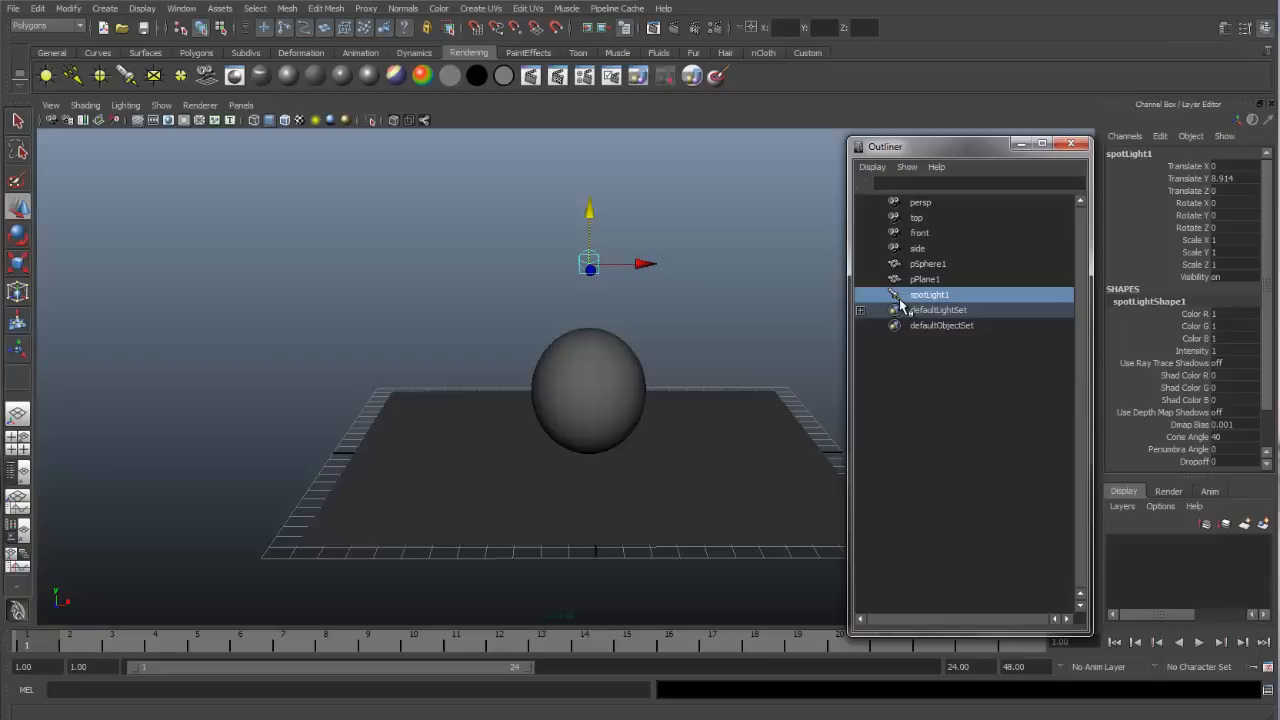
mouse_move(940, 300)
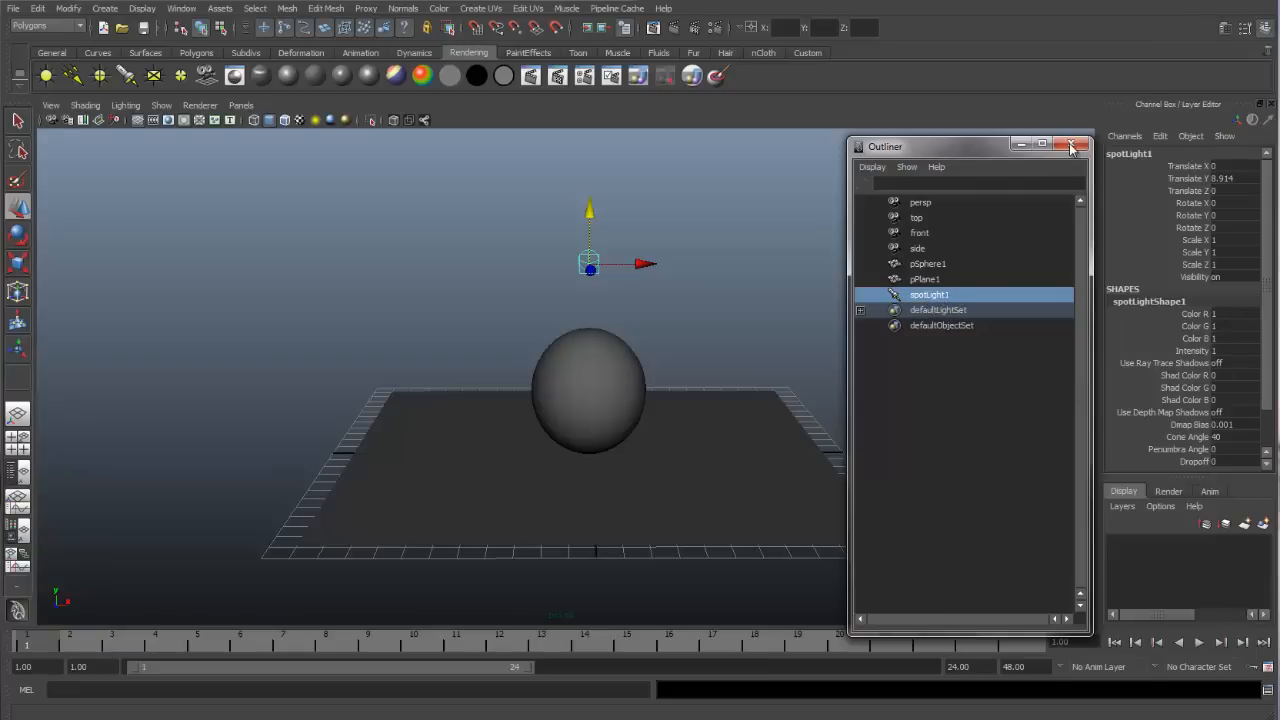
Step: Close the Outliner, look through the selected spotlight and tumble it to aim down at the sphere
click(1072, 146)
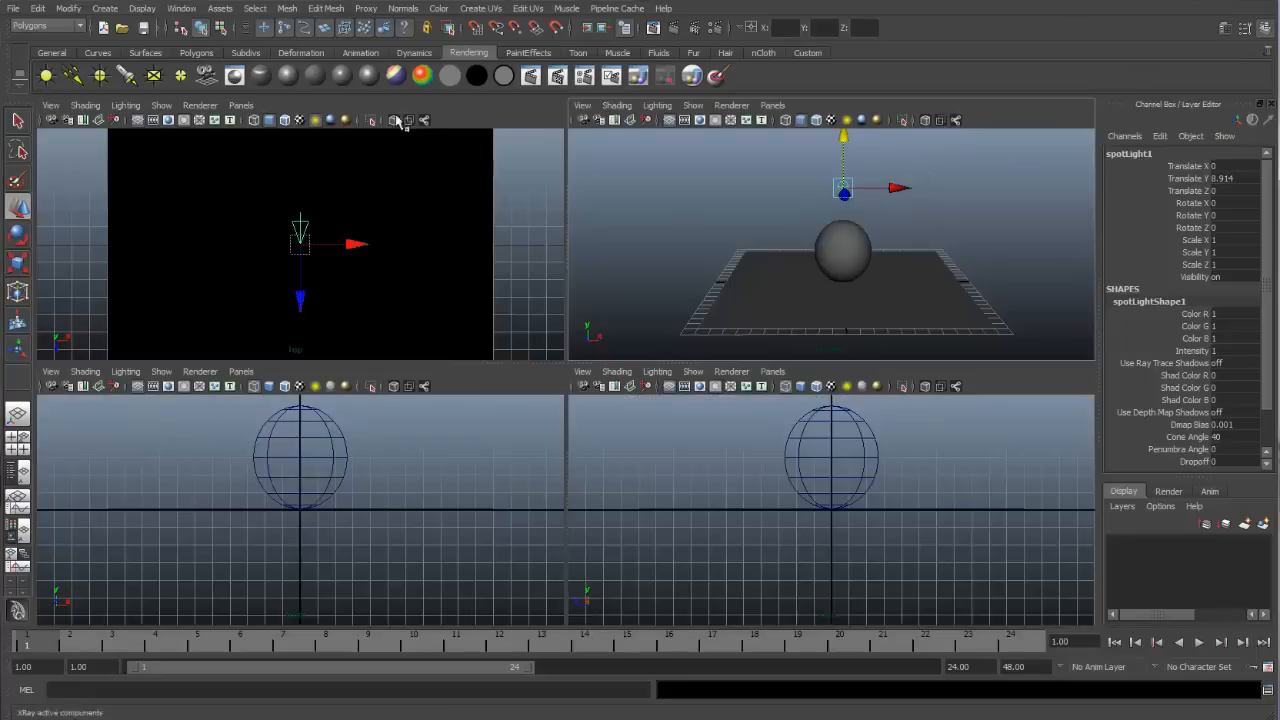
click(240, 104)
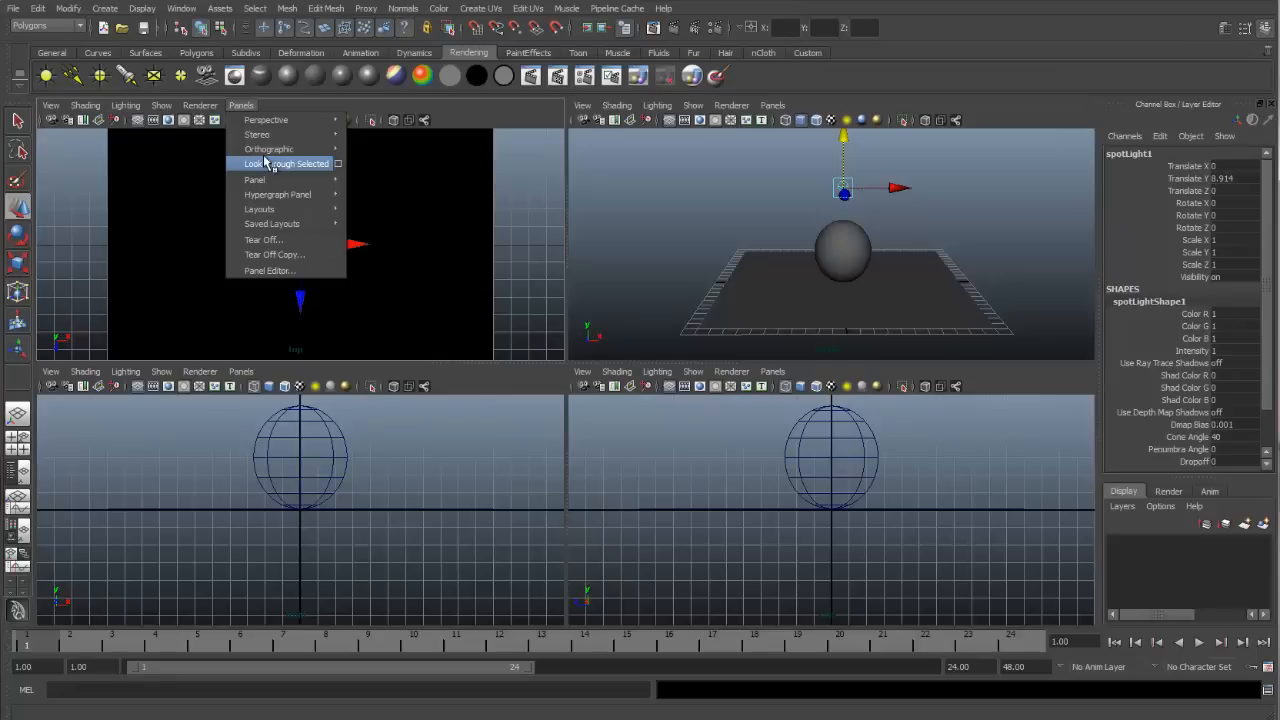
click(288, 164)
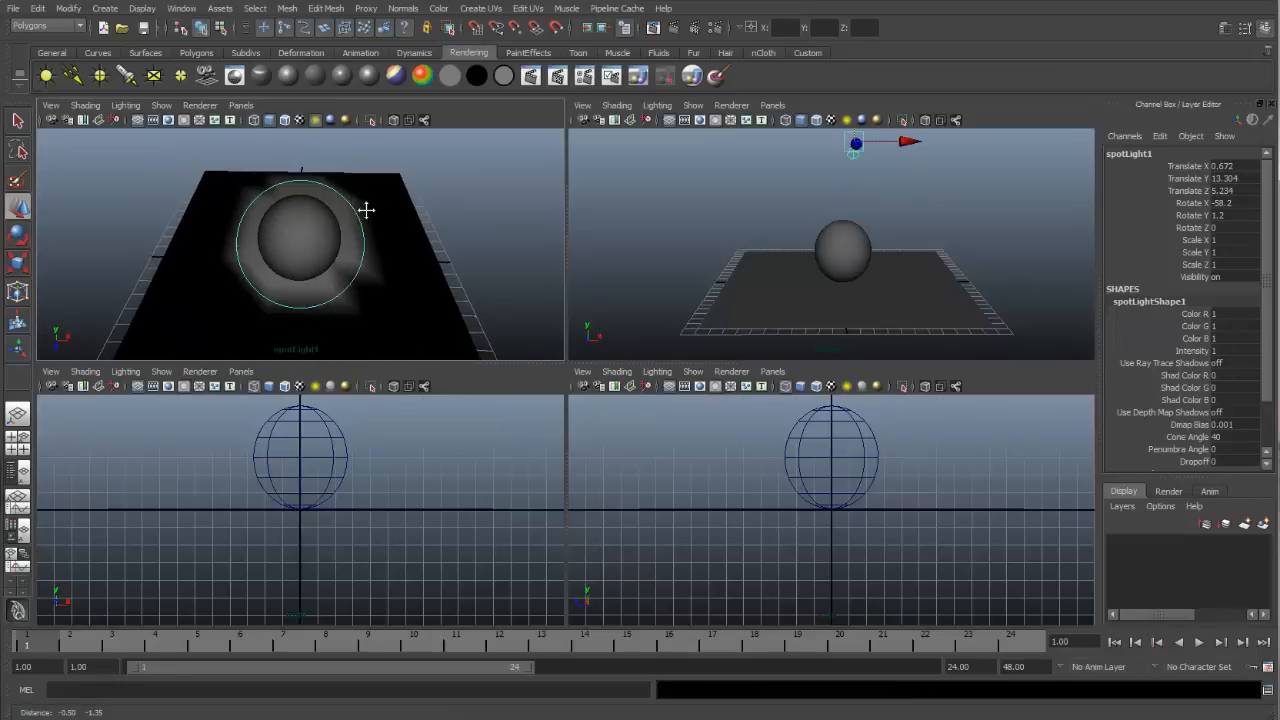
drag(368, 210, 230, 236)
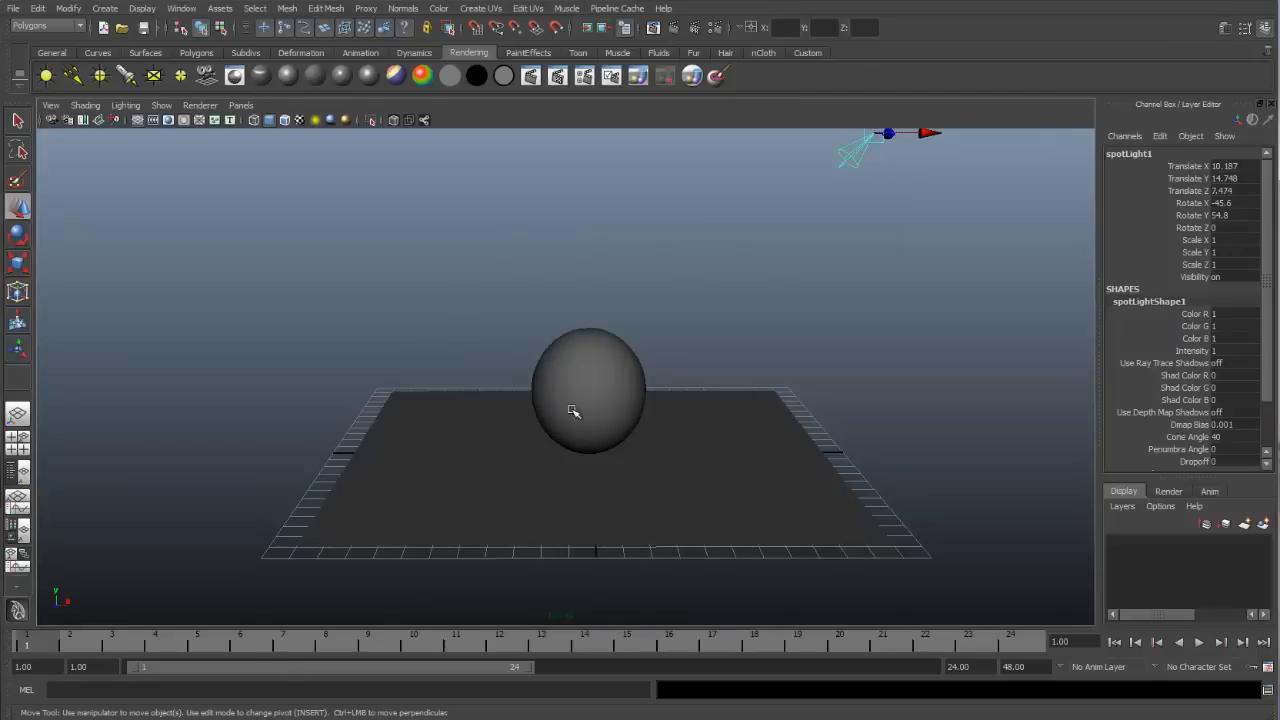
mouse_move(484, 388)
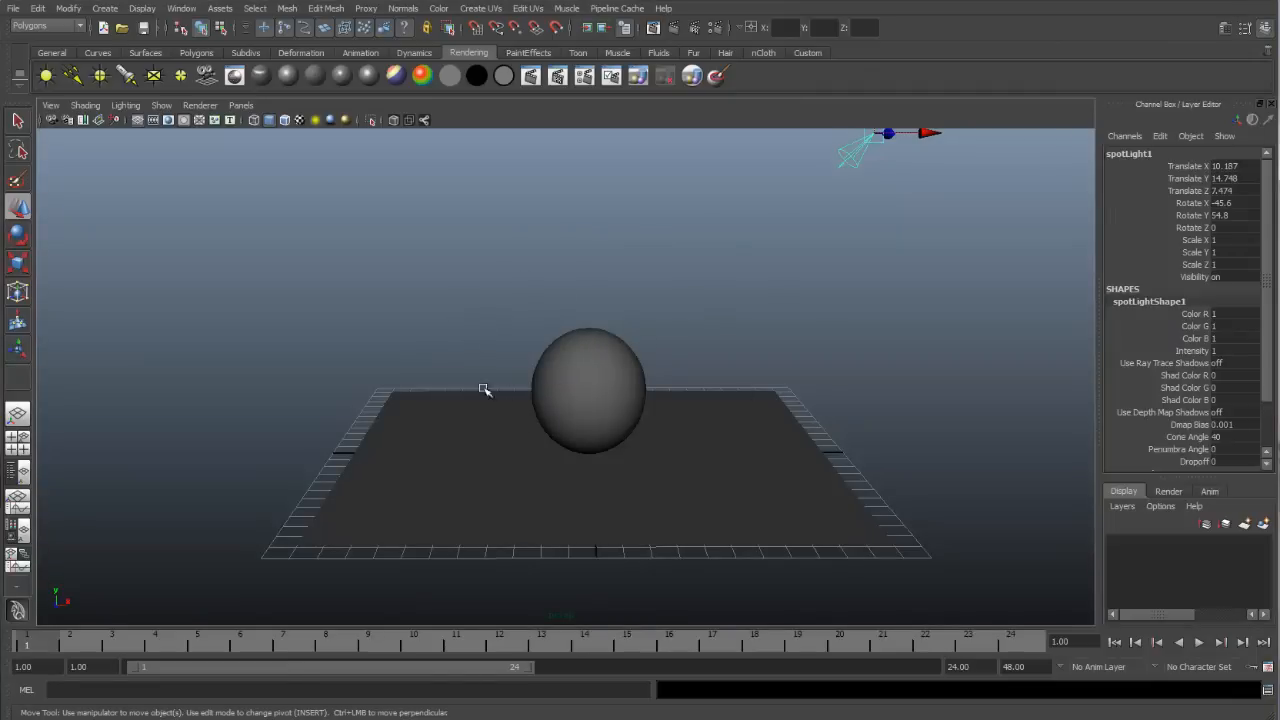
mouse_move(608, 392)
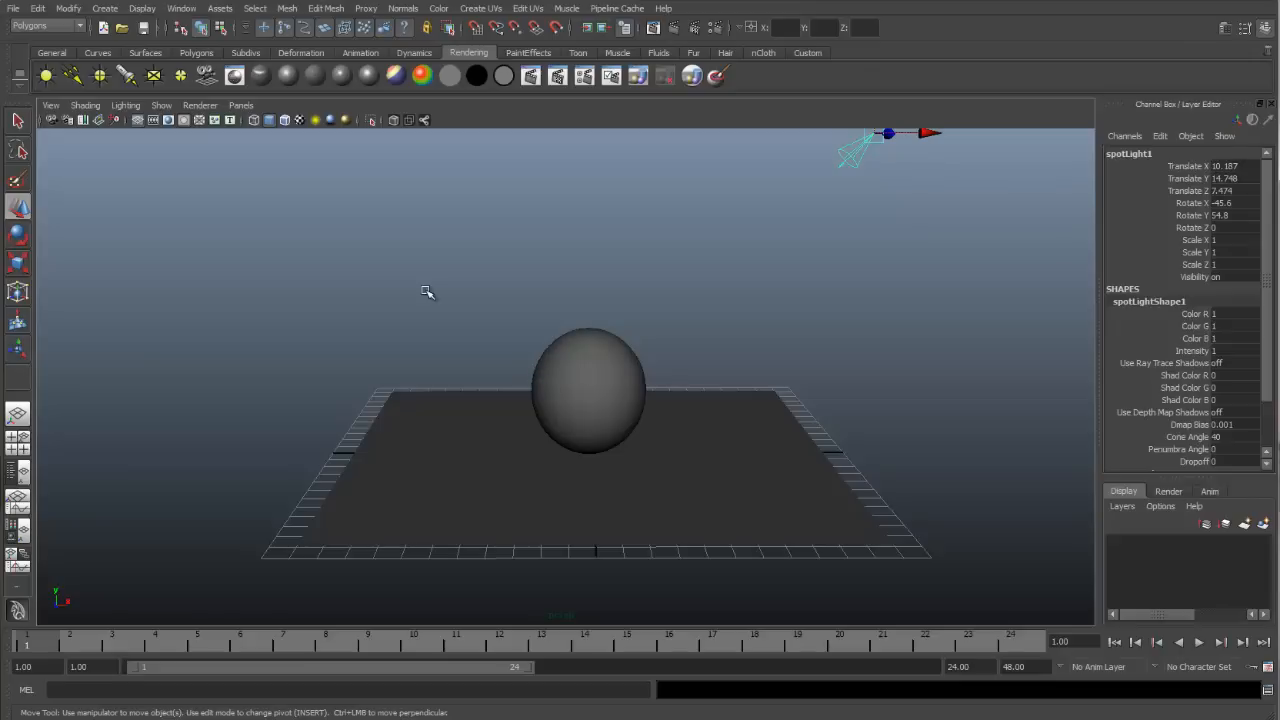
mouse_move(124, 104)
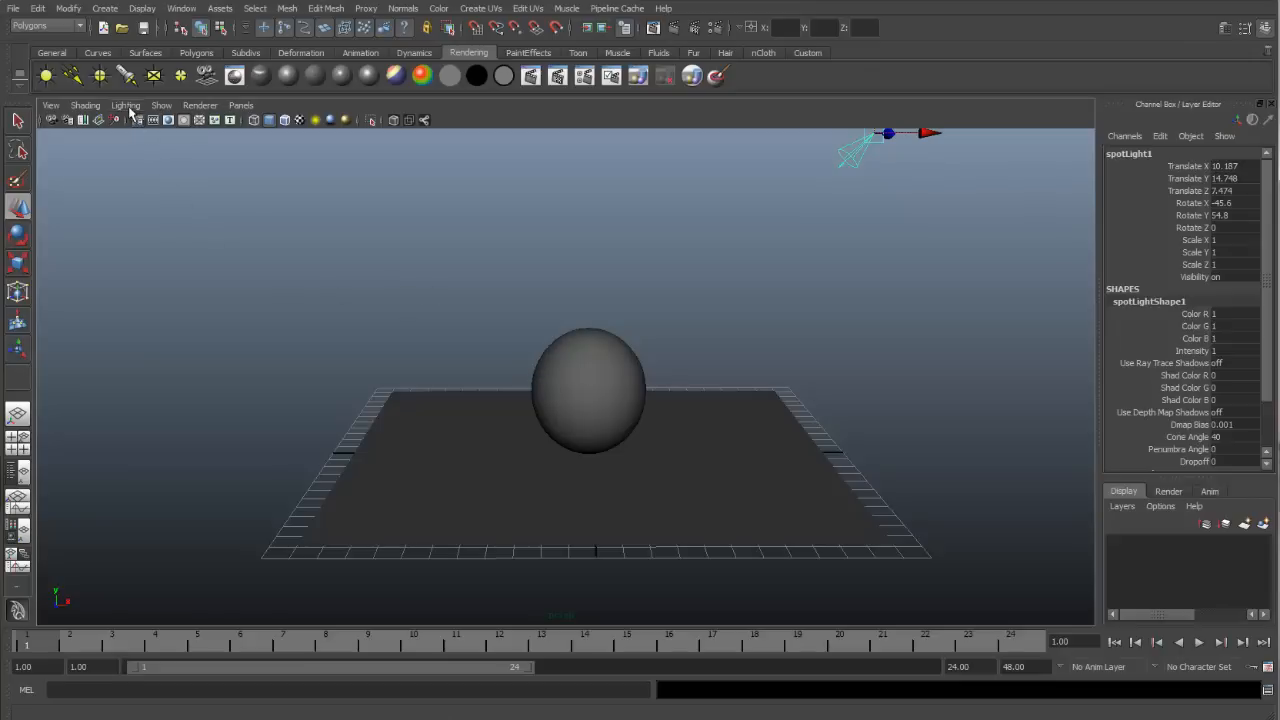
Step: Light the perspective viewport with Use All Lights so the spotlight shades the sphere and plane
click(124, 104)
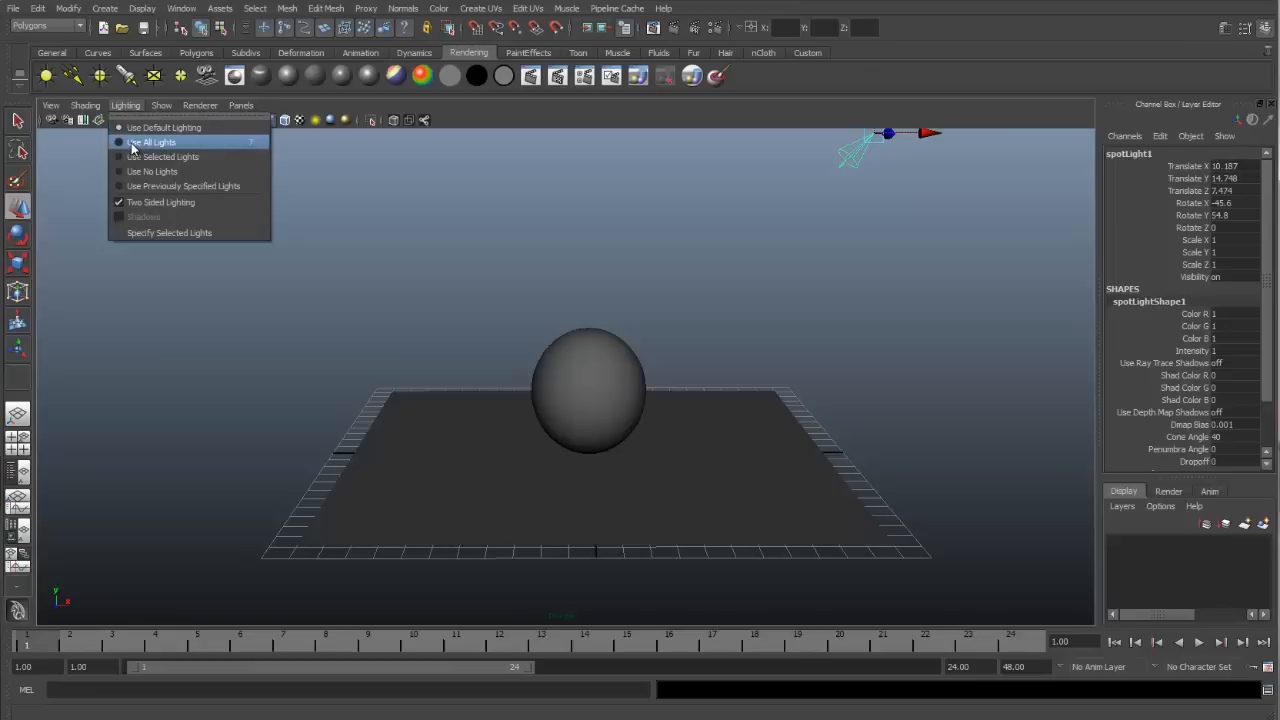
click(152, 140)
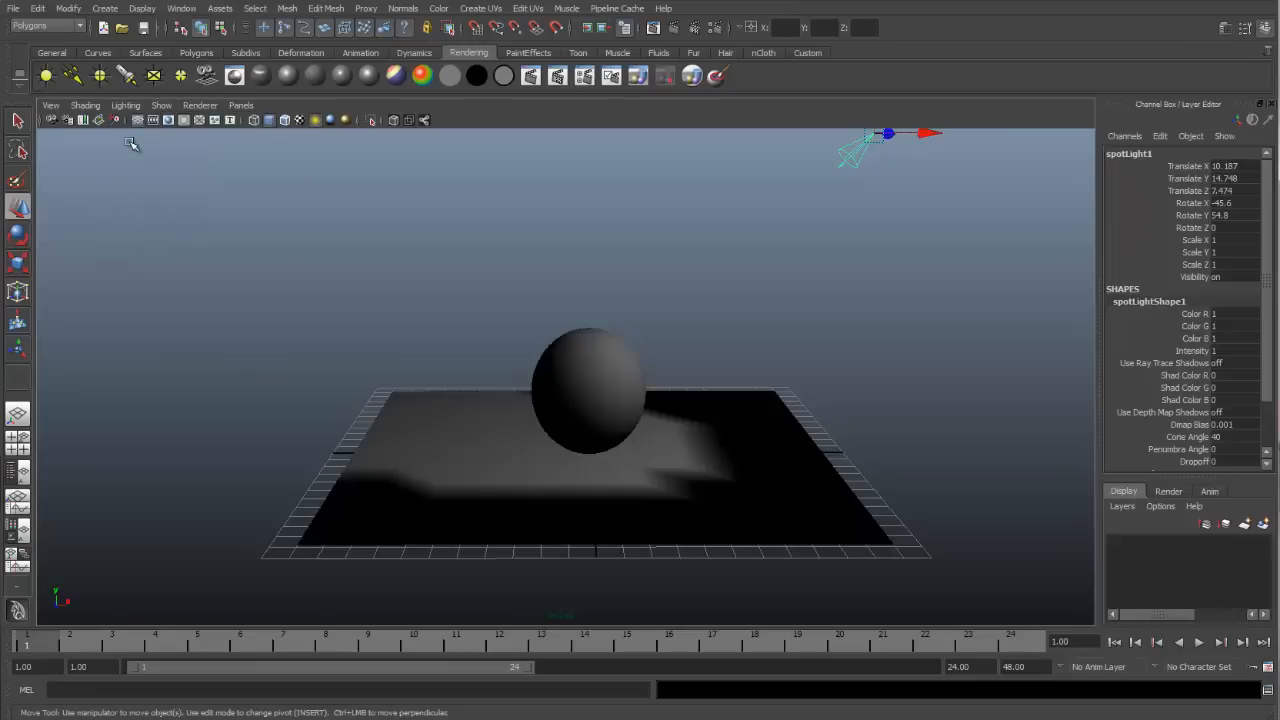
mouse_move(664, 468)
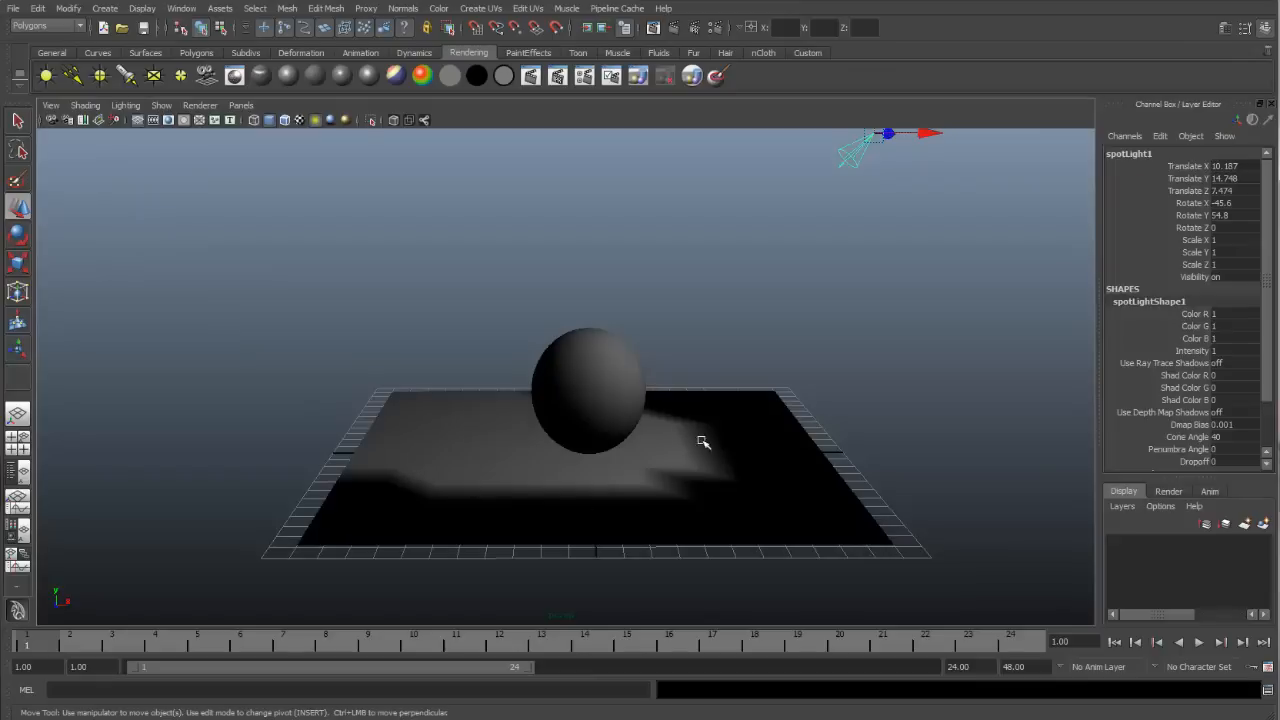
mouse_move(464, 476)
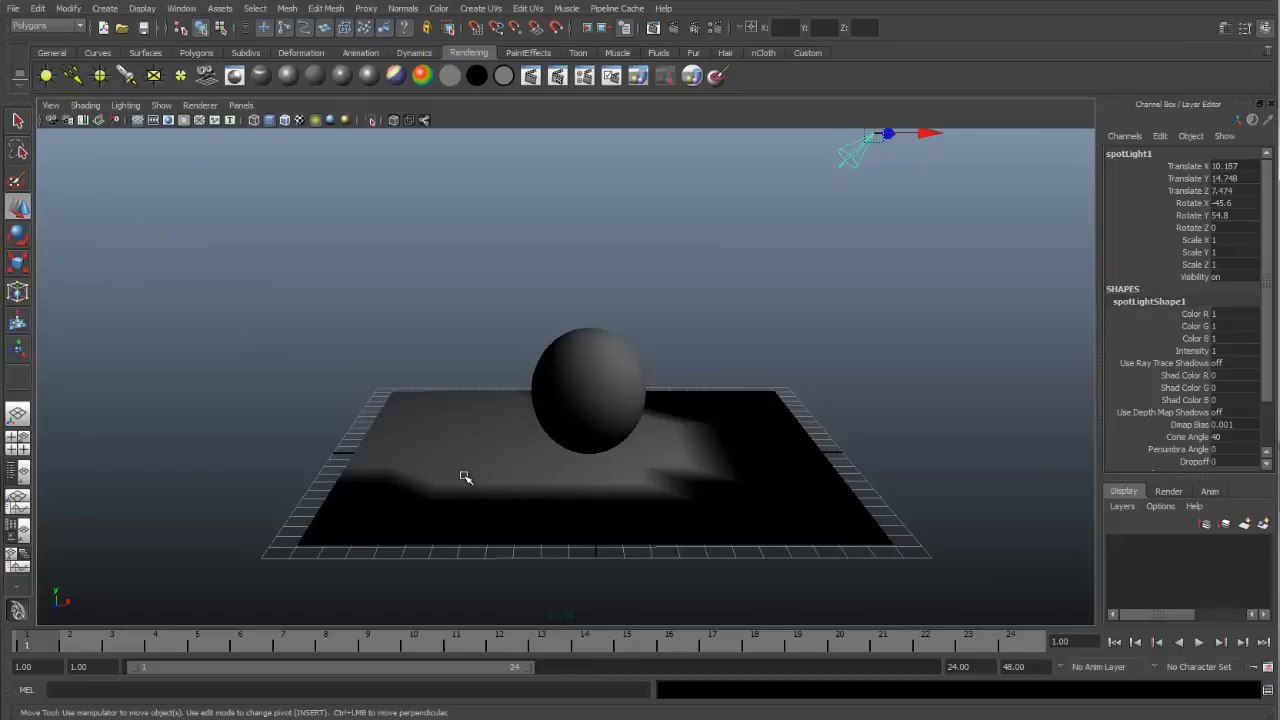
mouse_move(480, 480)
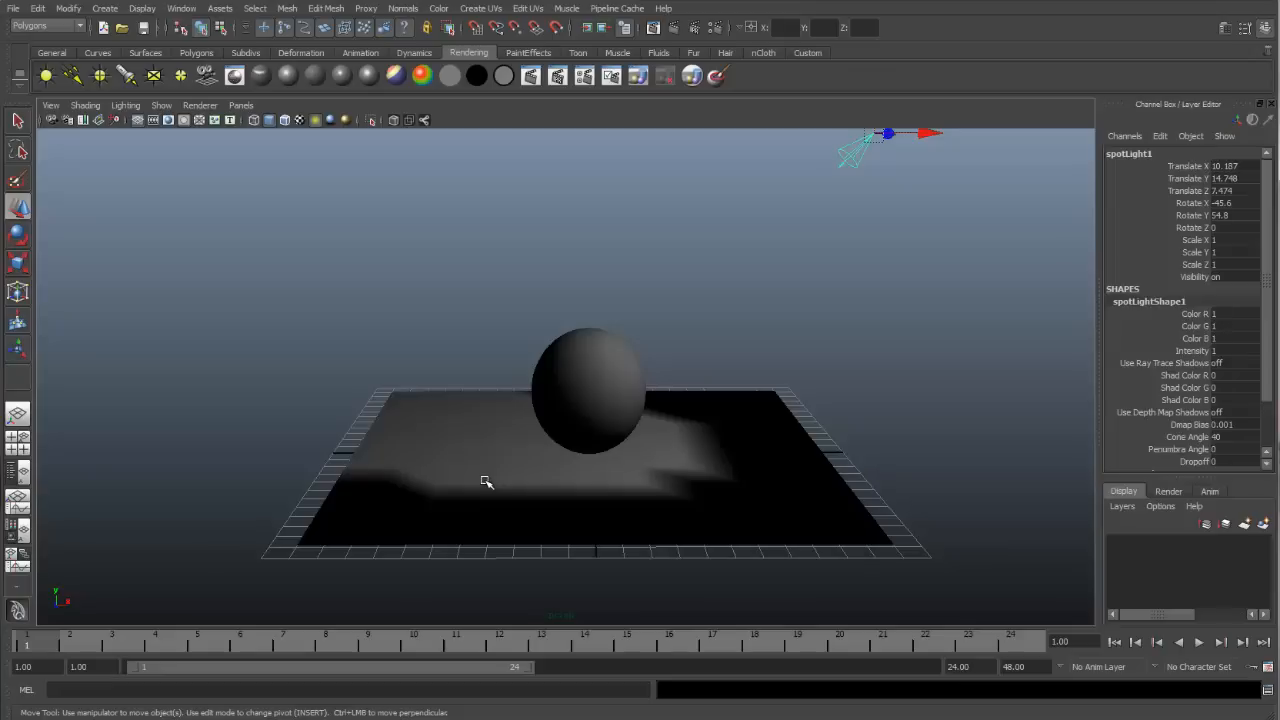
mouse_move(324, 268)
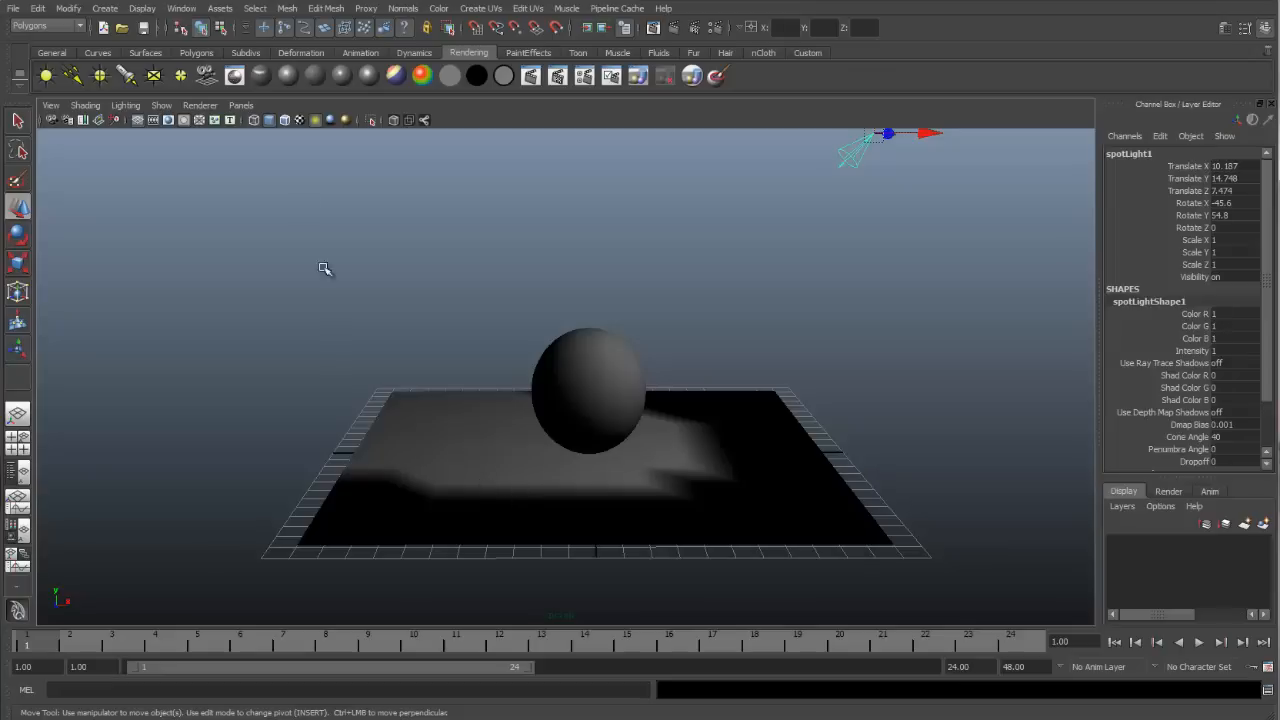
Step: Switch the viewport renderer to Viewport 2.0 so the spotlight's circle shows on the plane
click(200, 104)
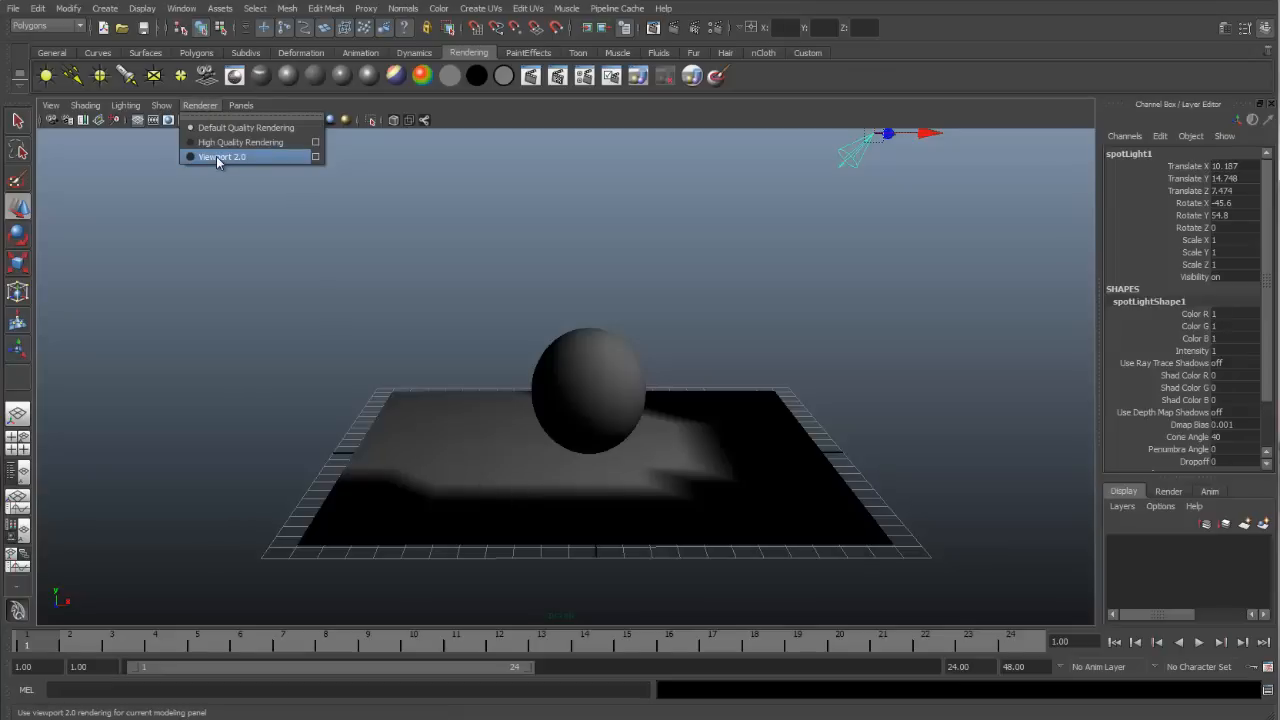
click(222, 156)
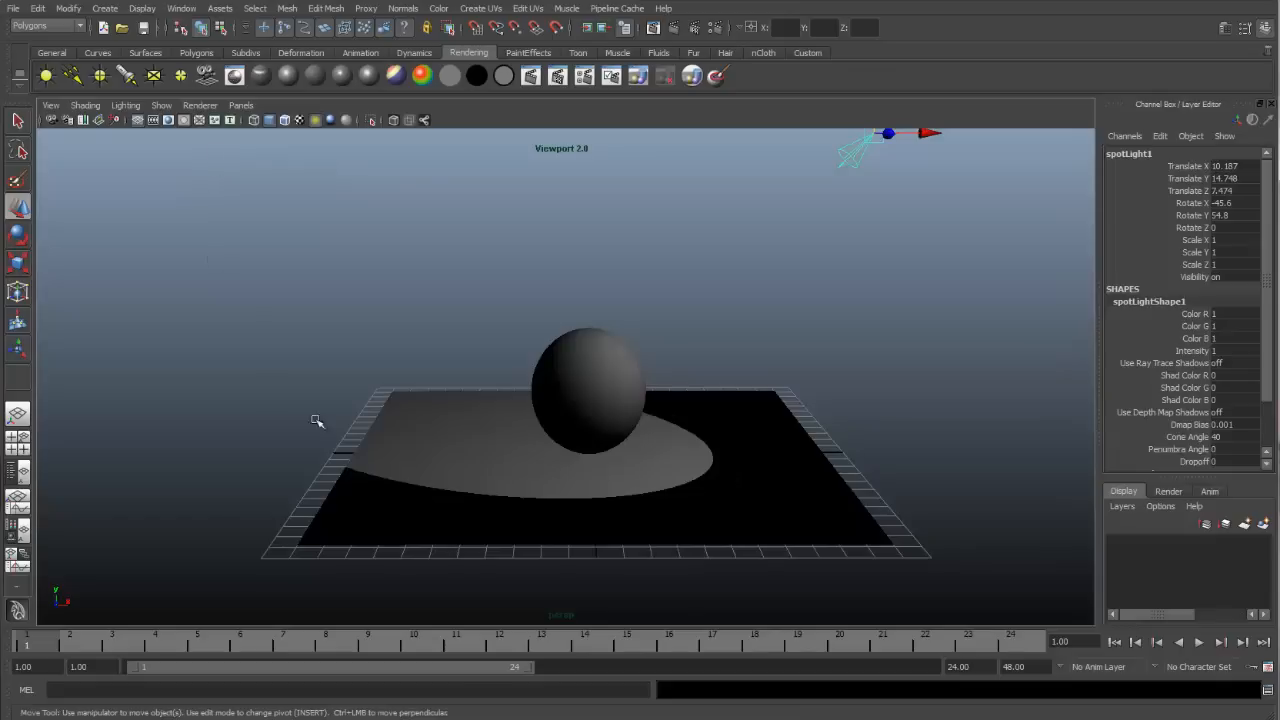
mouse_move(714, 442)
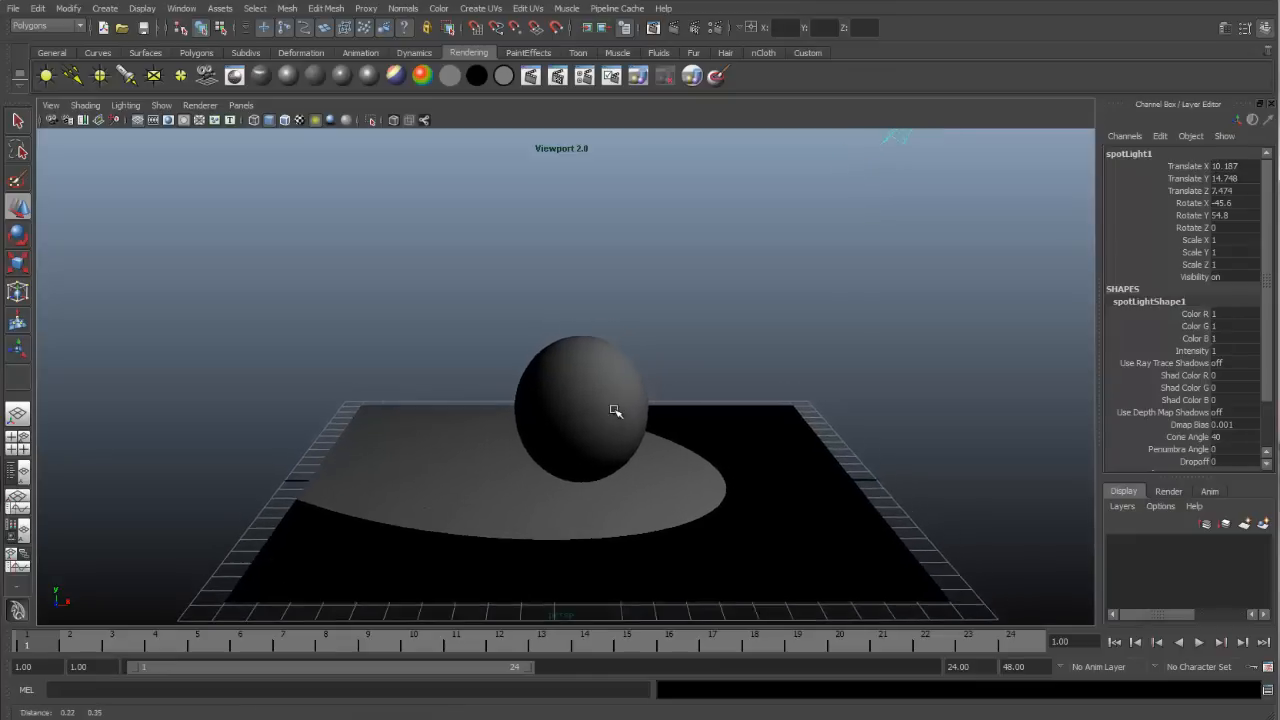
drag(616, 410, 644, 394)
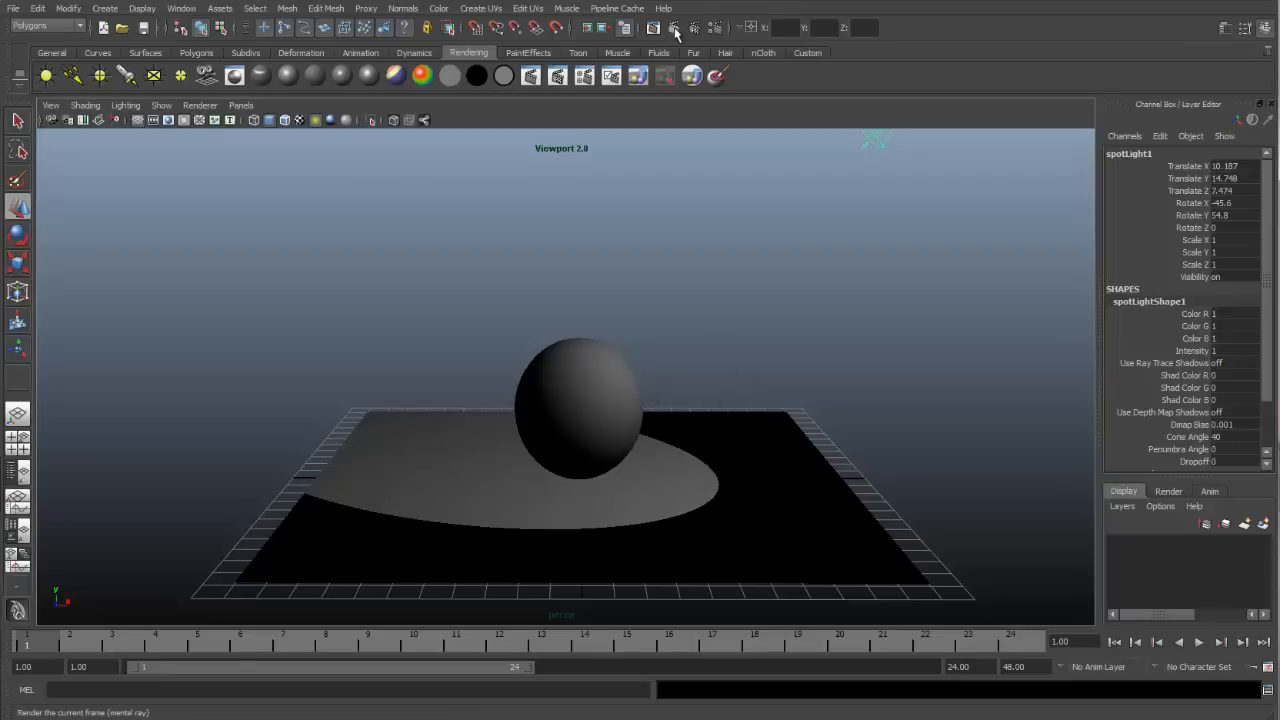
Step: Render the current frame with mental ray to see the spotlit sphere in the Render View
click(674, 28)
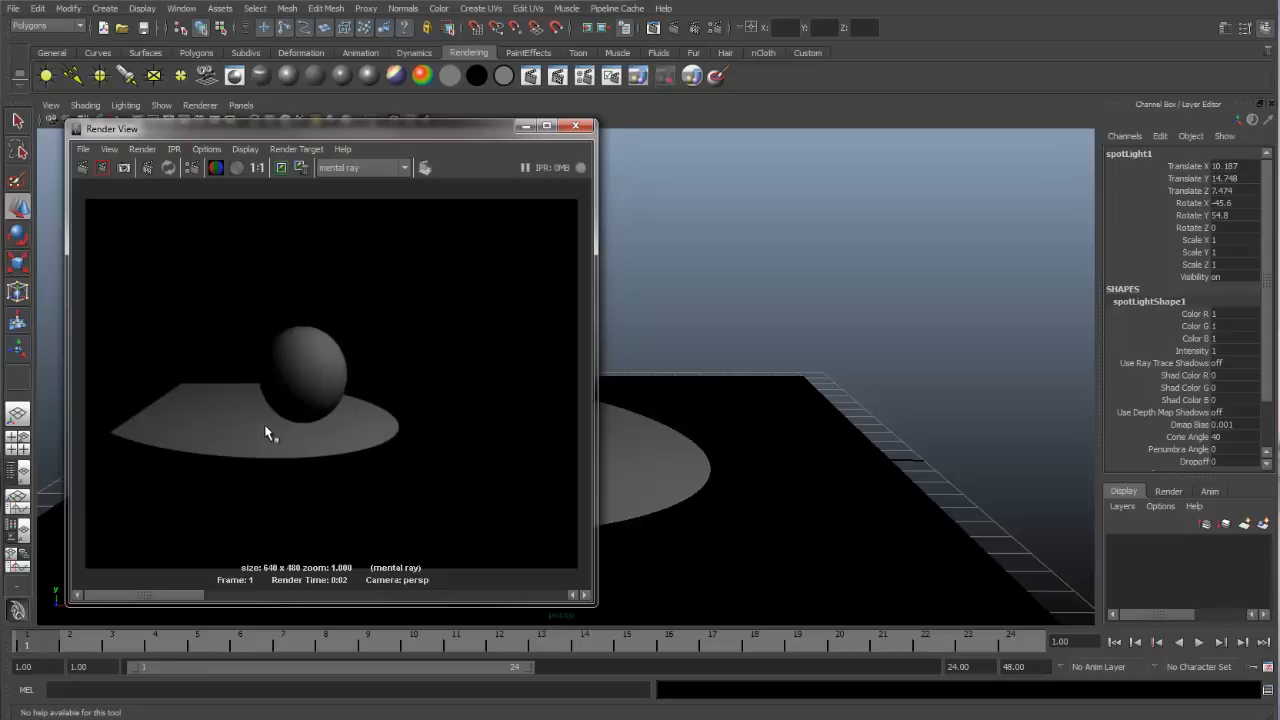
mouse_move(240, 424)
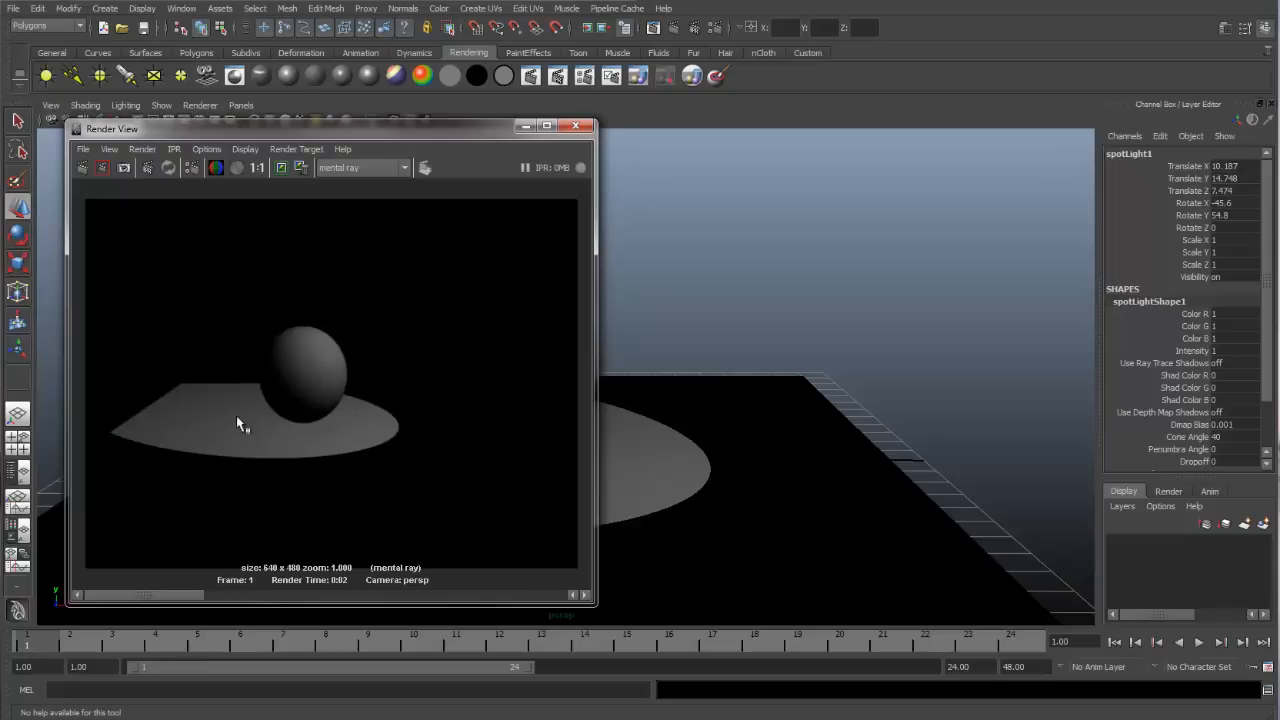
mouse_move(280, 408)
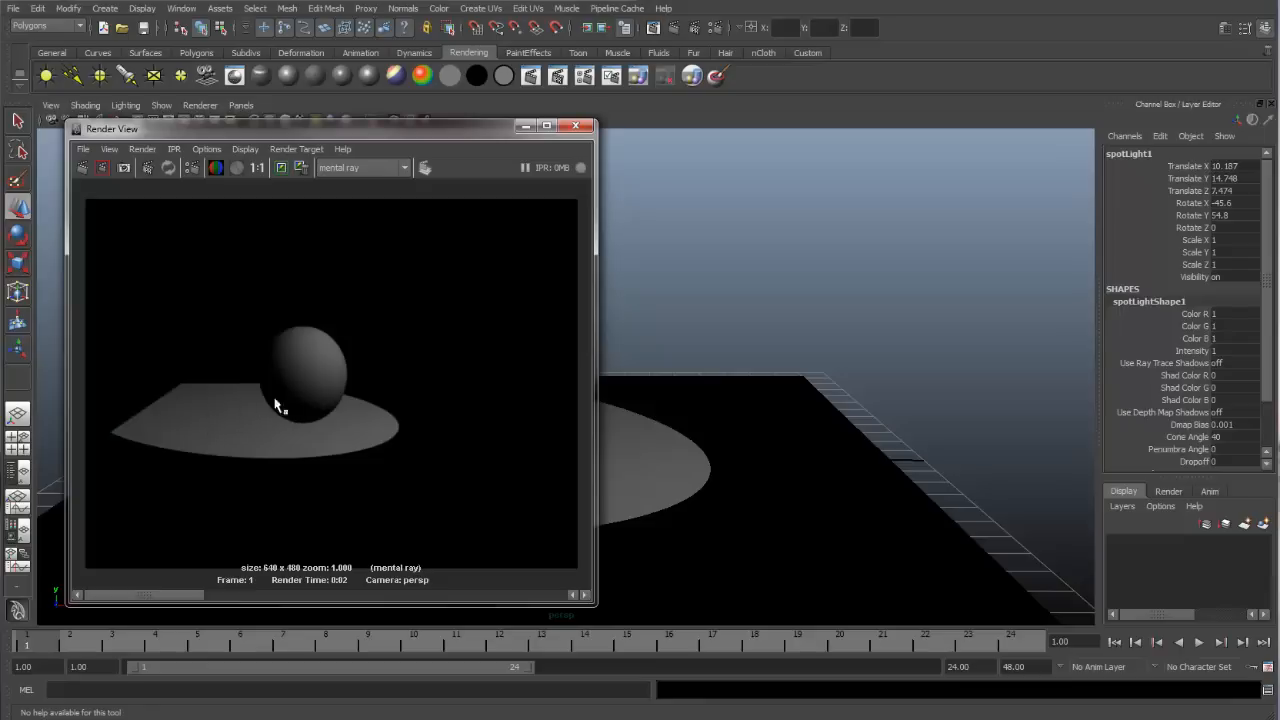
mouse_move(310, 414)
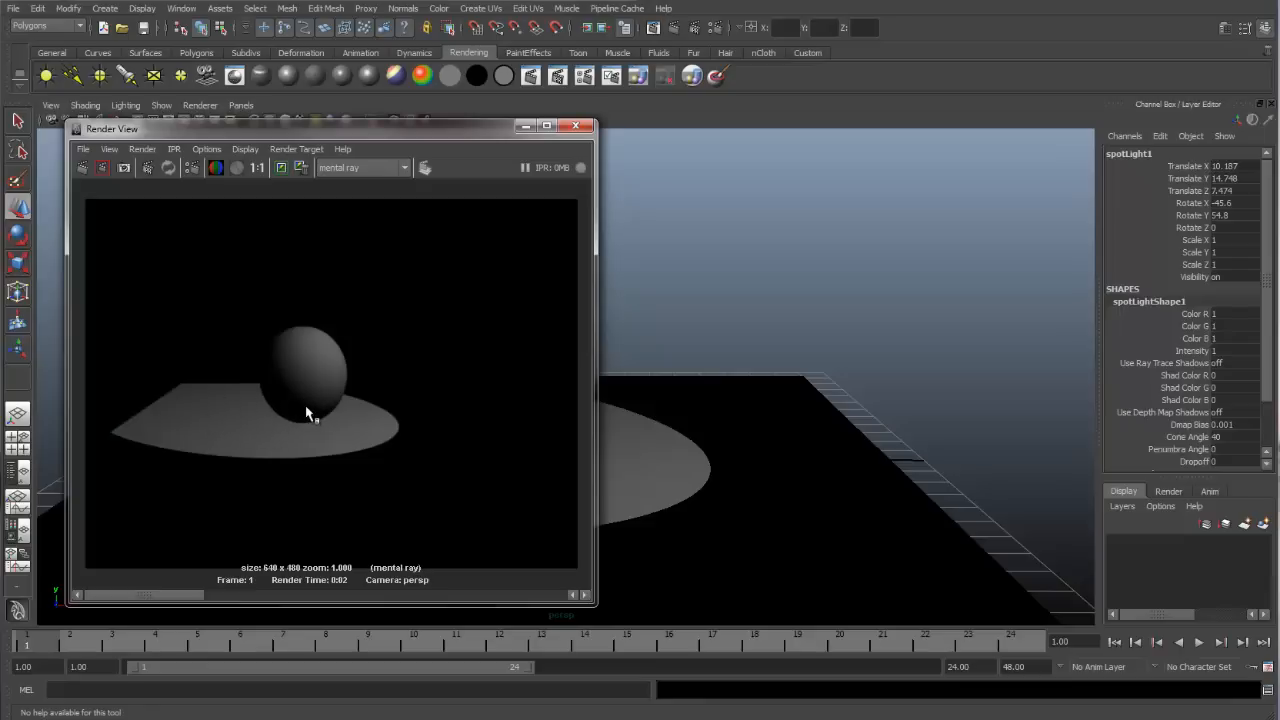
mouse_move(300, 410)
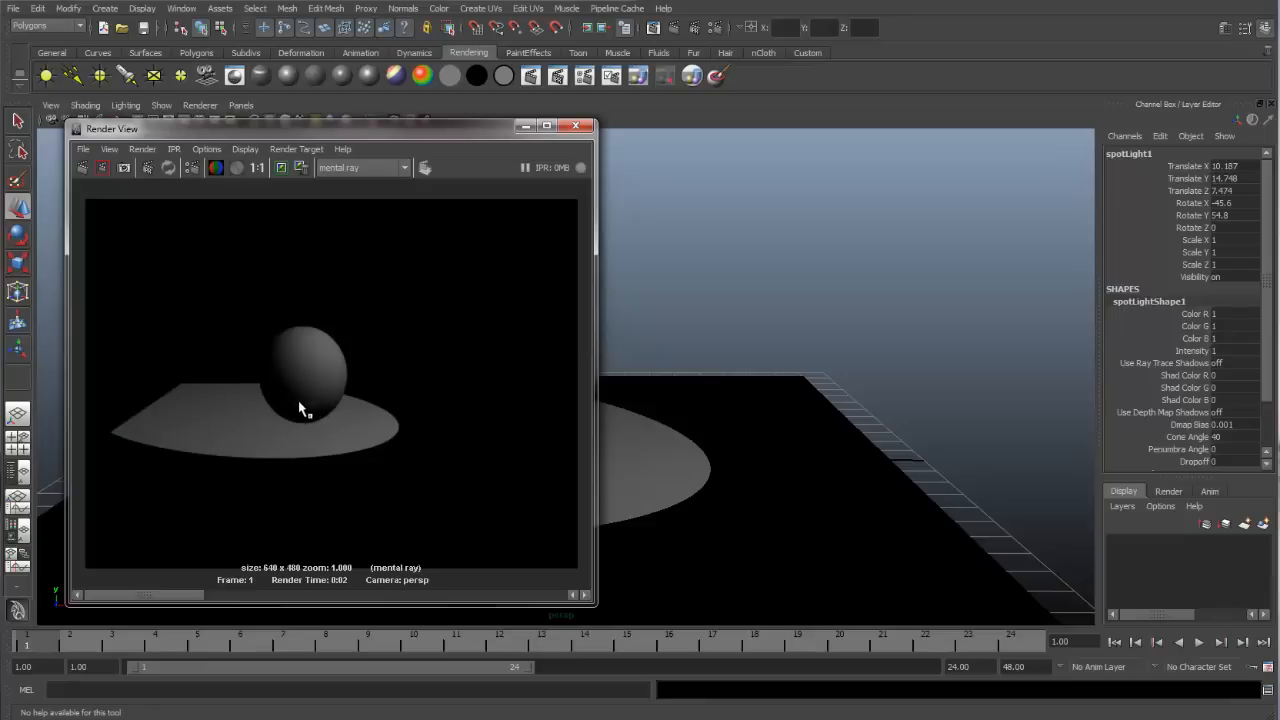
mouse_move(520, 380)
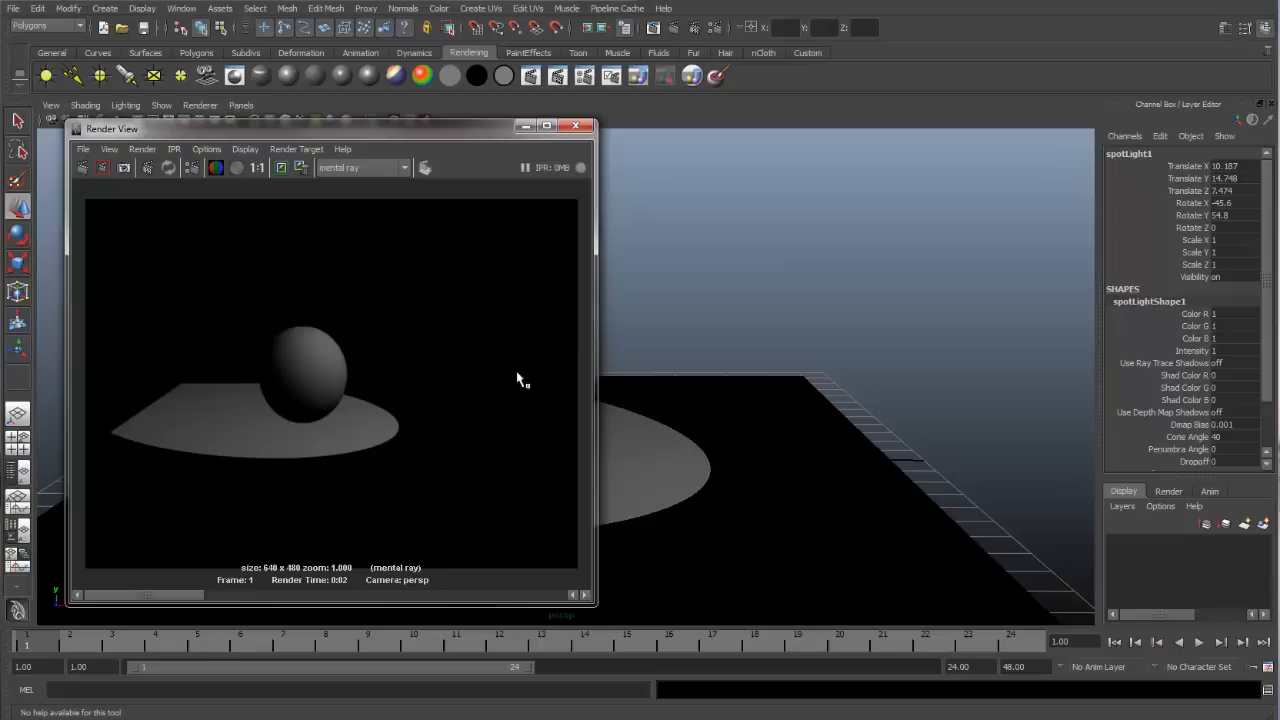
Step: In spotLightShape1's attributes, set the cone angle near 34 degrees and penumbra angle 4.43
click(1224, 28)
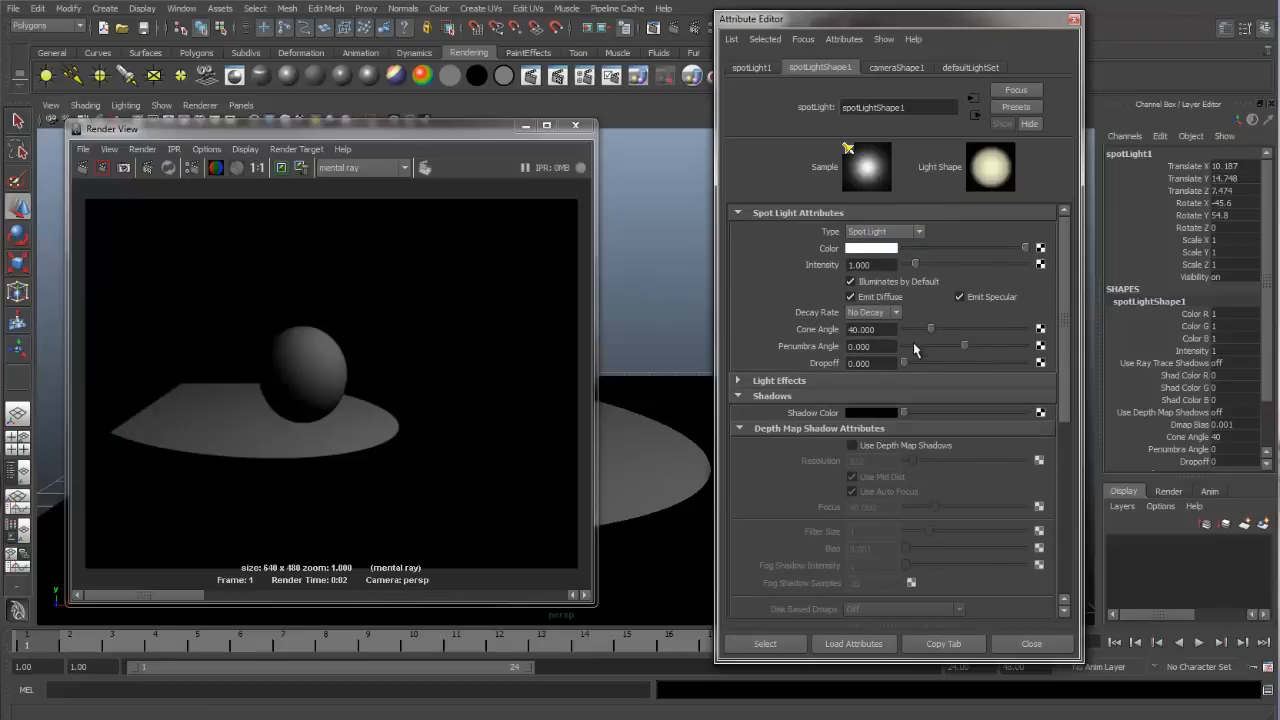
drag(930, 328, 932, 328)
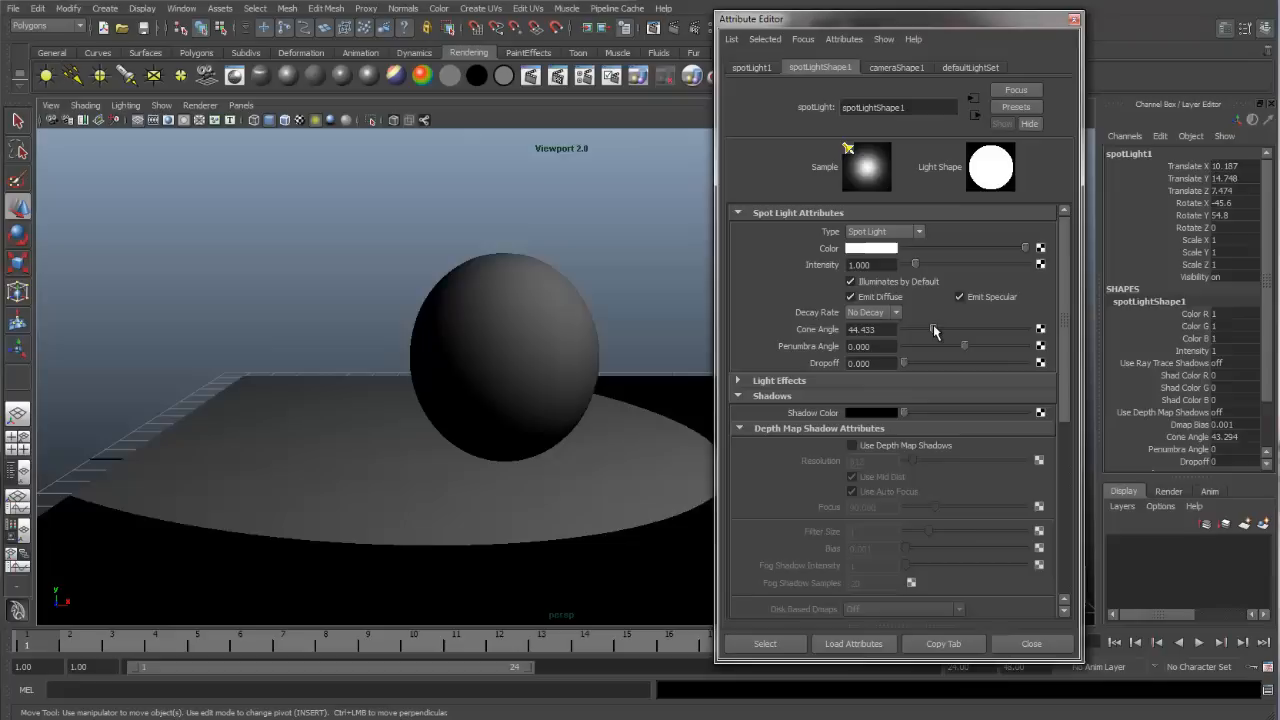
drag(912, 346, 970, 346)
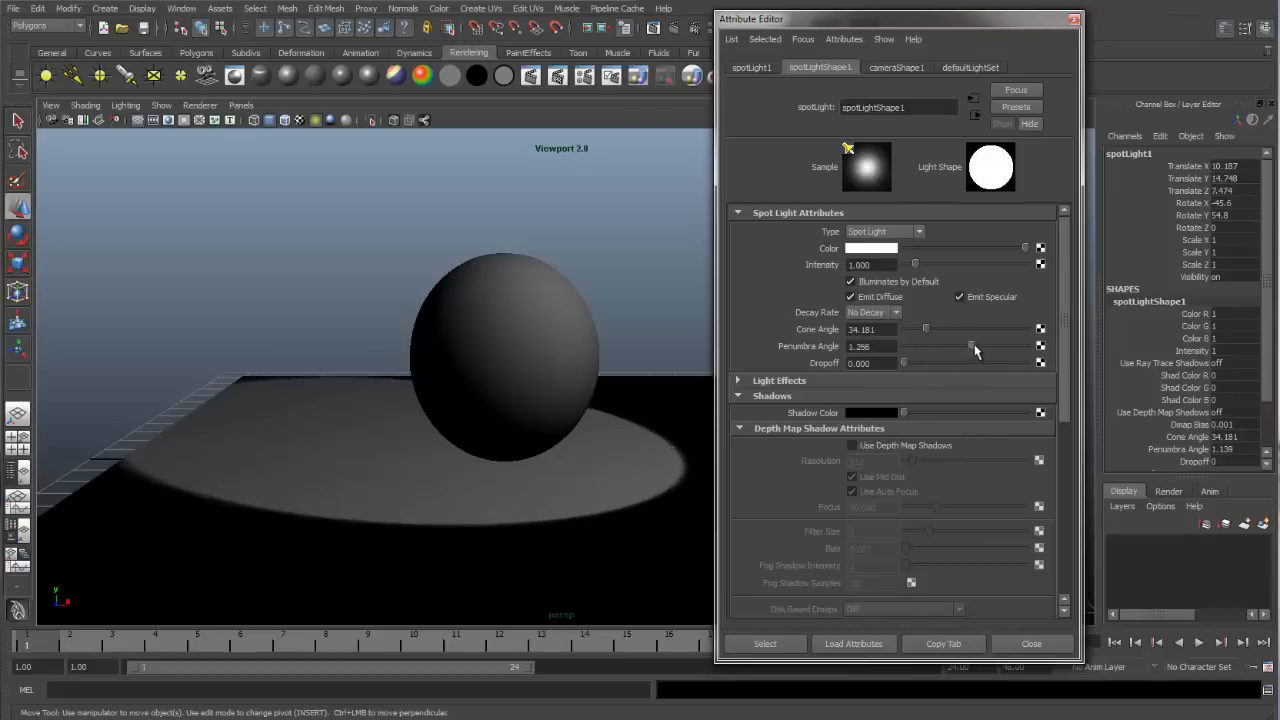
drag(970, 346, 992, 346)
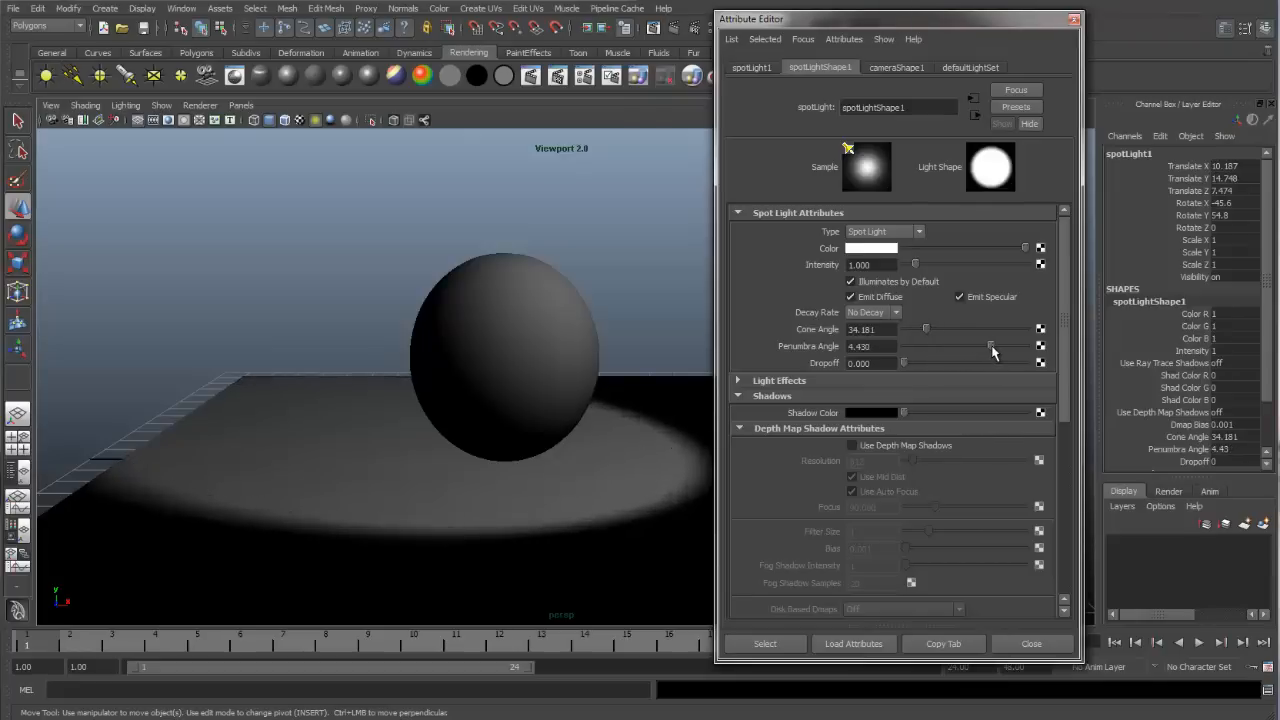
scroll(down, 3)
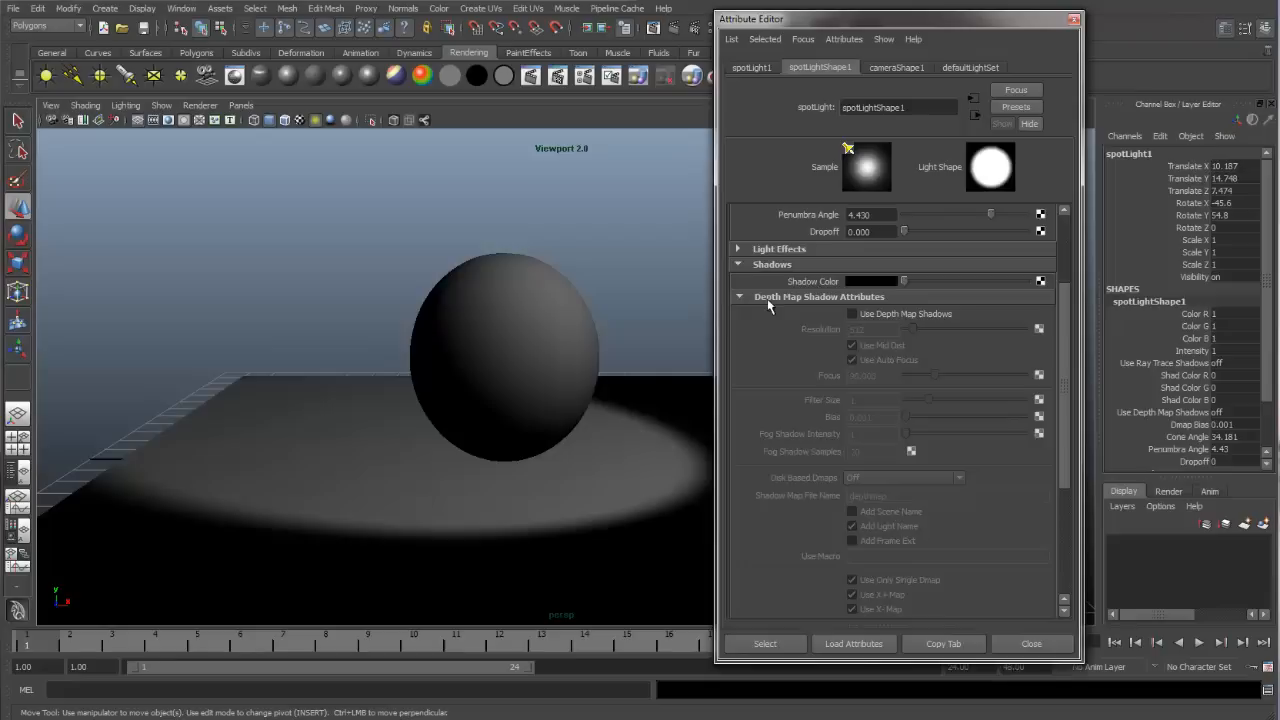
mouse_move(1036, 290)
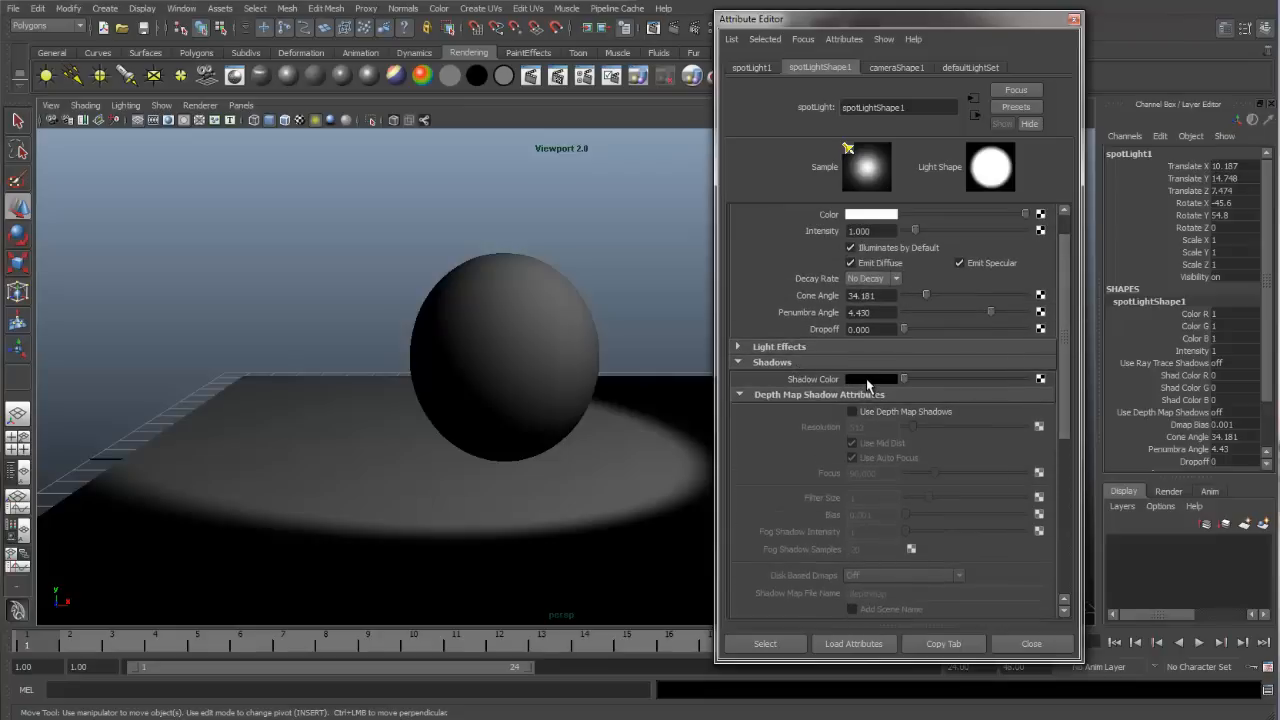
click(870, 378)
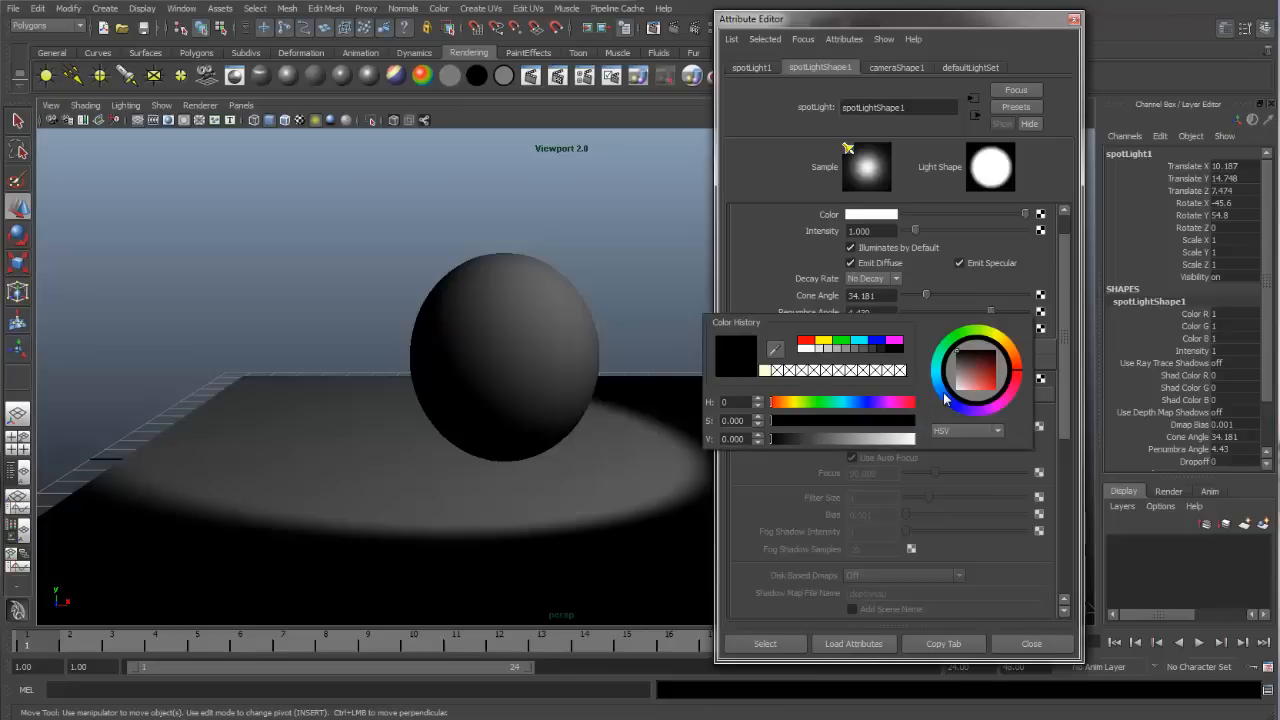
click(990, 380)
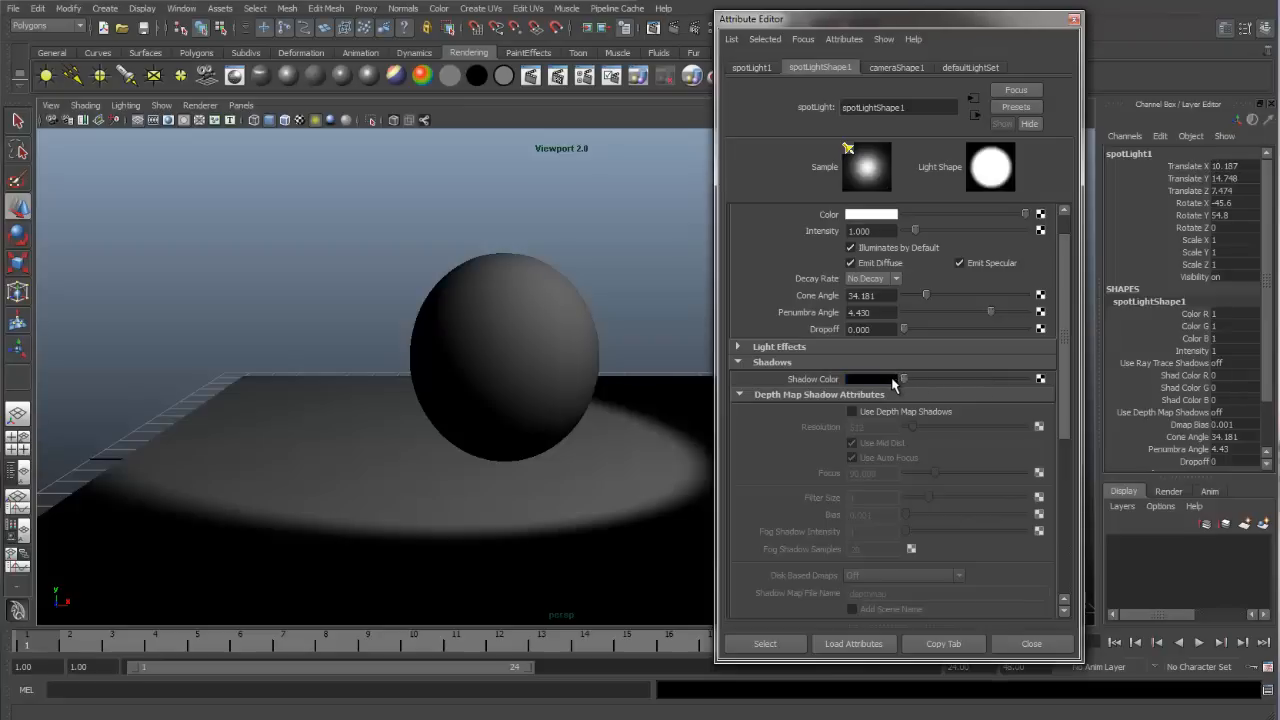
drag(904, 378, 944, 378)
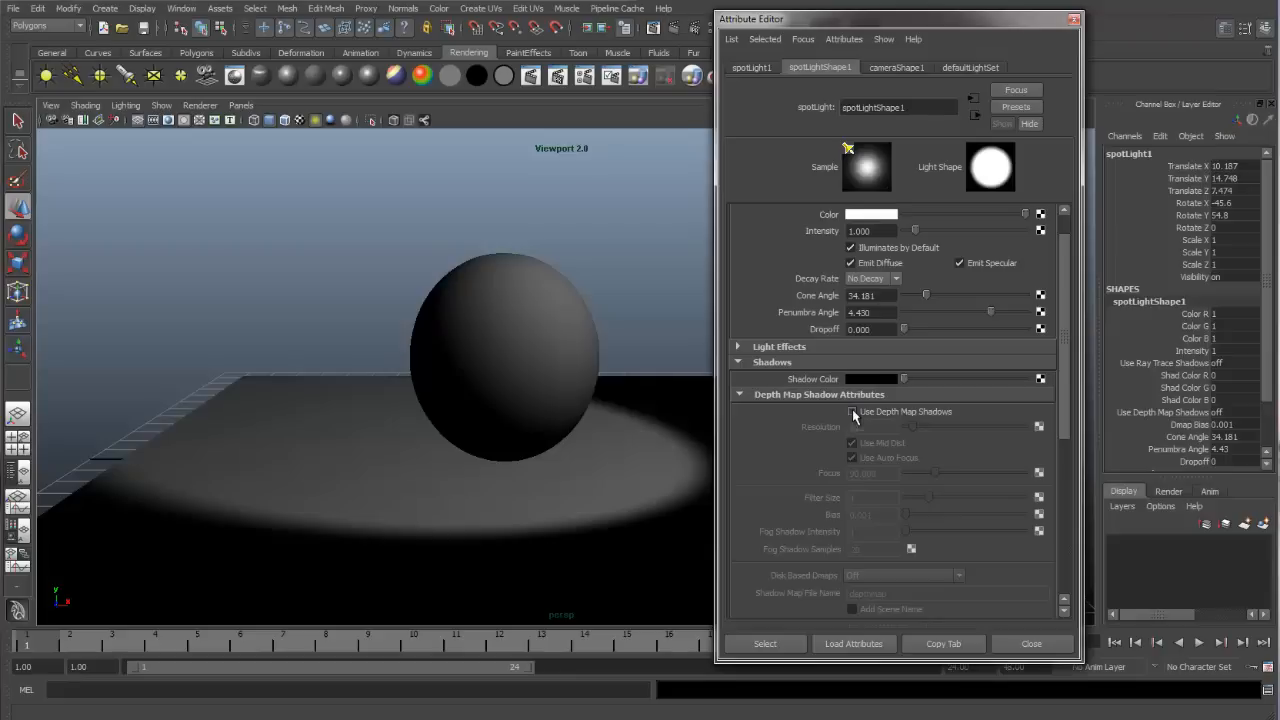
Step: Enable Use Depth Map Shadows on the spotlight and render a mental ray test frame of the shadow
click(852, 412)
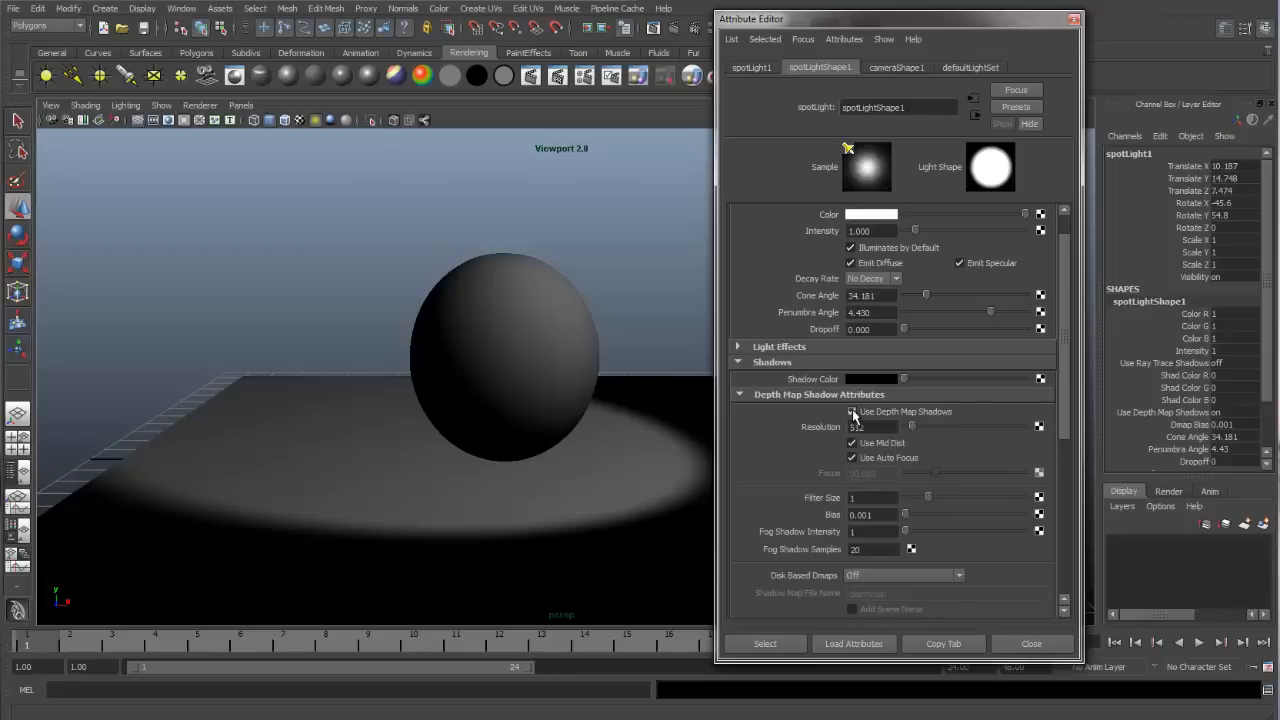
click(852, 412)
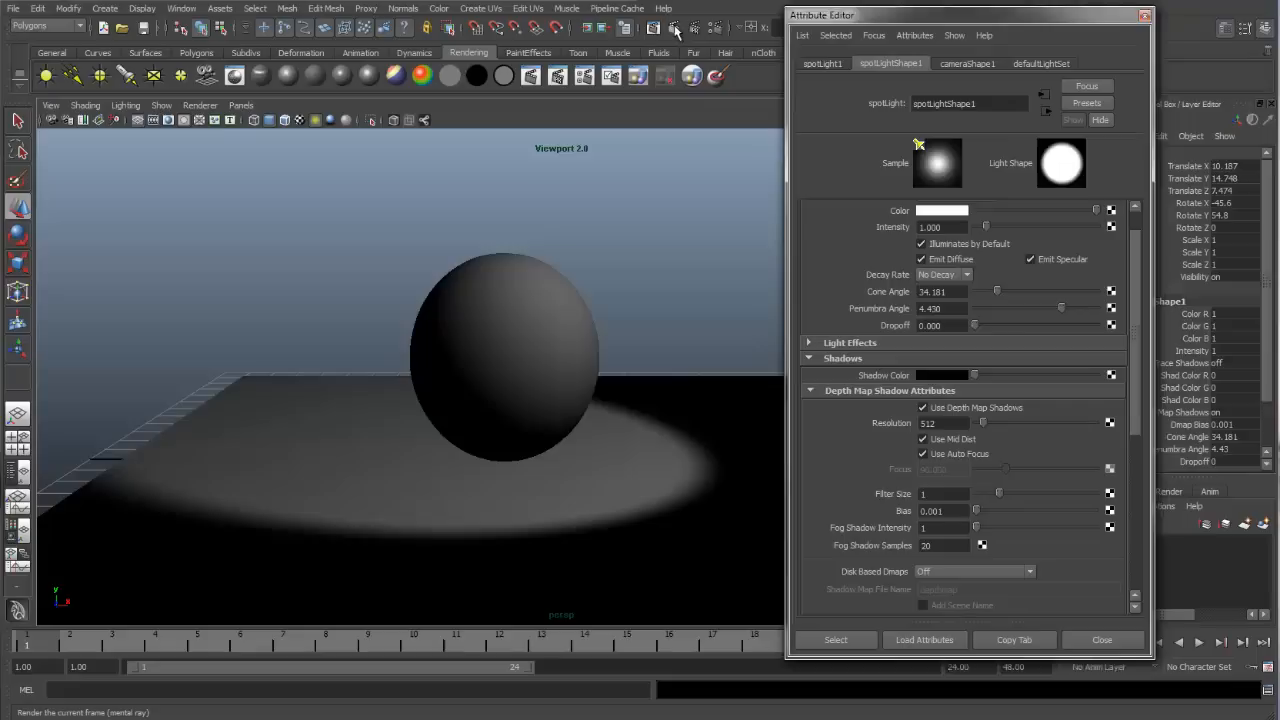
click(652, 26)
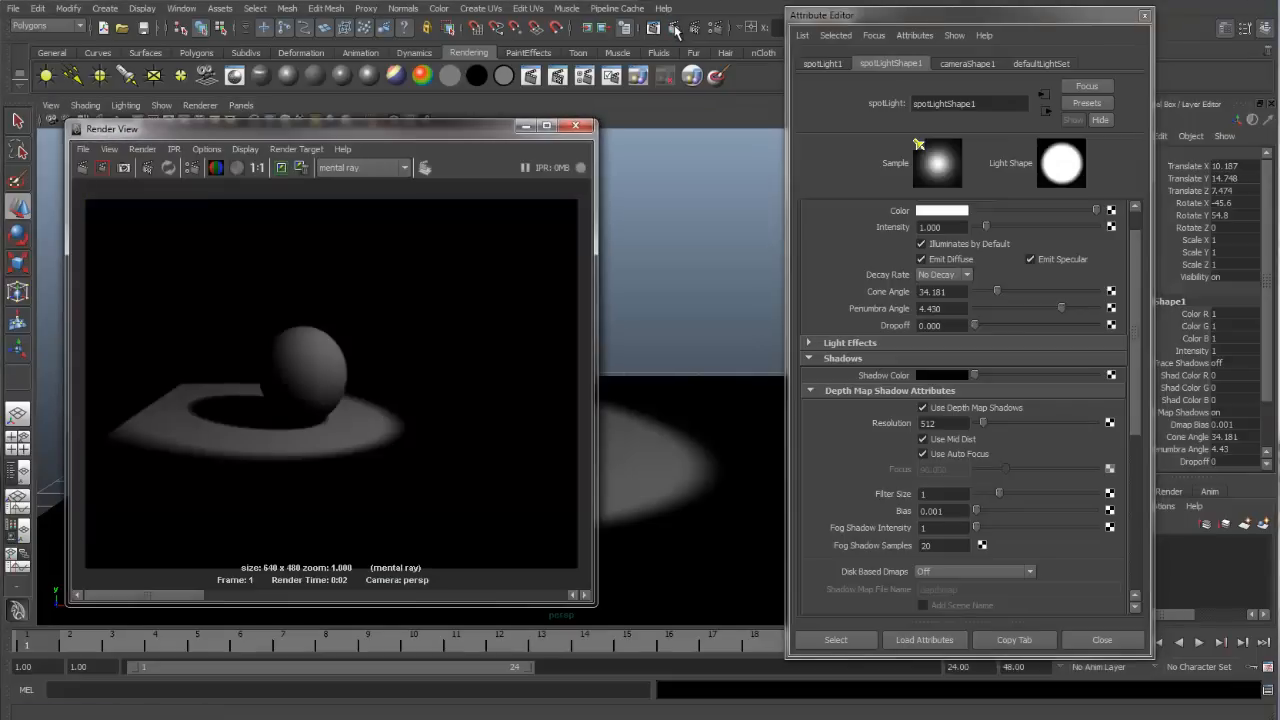
mouse_move(400, 140)
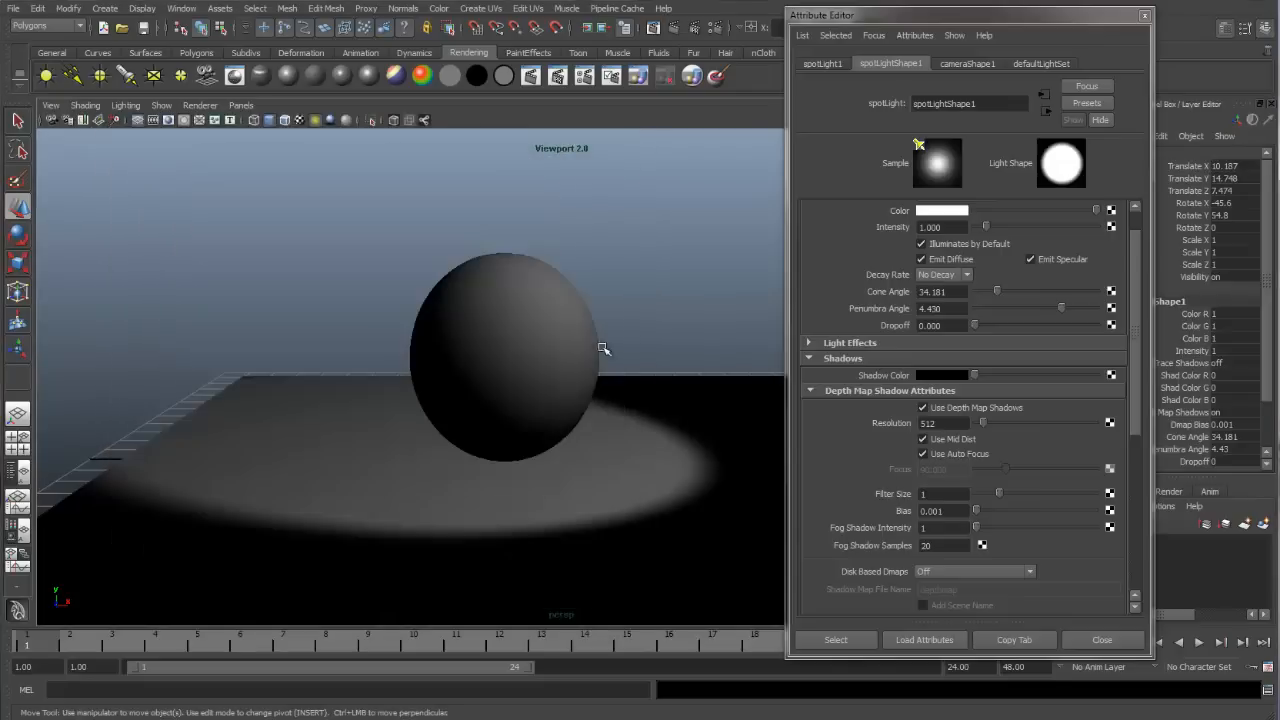
mouse_move(532, 444)
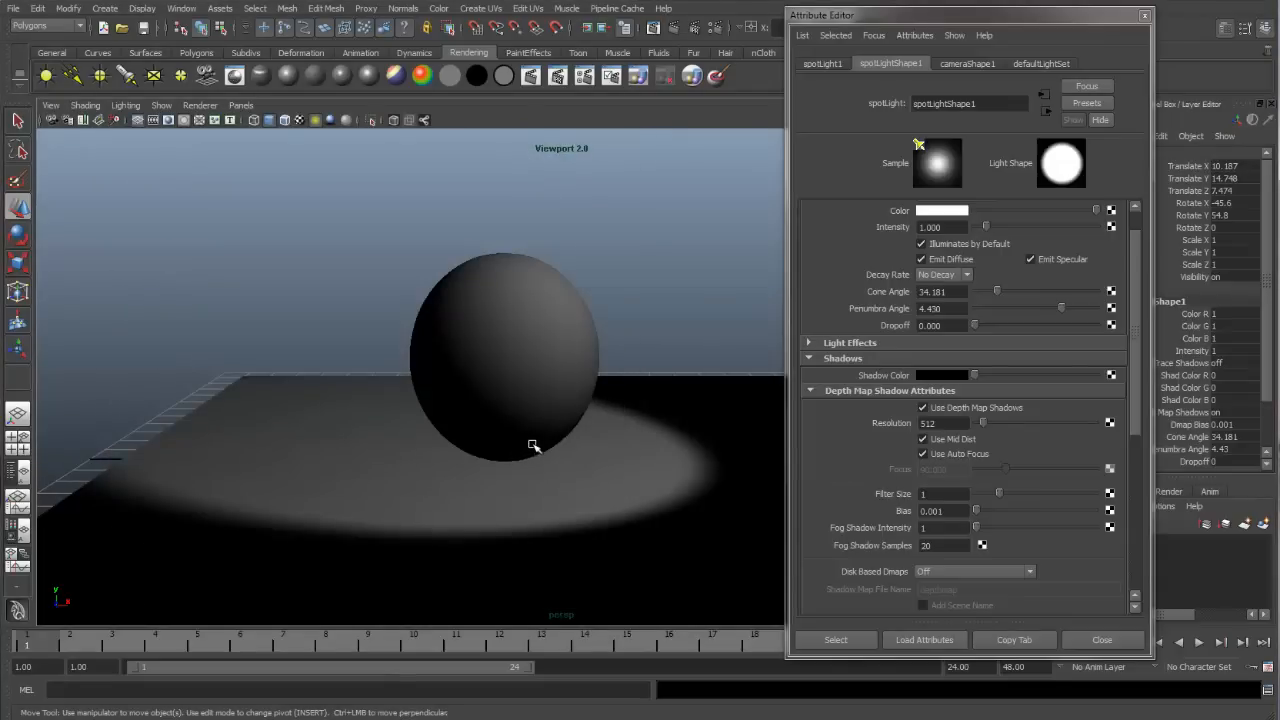
mouse_move(484, 462)
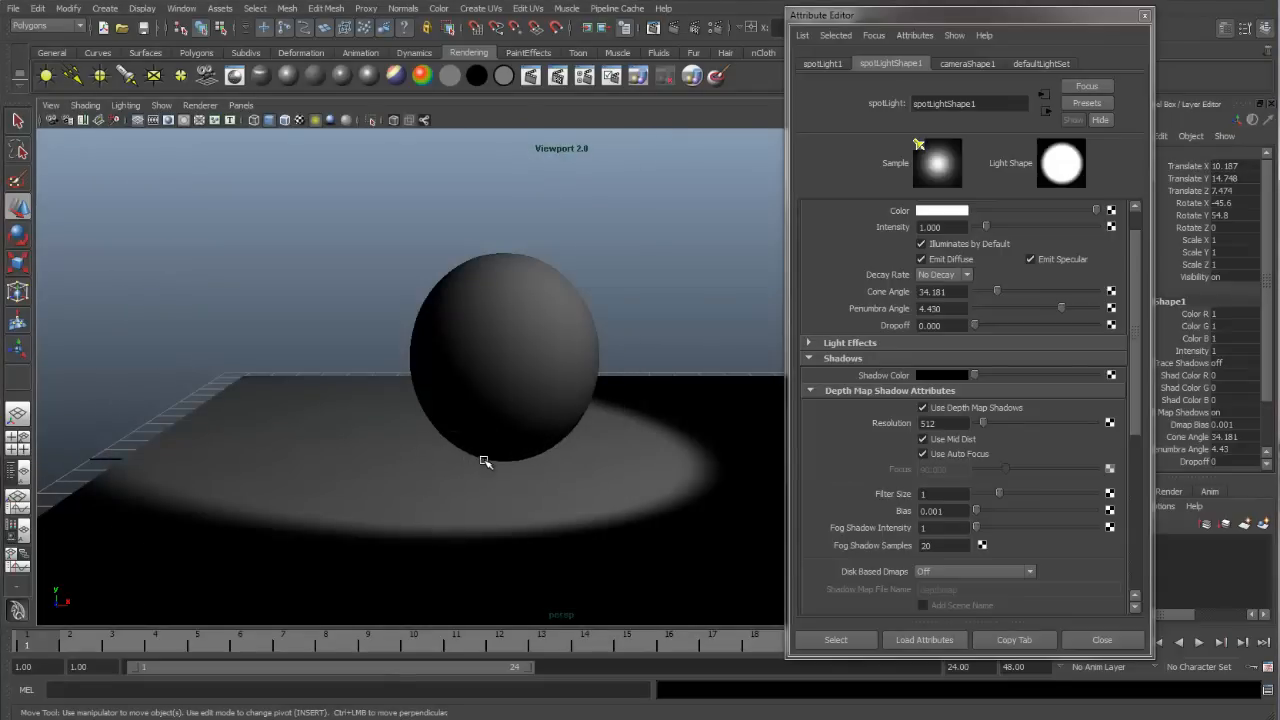
mouse_move(480, 436)
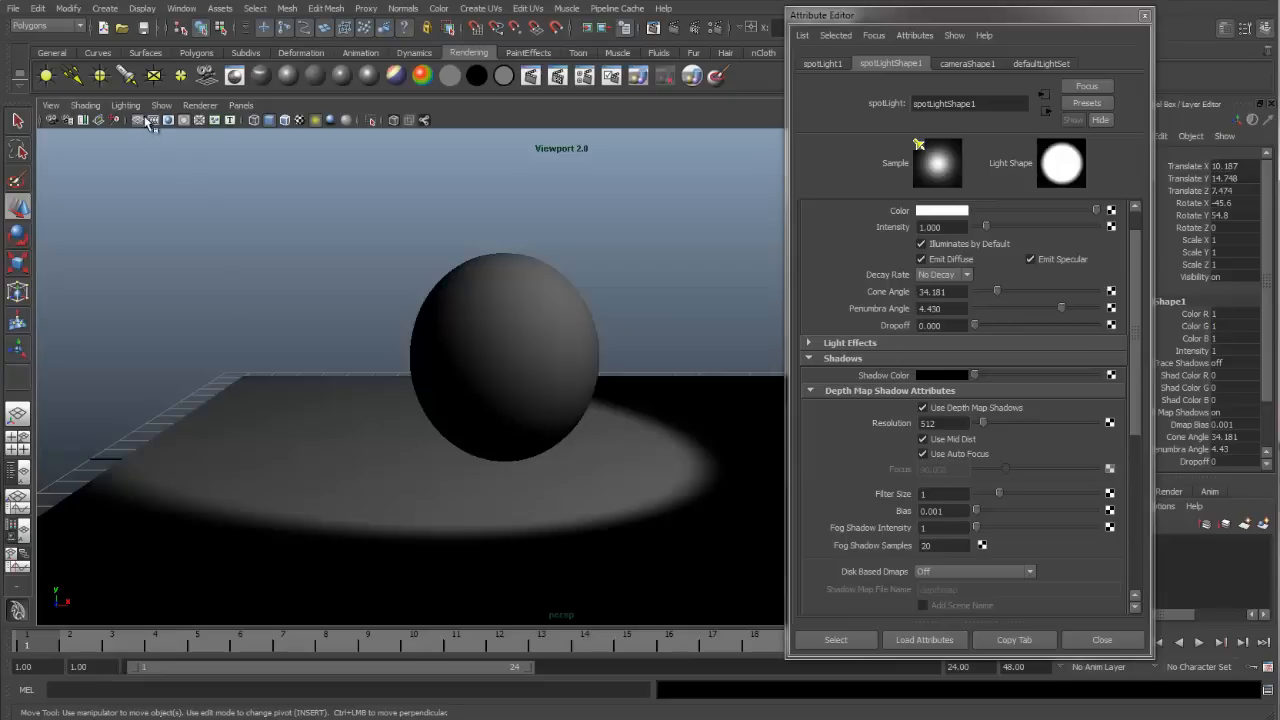
Step: Turn on viewport shadows in the Lighting menu and dolly the camera closer to the sphere
click(124, 104)
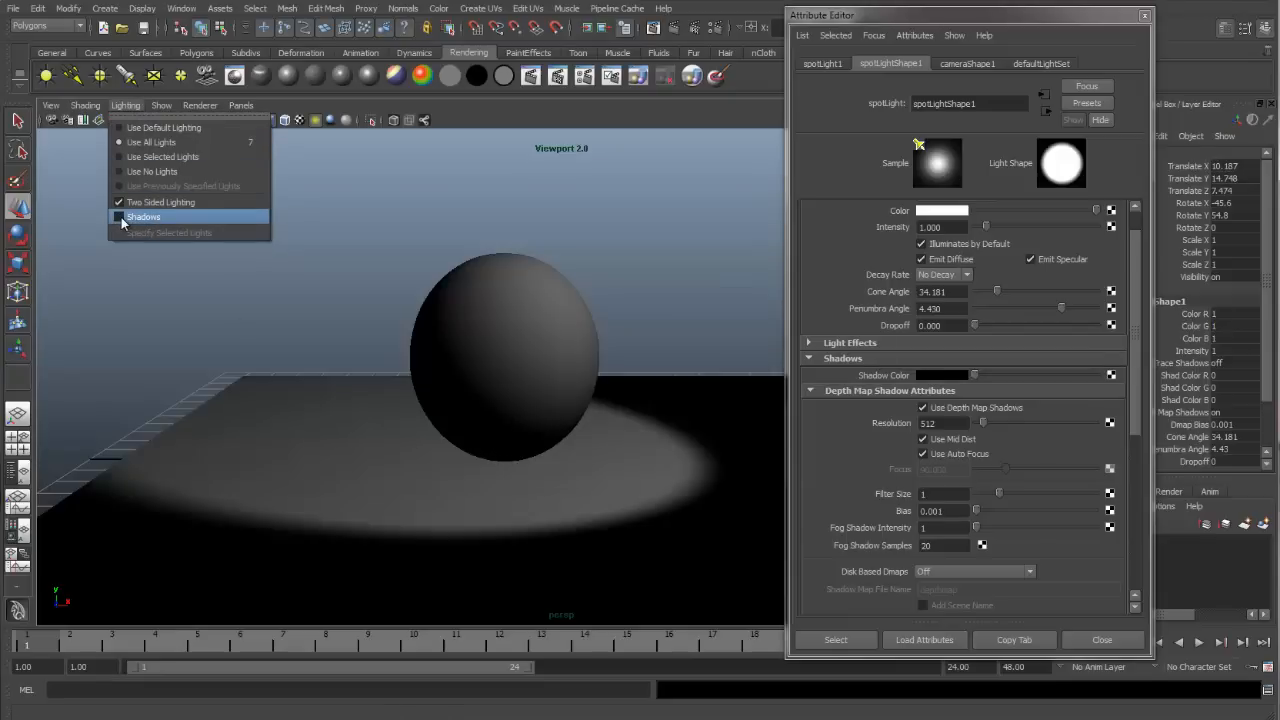
click(144, 216)
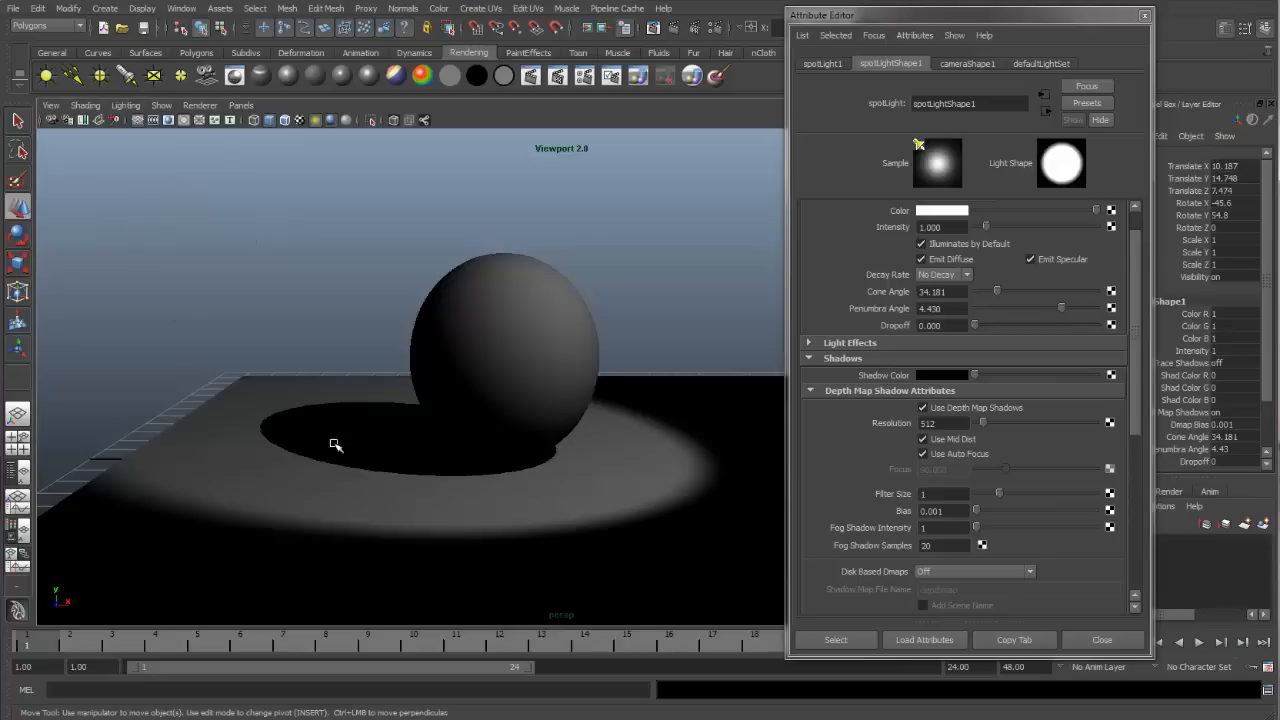
mouse_move(468, 414)
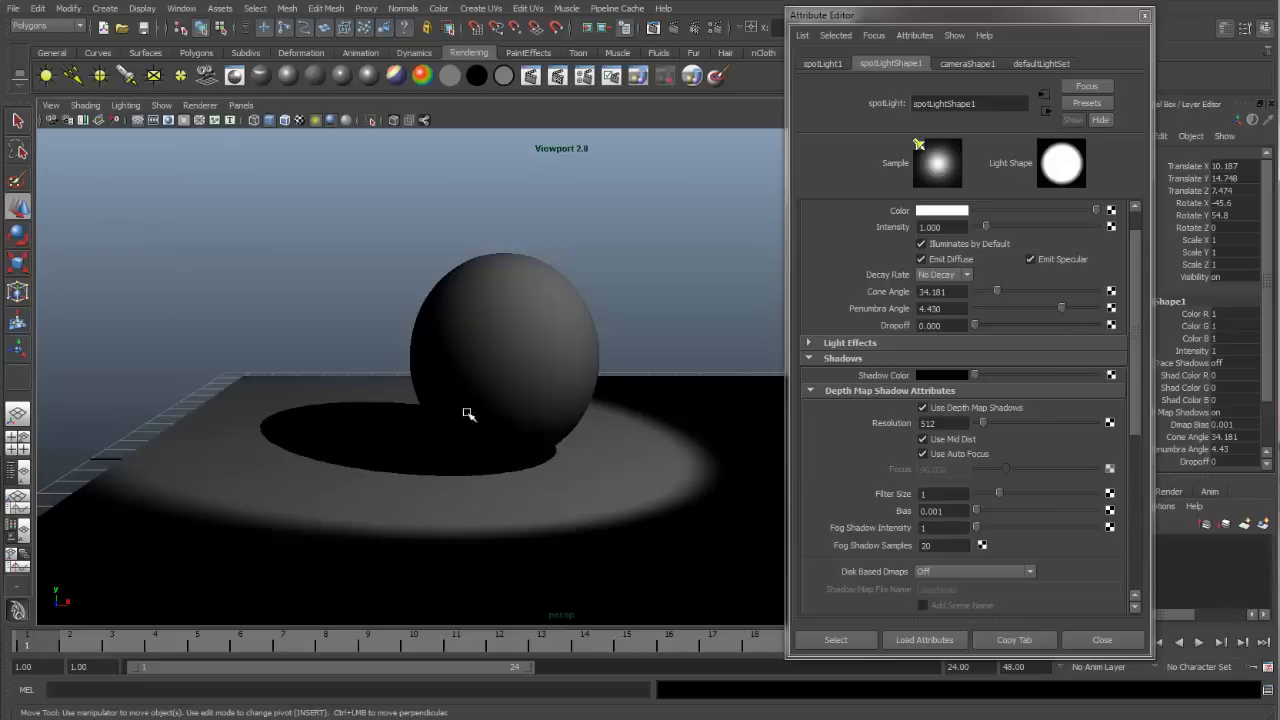
mouse_move(352, 412)
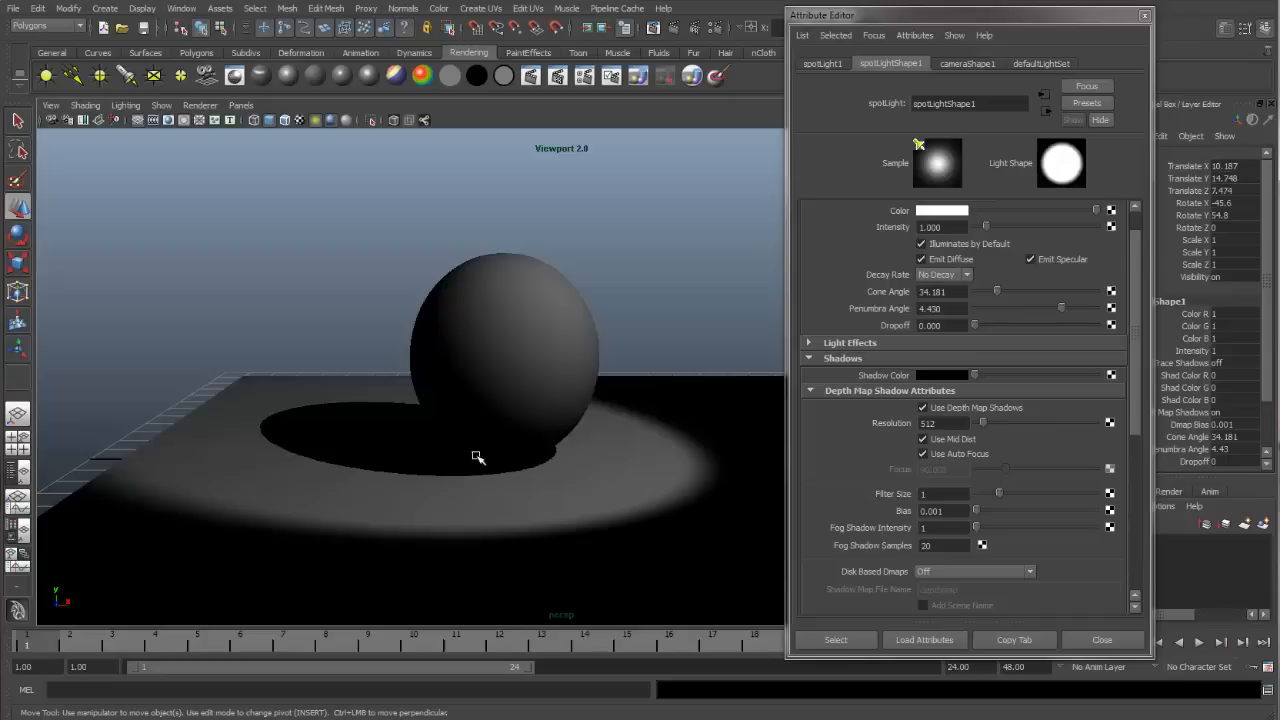
mouse_move(488, 456)
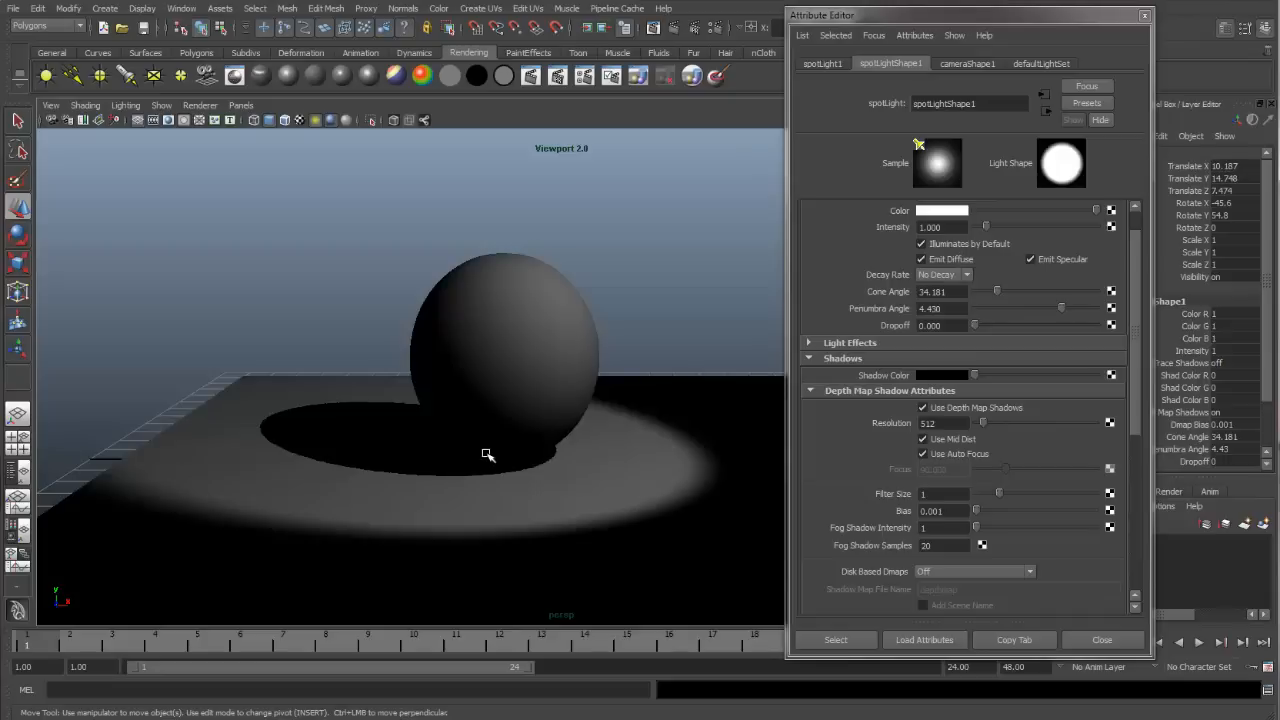
mouse_move(490, 452)
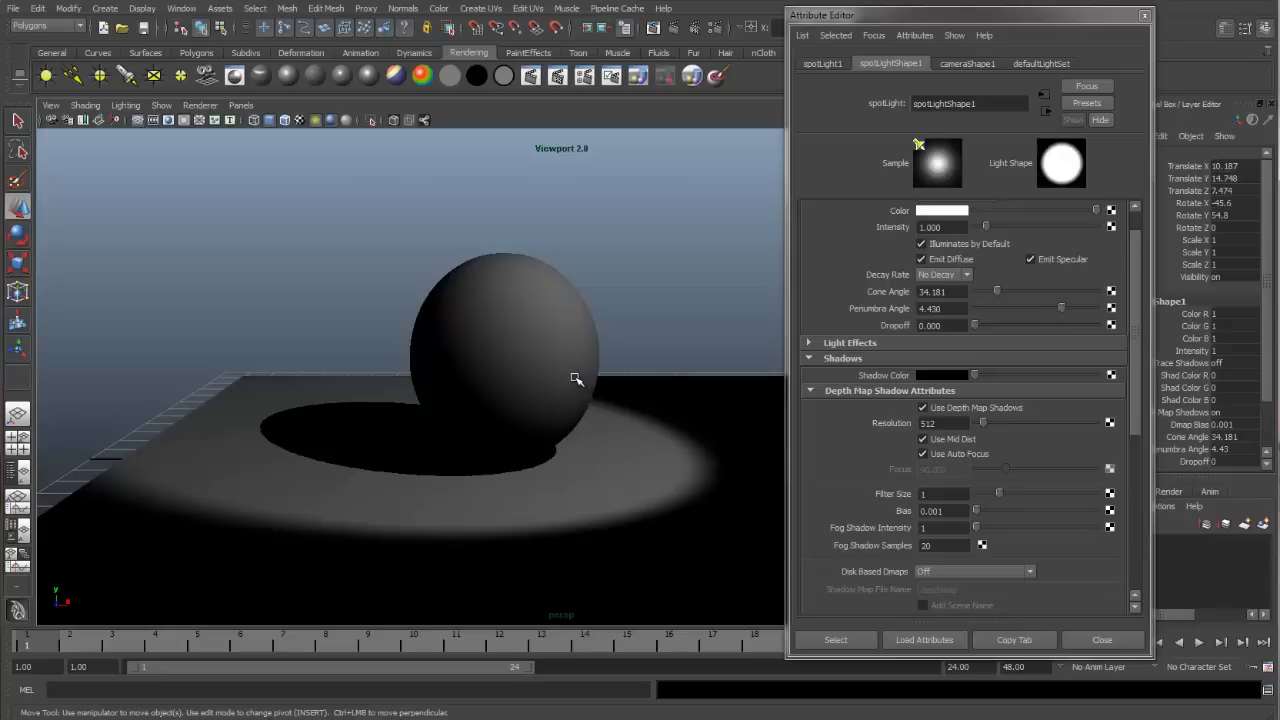
drag(576, 378, 548, 412)
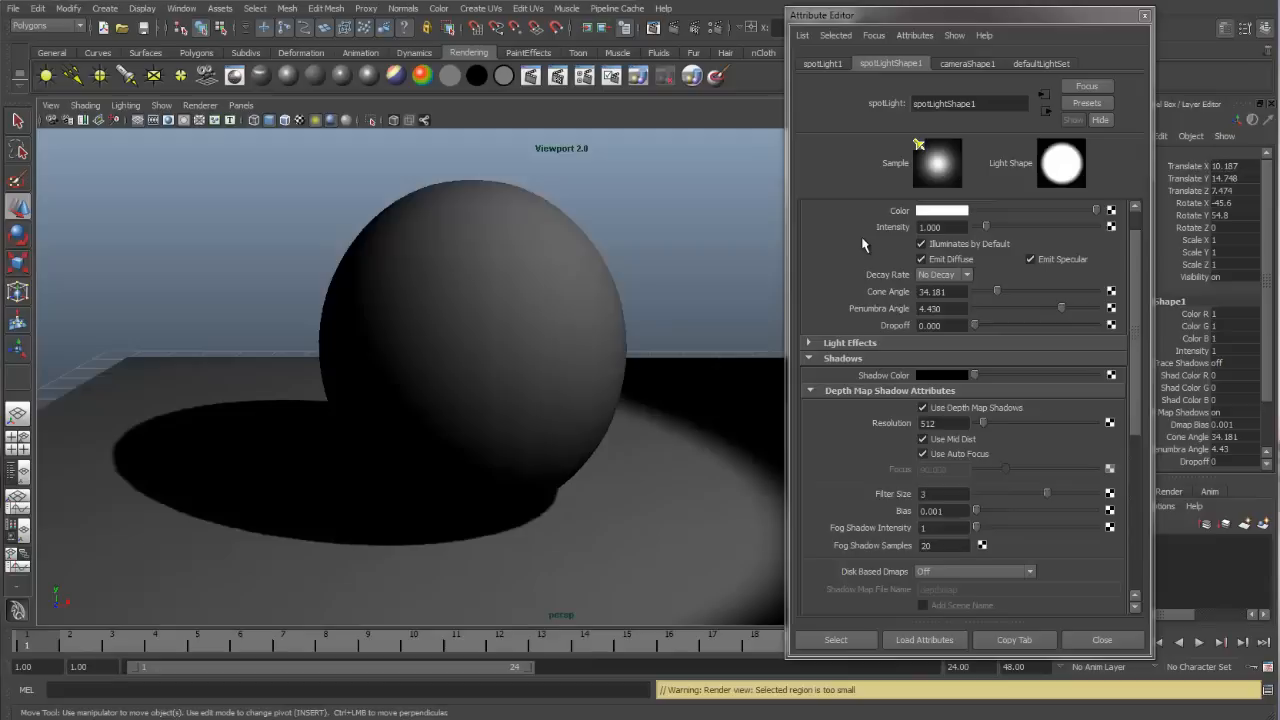
mouse_move(1036, 422)
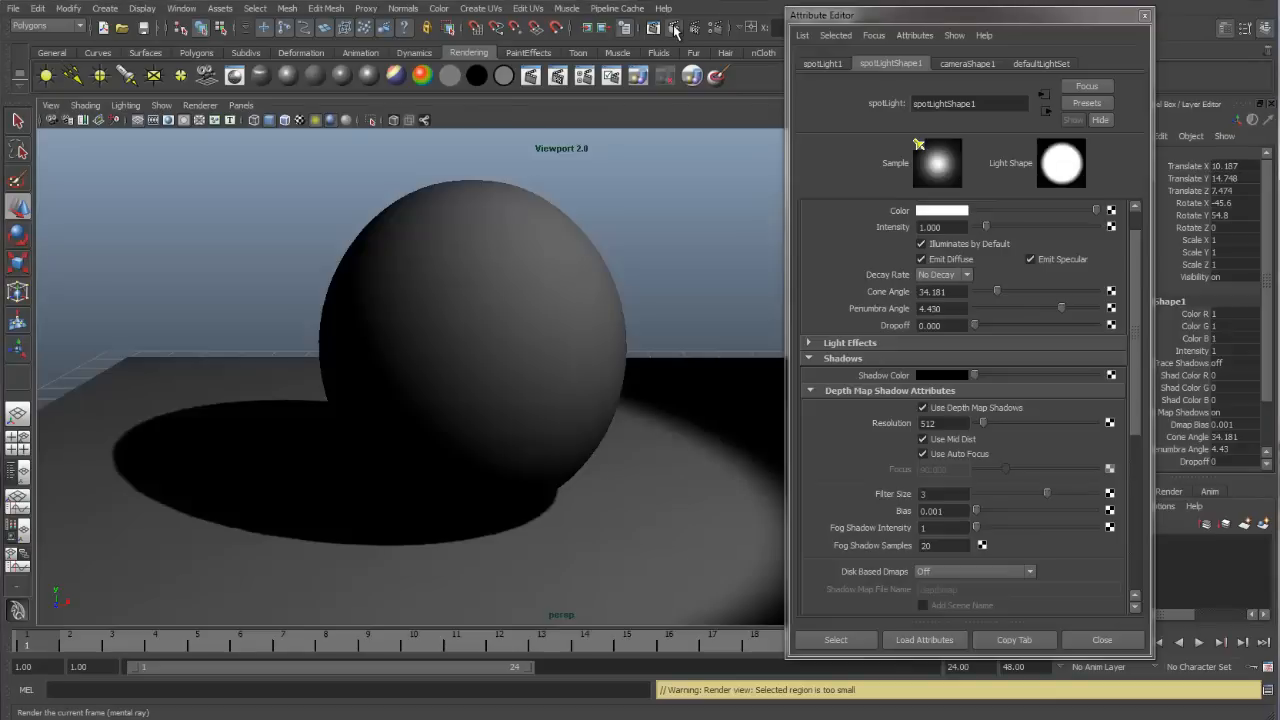
Step: Render the current perspective view to check the sphere's spotlight shadow
click(652, 24)
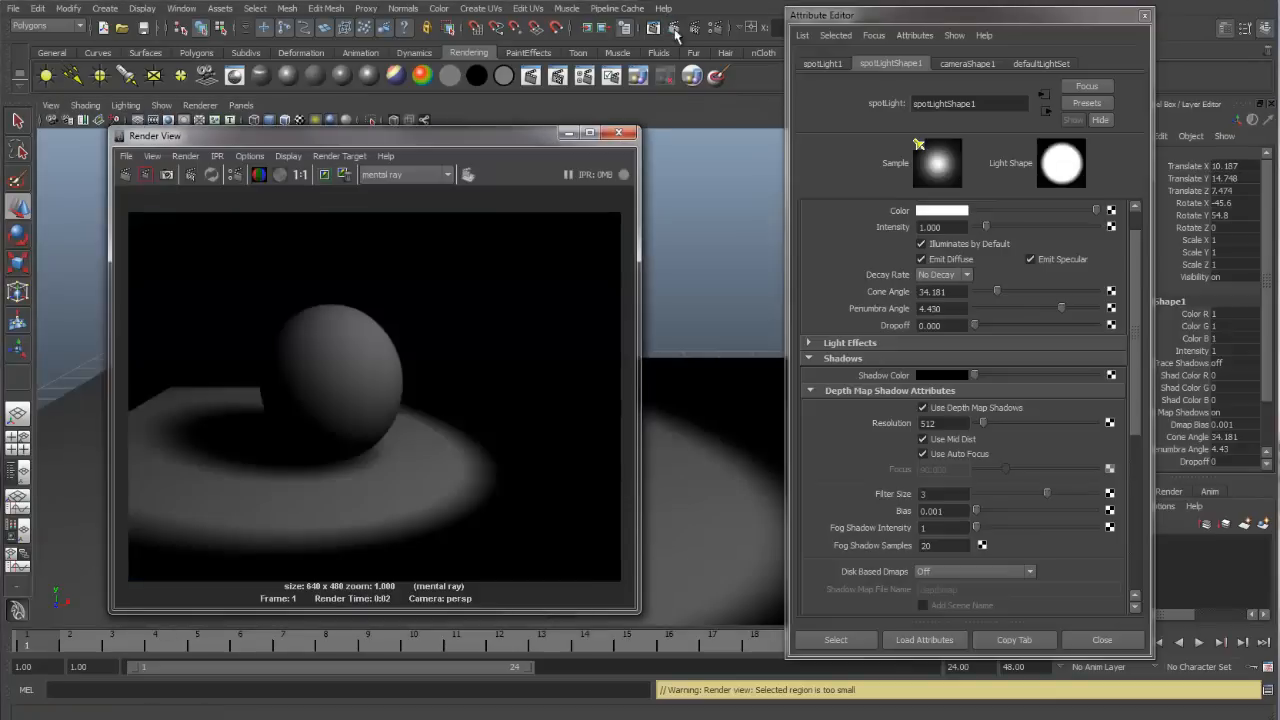
mouse_move(316, 482)
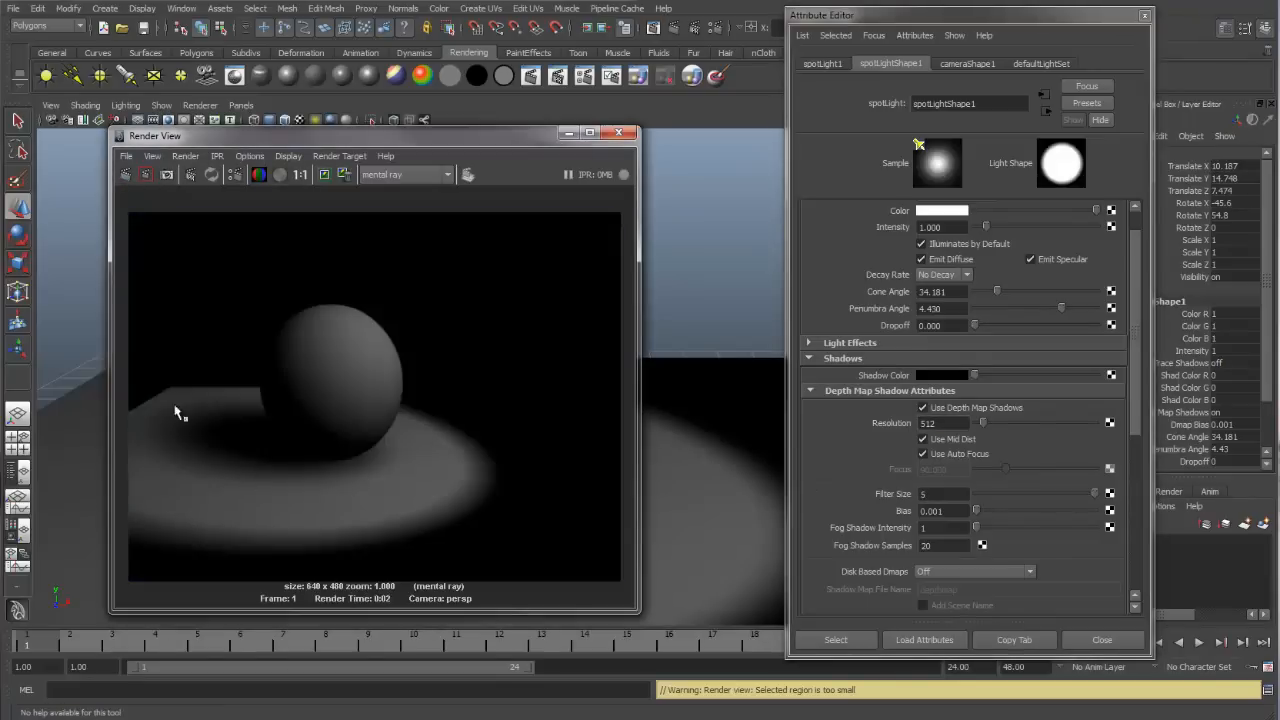
mouse_move(336, 472)
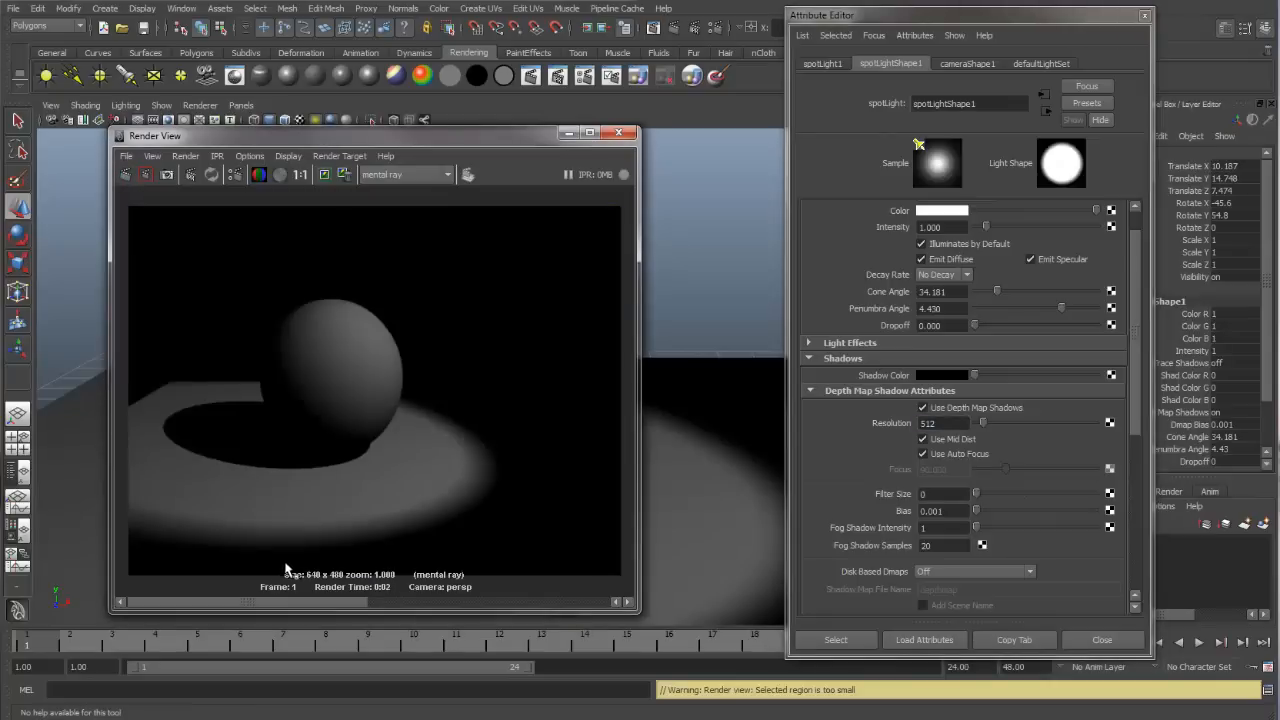
mouse_move(316, 500)
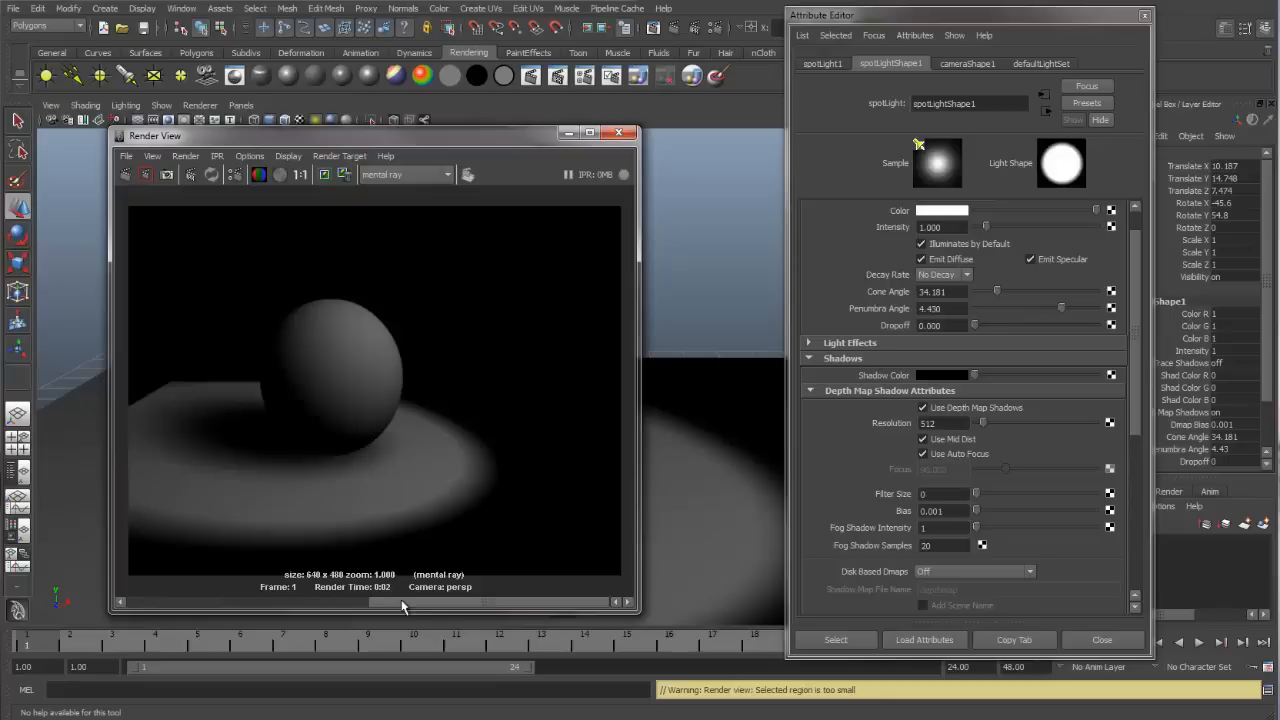
mouse_move(420, 608)
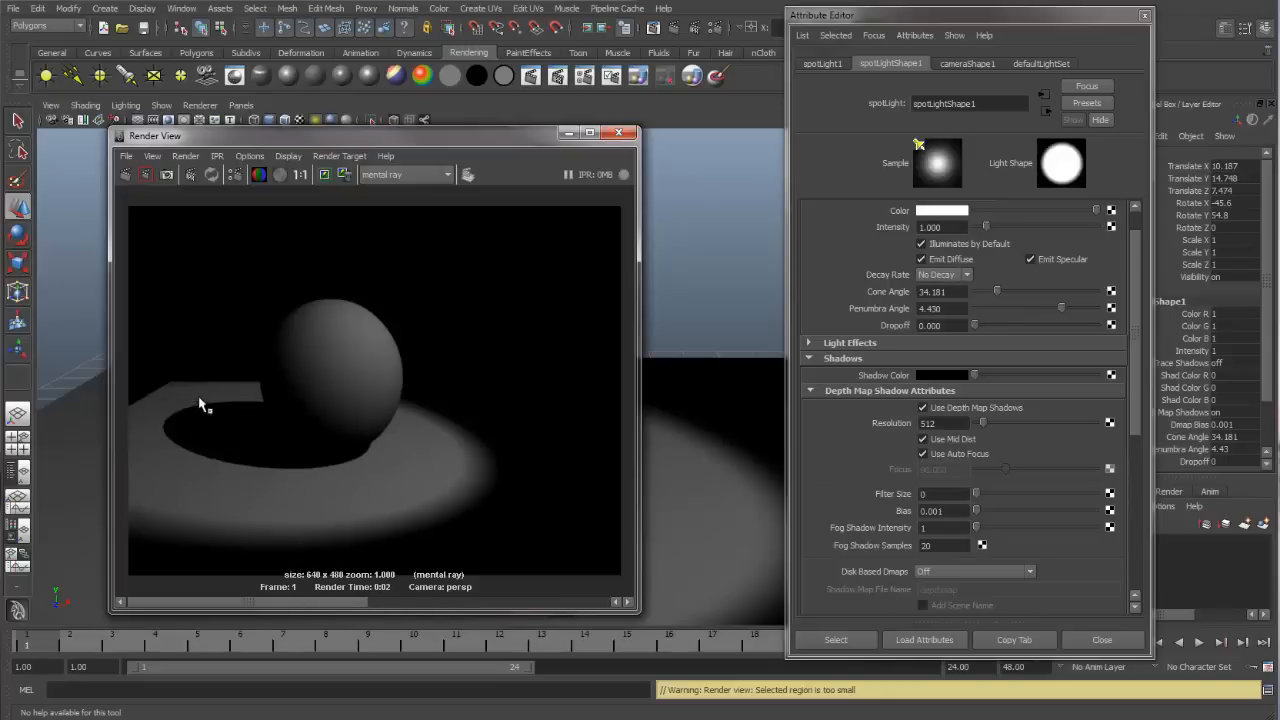
mouse_move(302, 452)
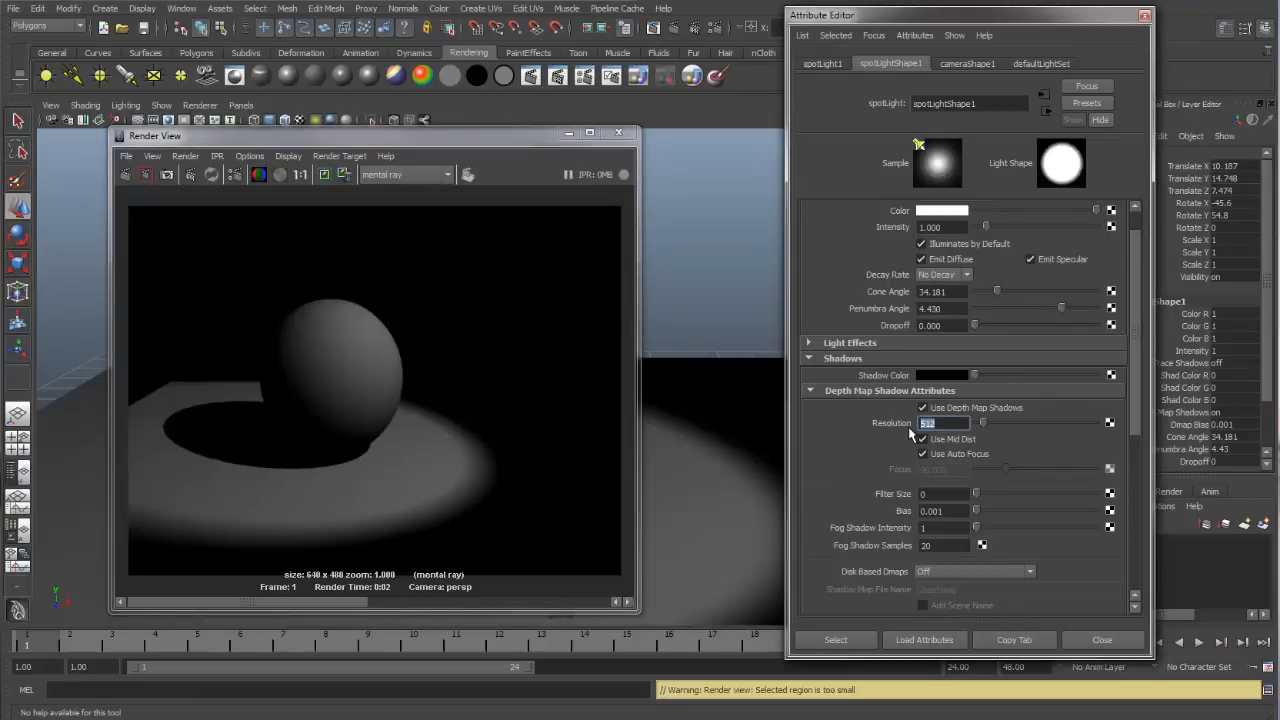
Step: Raise the depth map shadow resolution to 2048 and re-render for a crisper shadow
text(2048)
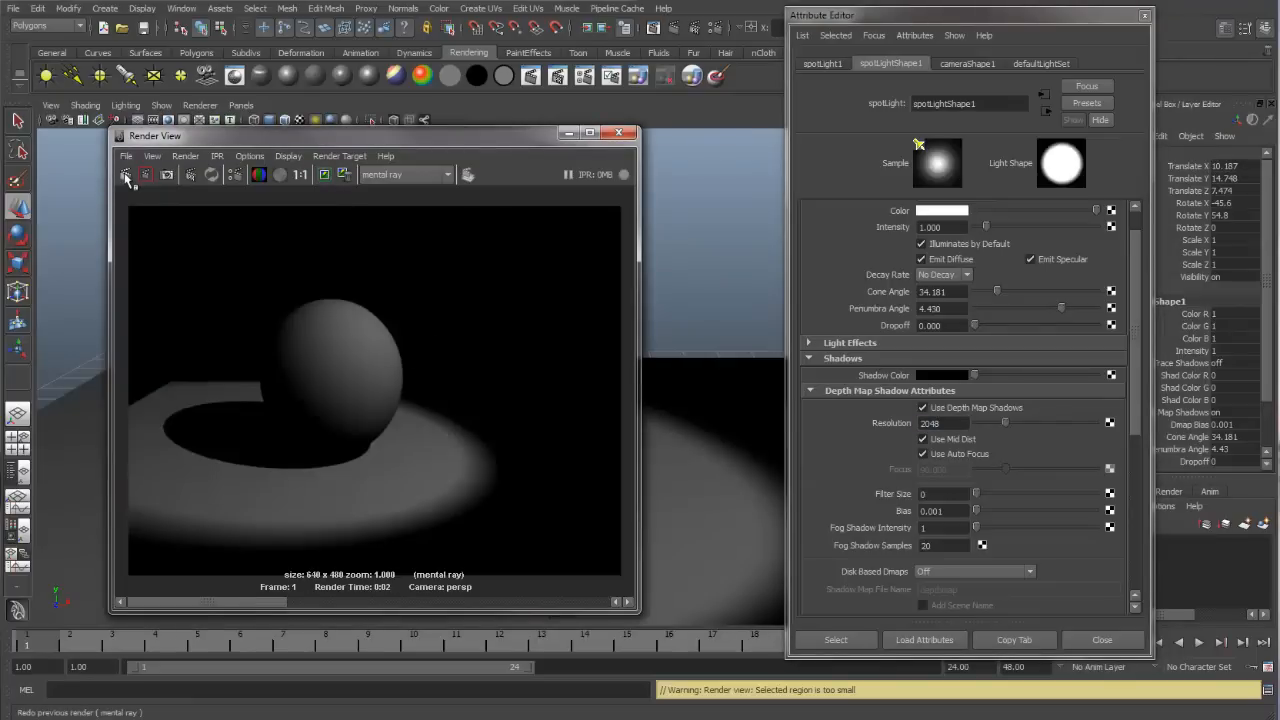
click(124, 174)
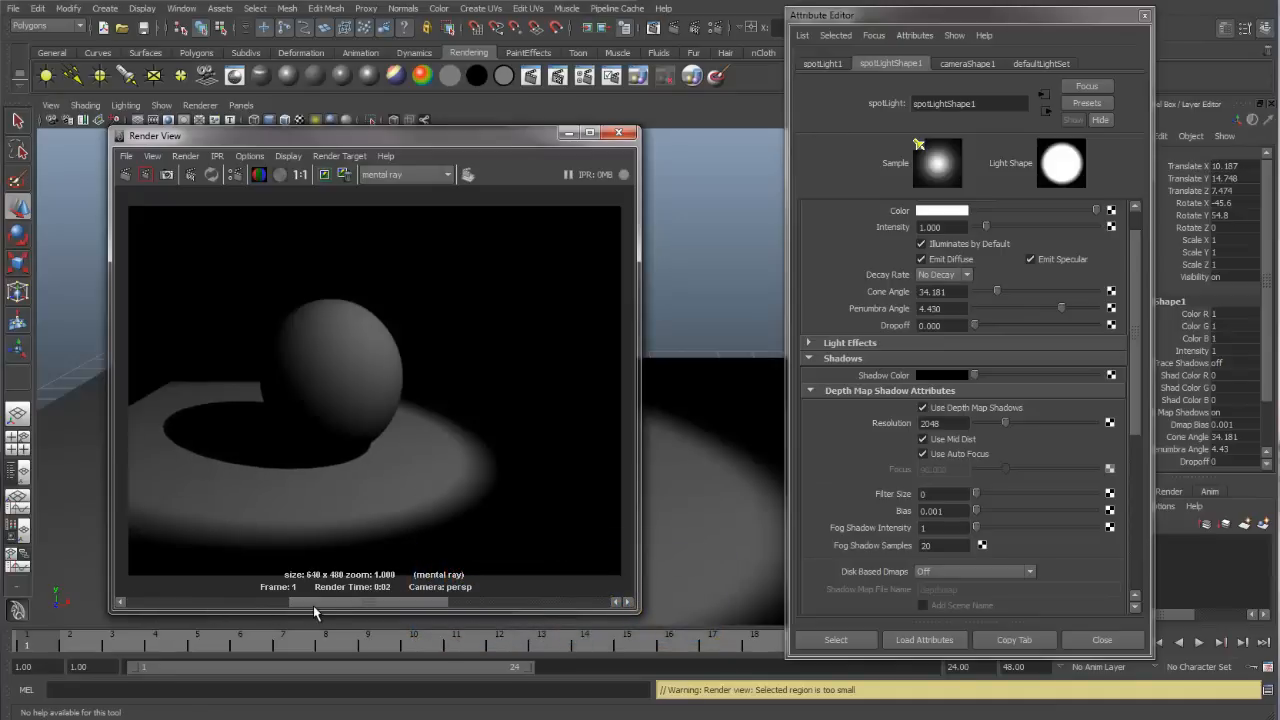
mouse_move(296, 608)
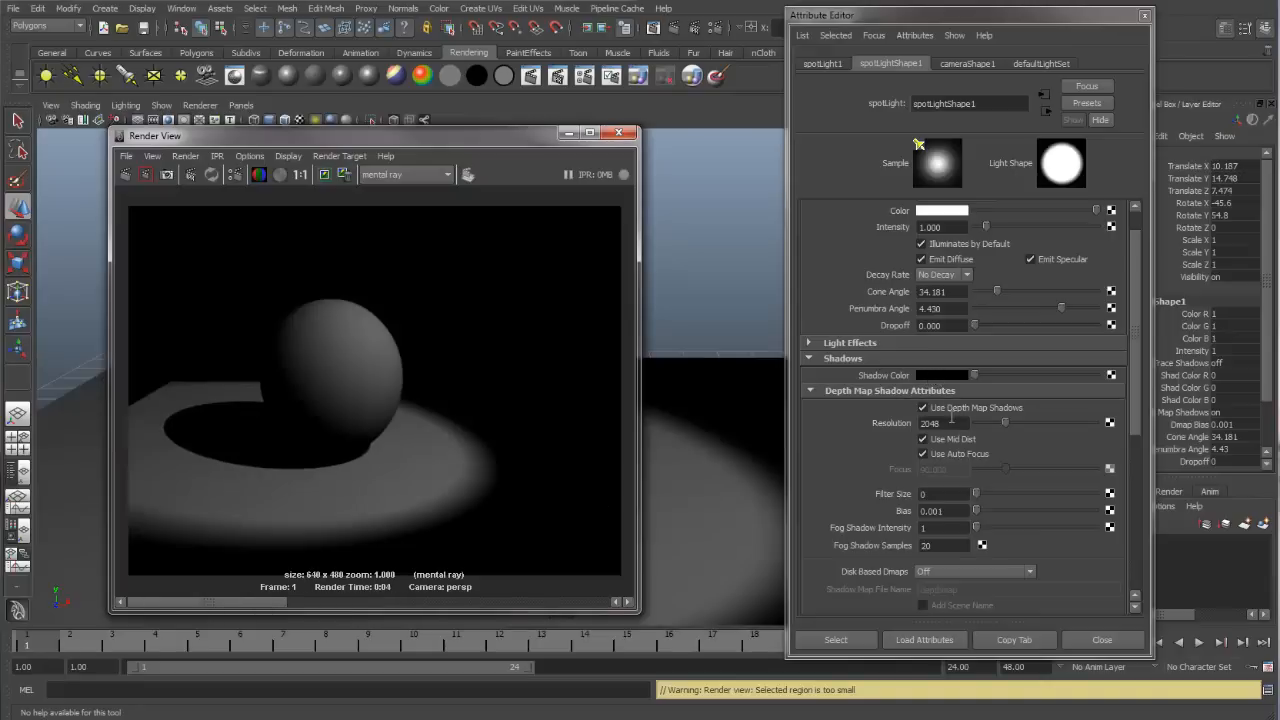
Step: Set the spotlight's Shadow Color to blue in the Color Chooser and re-render
click(940, 210)
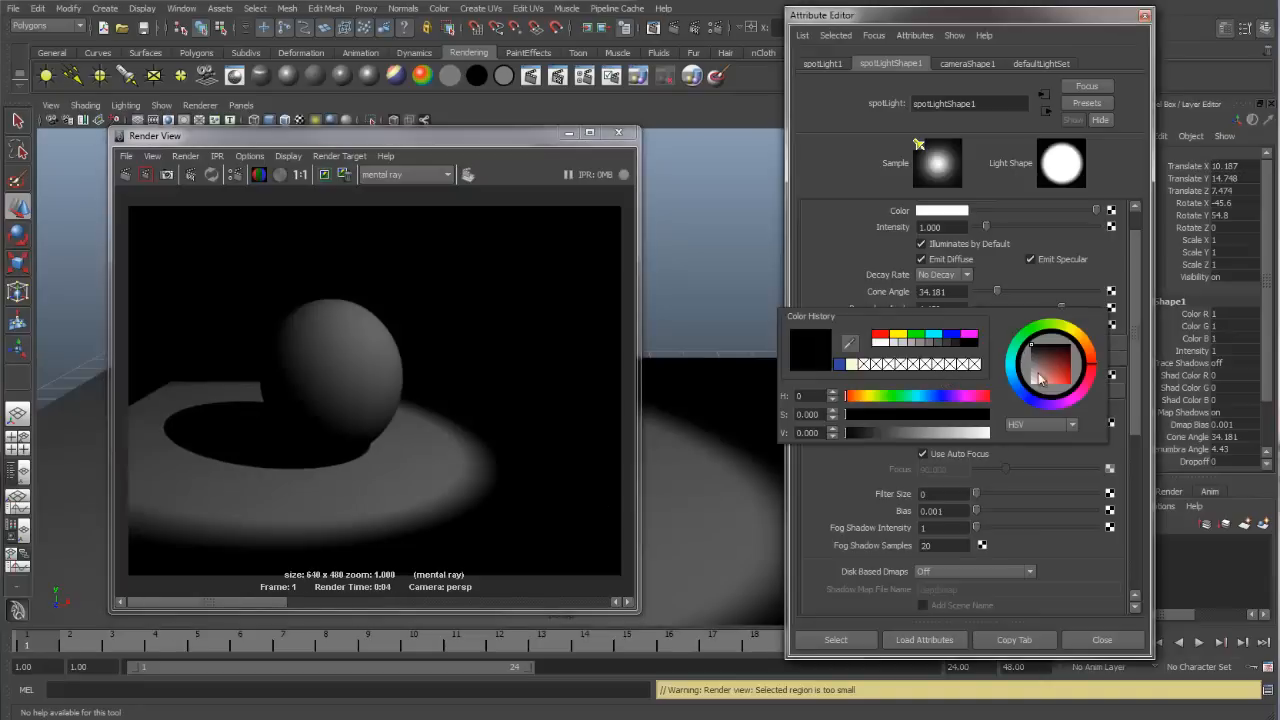
click(1040, 356)
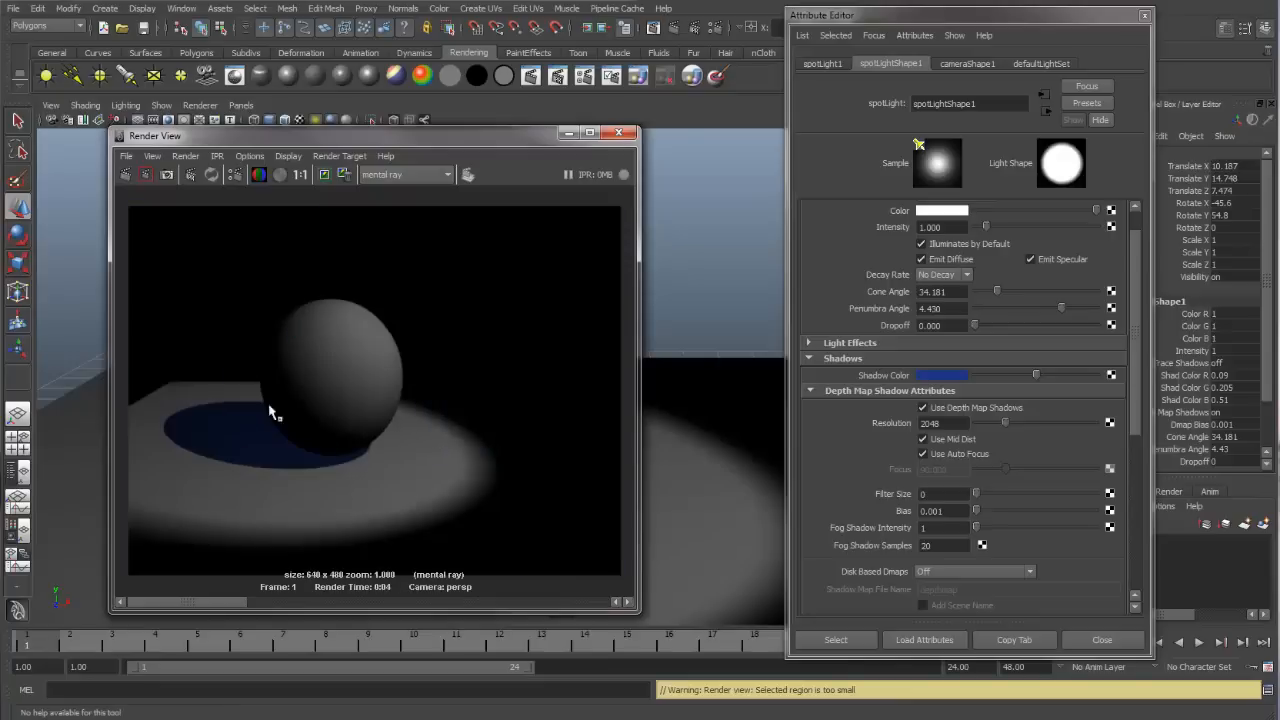
mouse_move(300, 436)
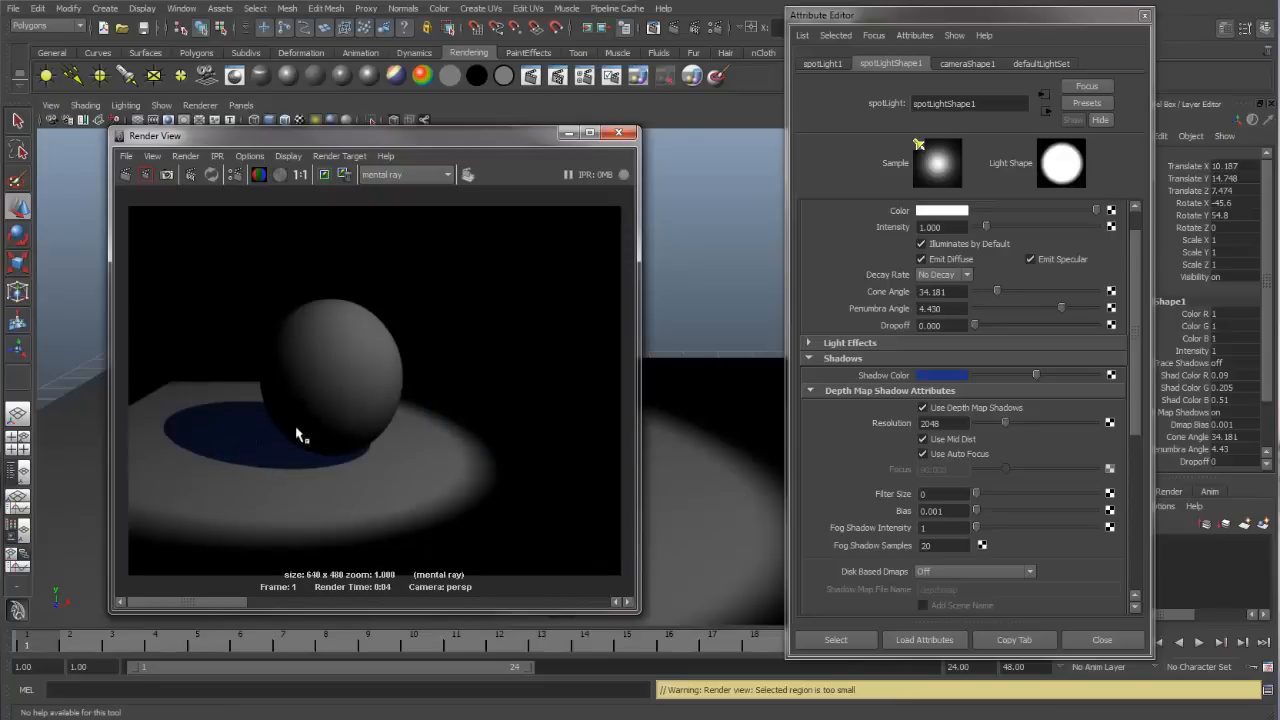
mouse_move(304, 468)
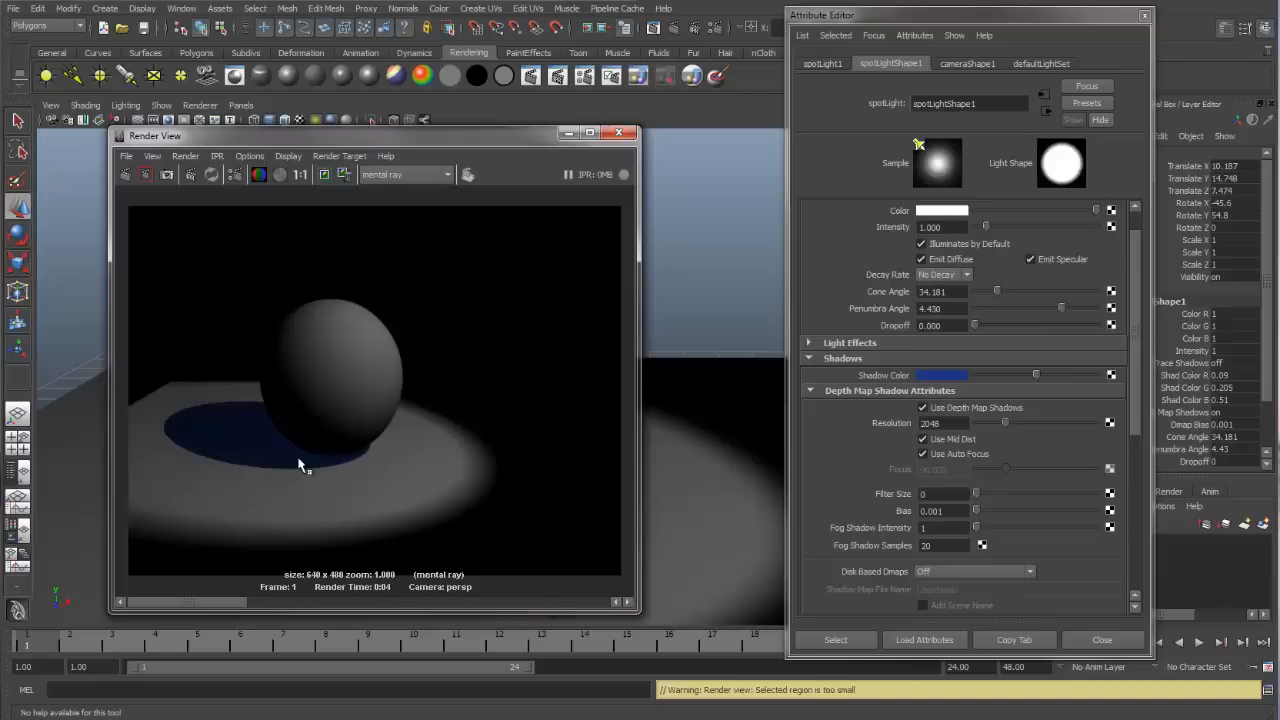
mouse_move(220, 424)
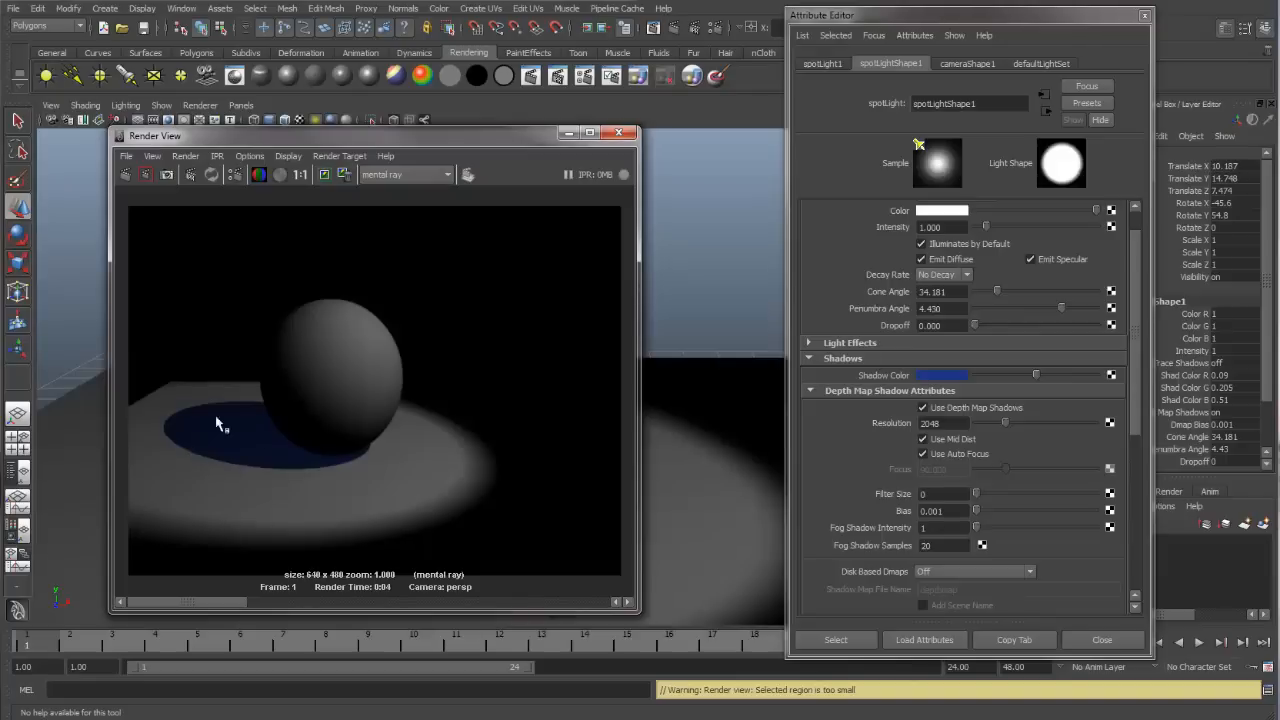
mouse_move(196, 460)
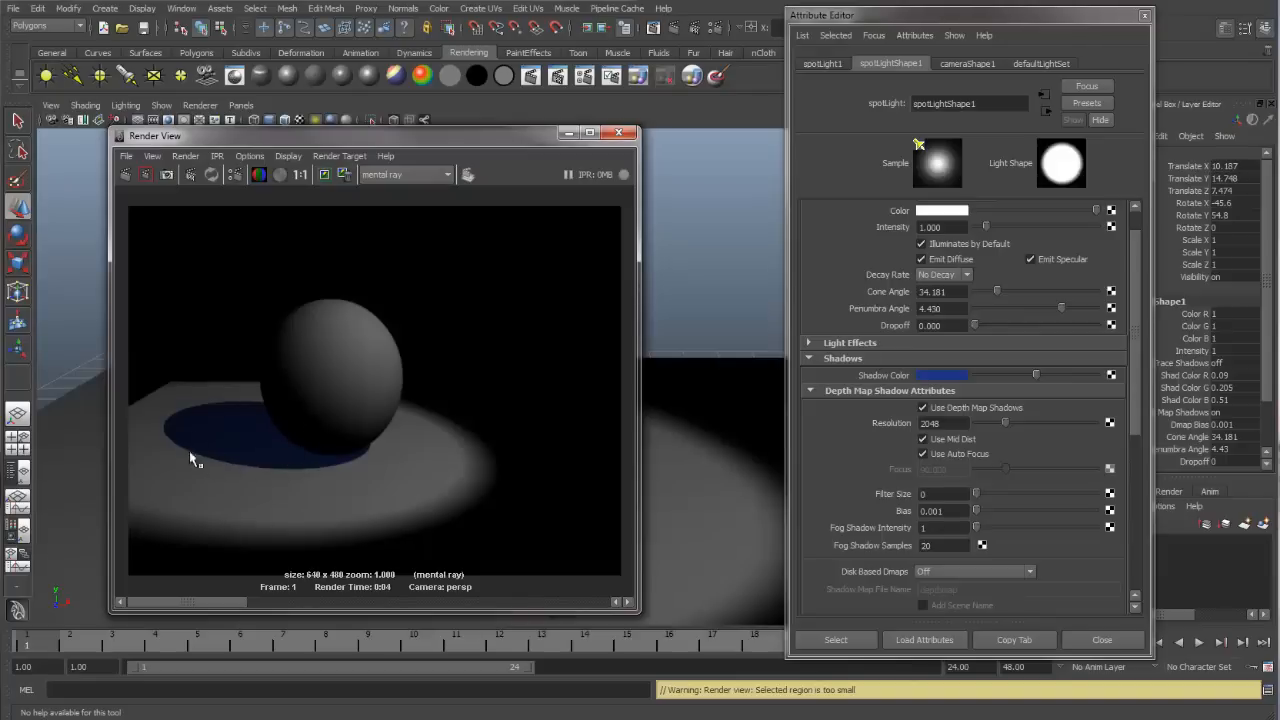
mouse_move(208, 476)
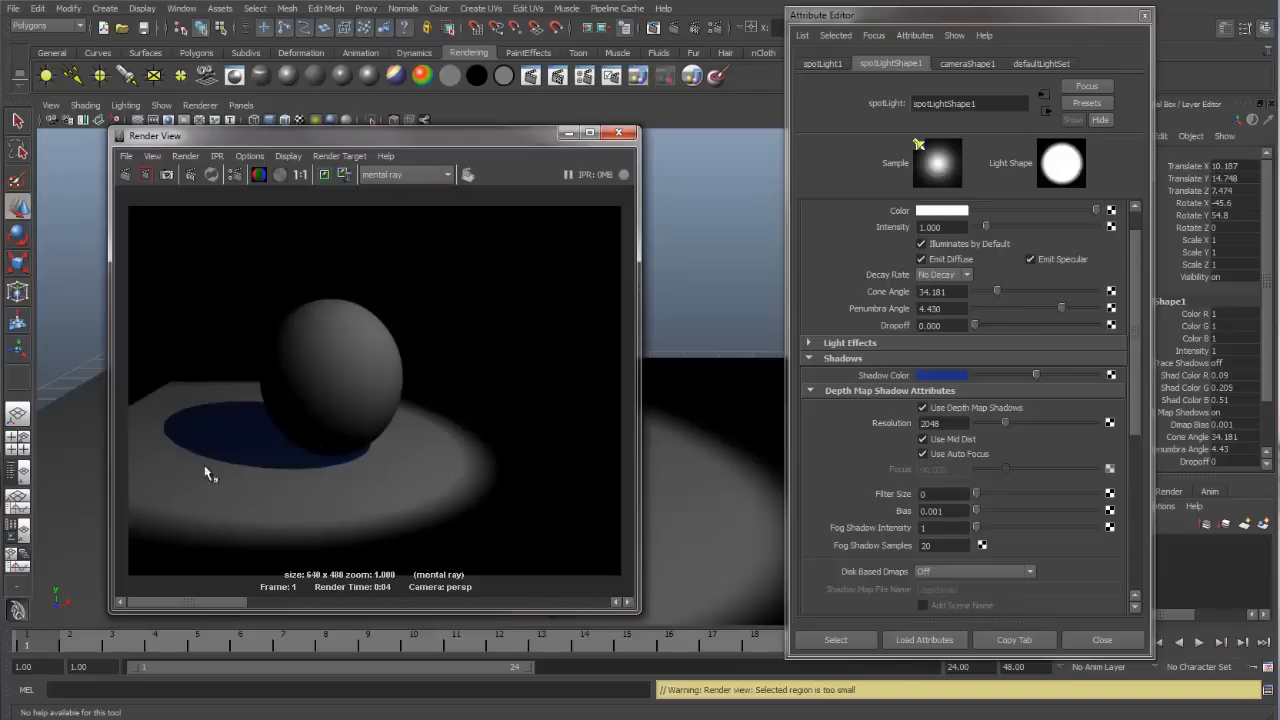
mouse_move(264, 464)
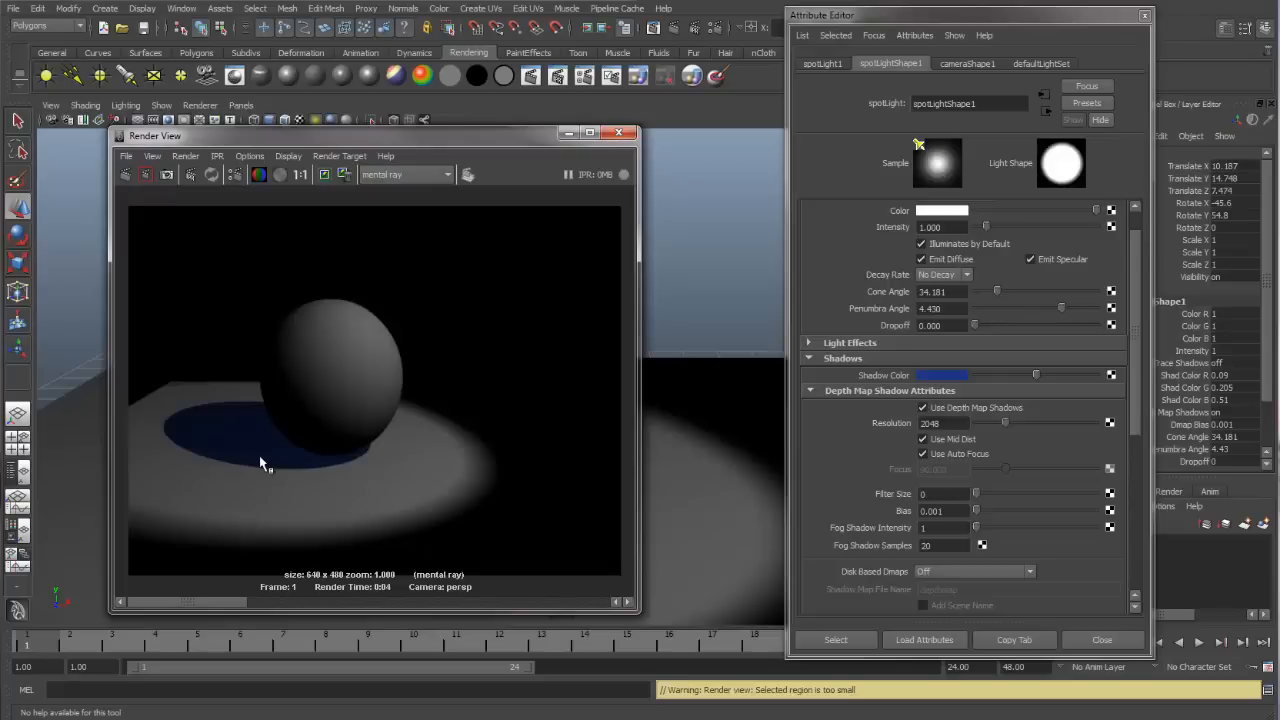
mouse_move(288, 458)
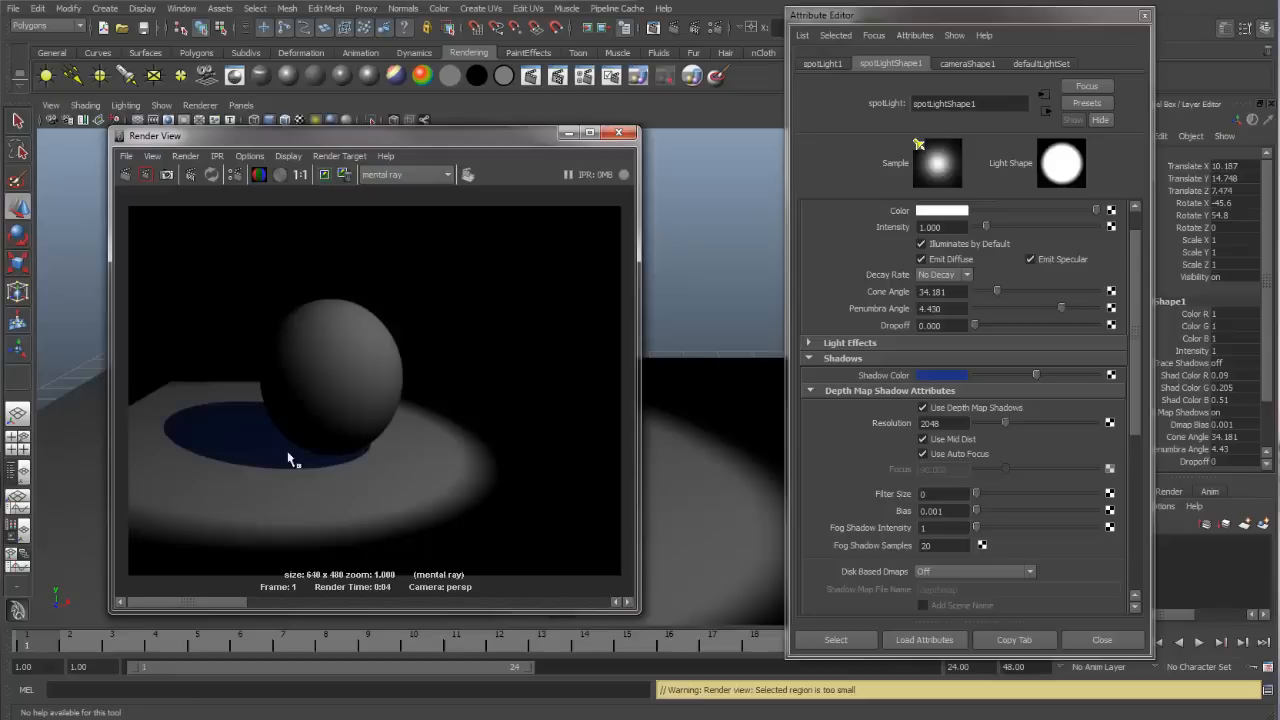
mouse_move(210, 418)
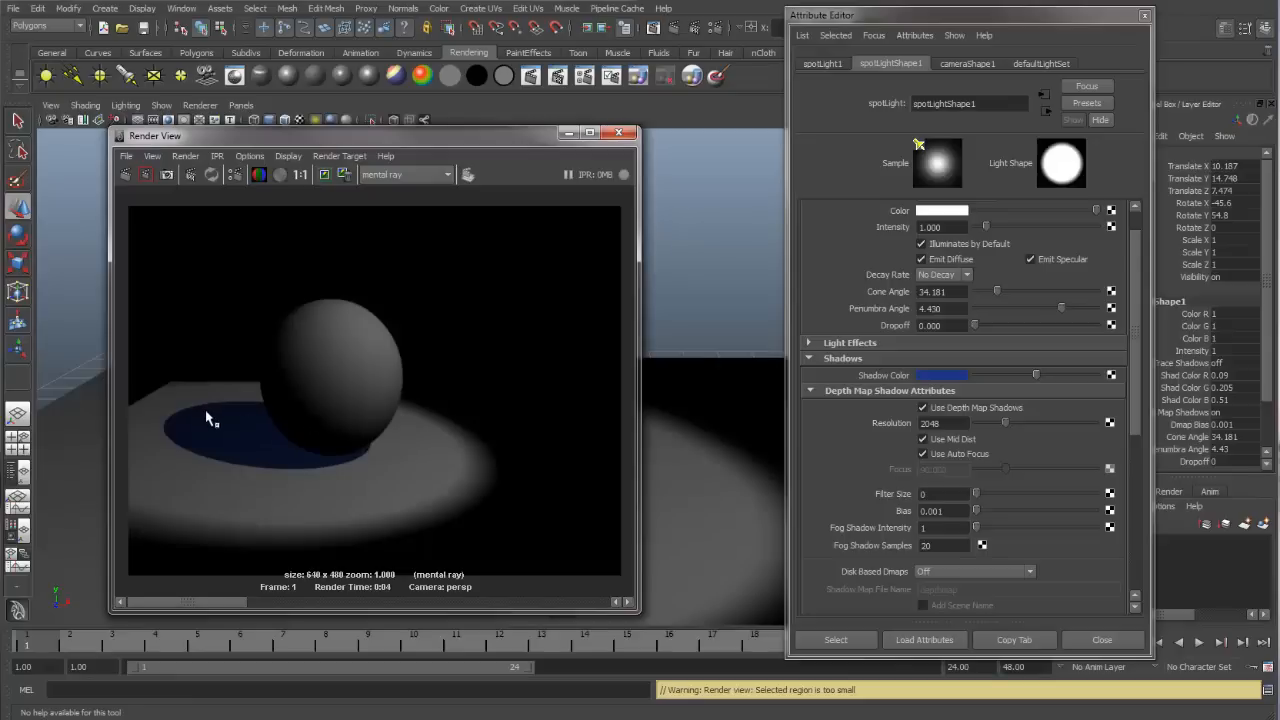
click(940, 376)
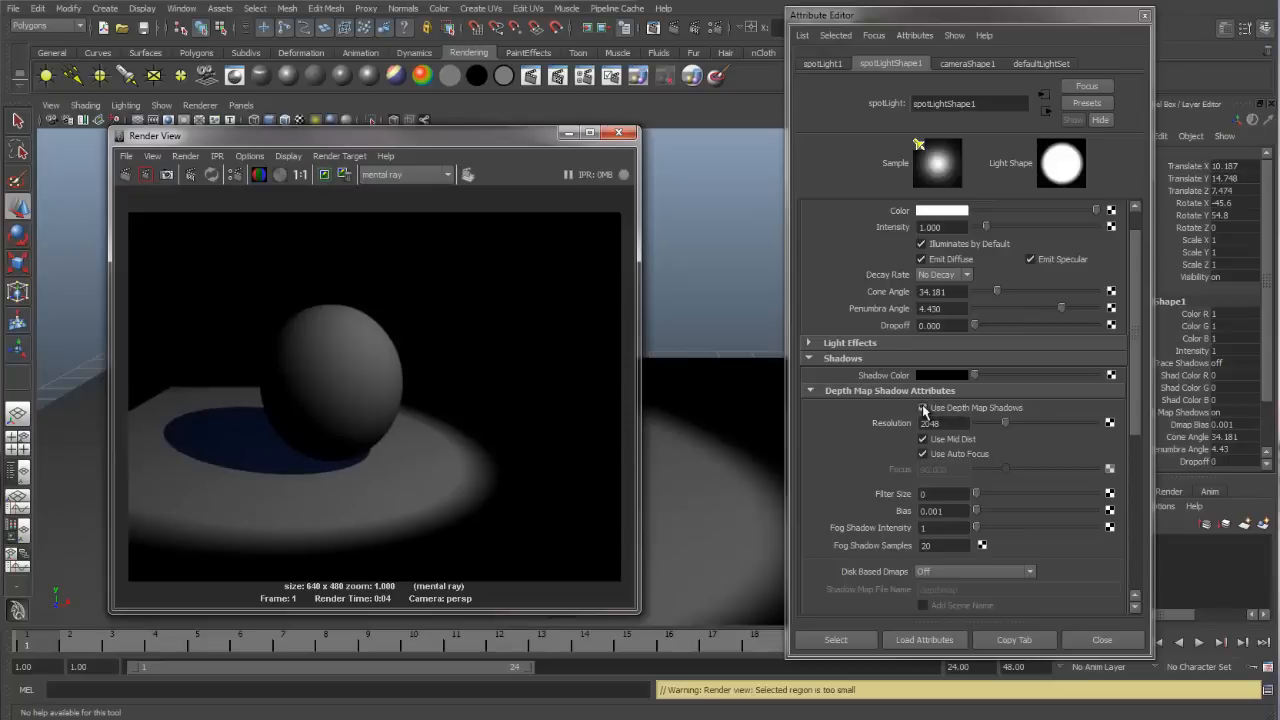
Step: Disable Use Depth Map Shadows and enable Use Ray Trace Shadows on the spotlight
click(922, 408)
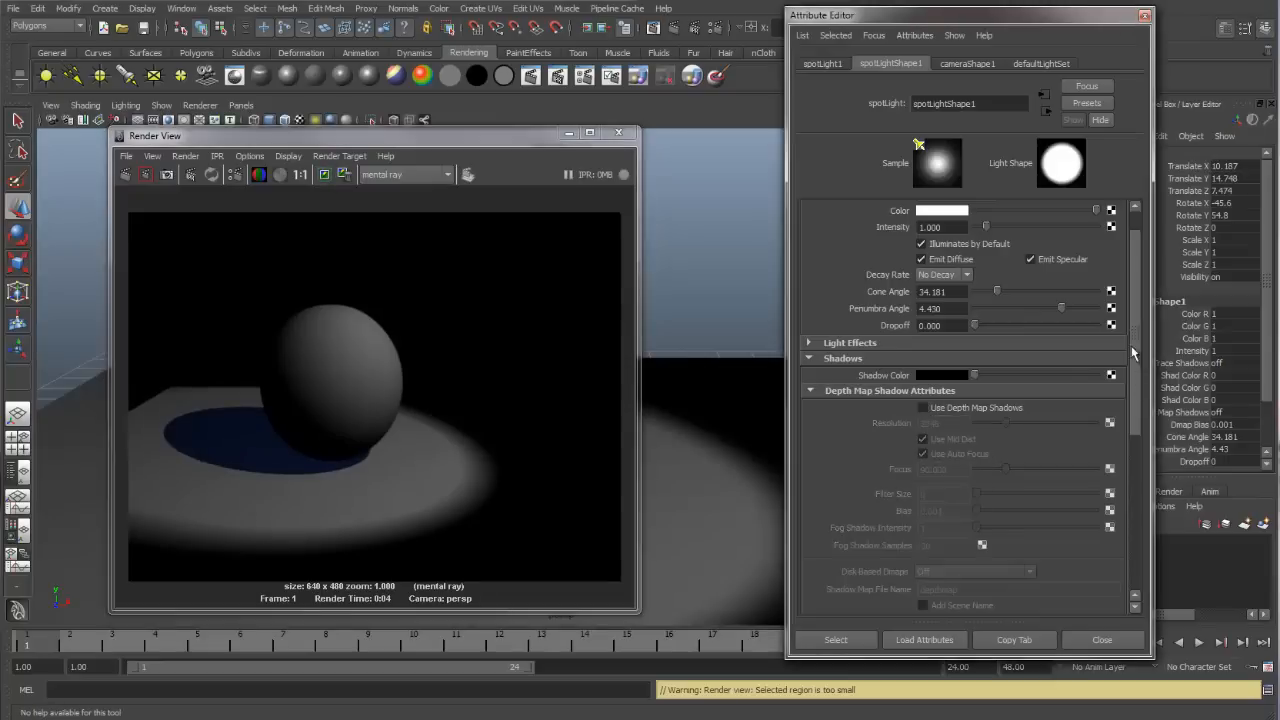
scroll(down, 3)
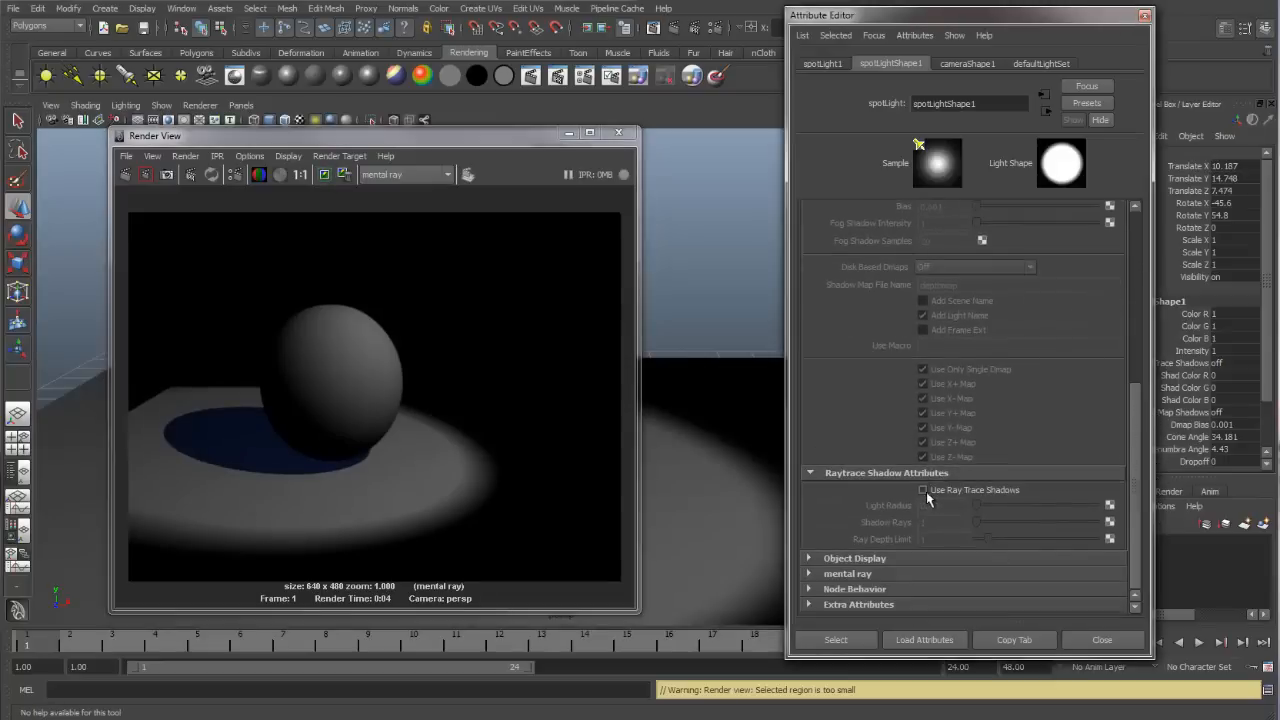
click(924, 488)
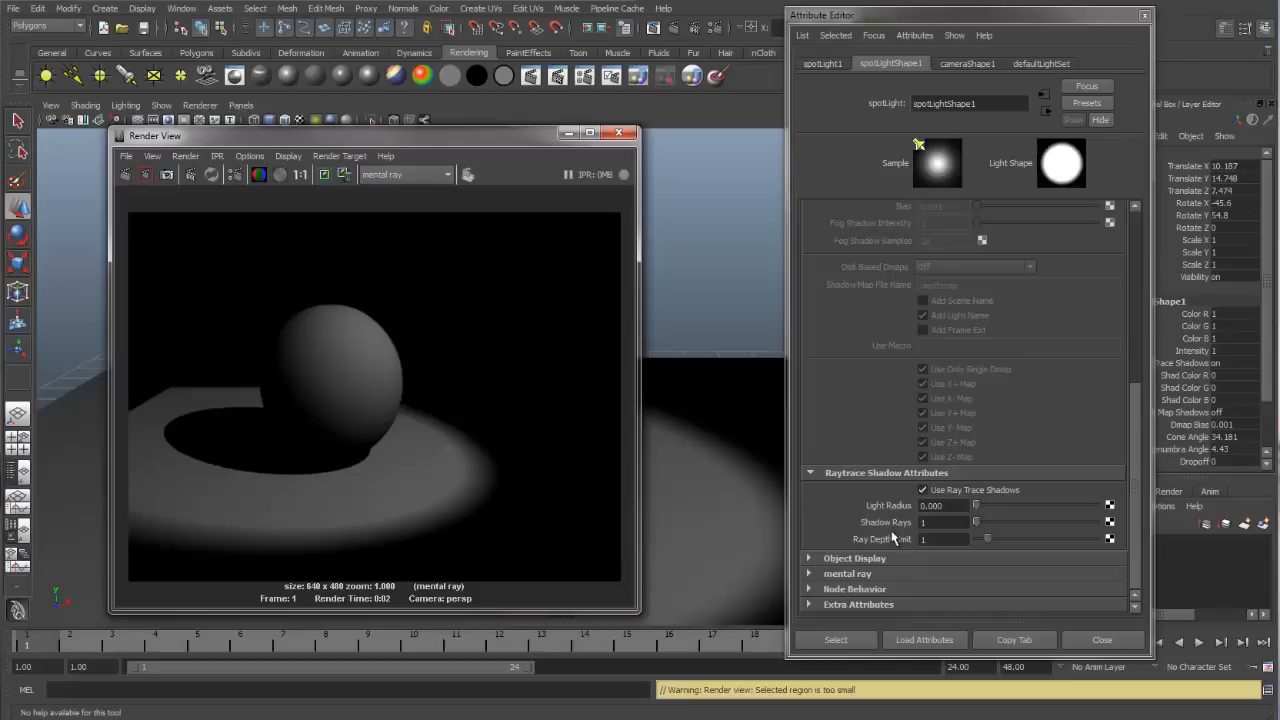
mouse_move(284, 458)
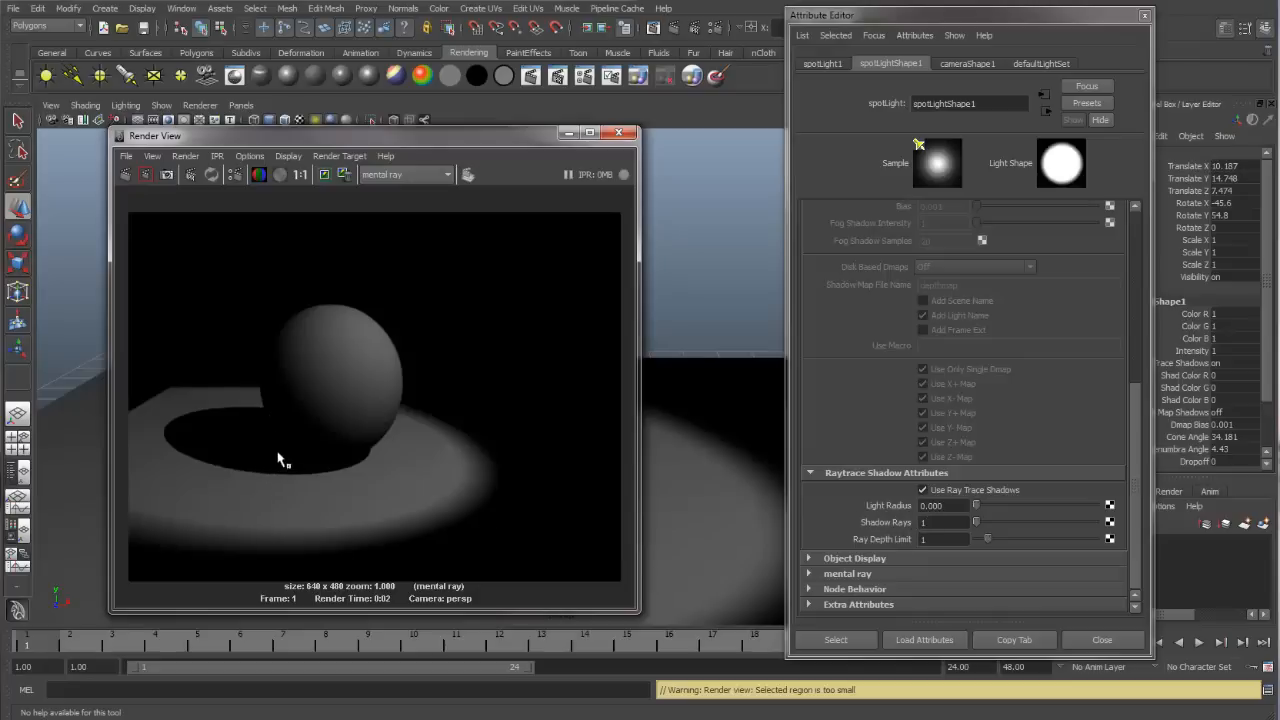
mouse_move(348, 488)
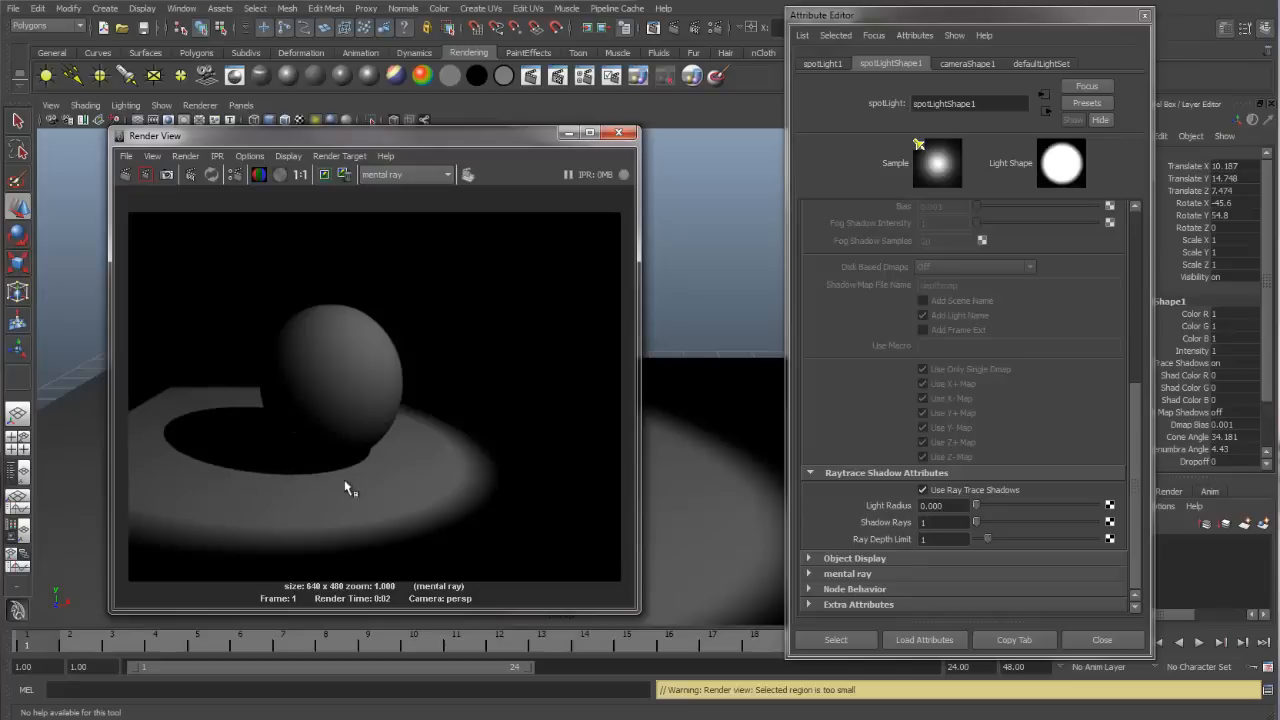
Step: Set the raytrace shadow Light Radius to 1 and re-render for soft-edged shadows
drag(976, 504, 990, 504)
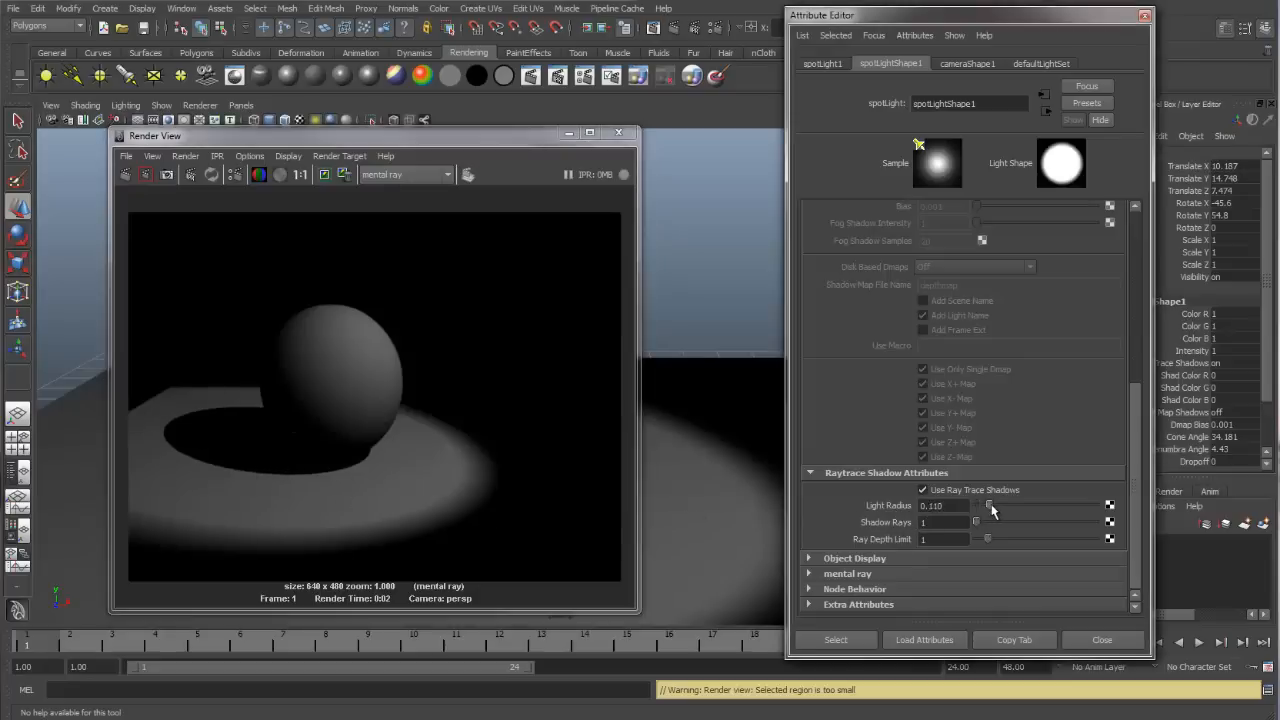
drag(990, 504, 1090, 504)
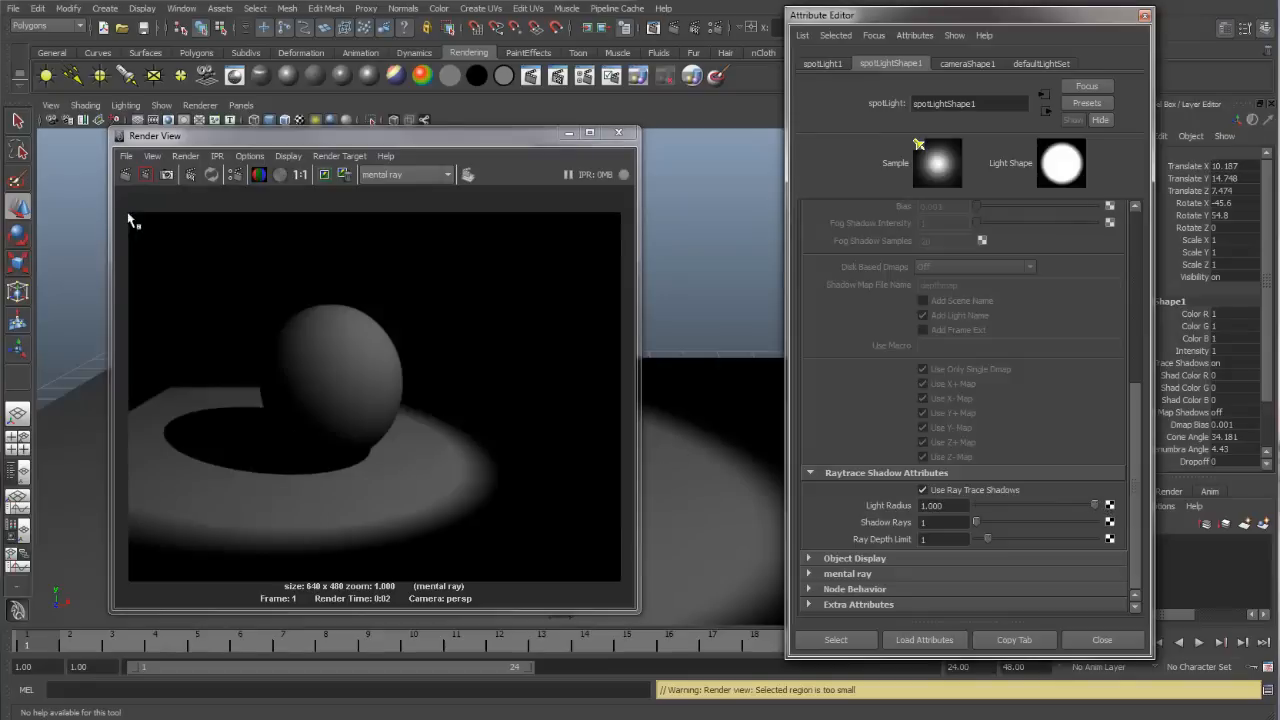
click(124, 174)
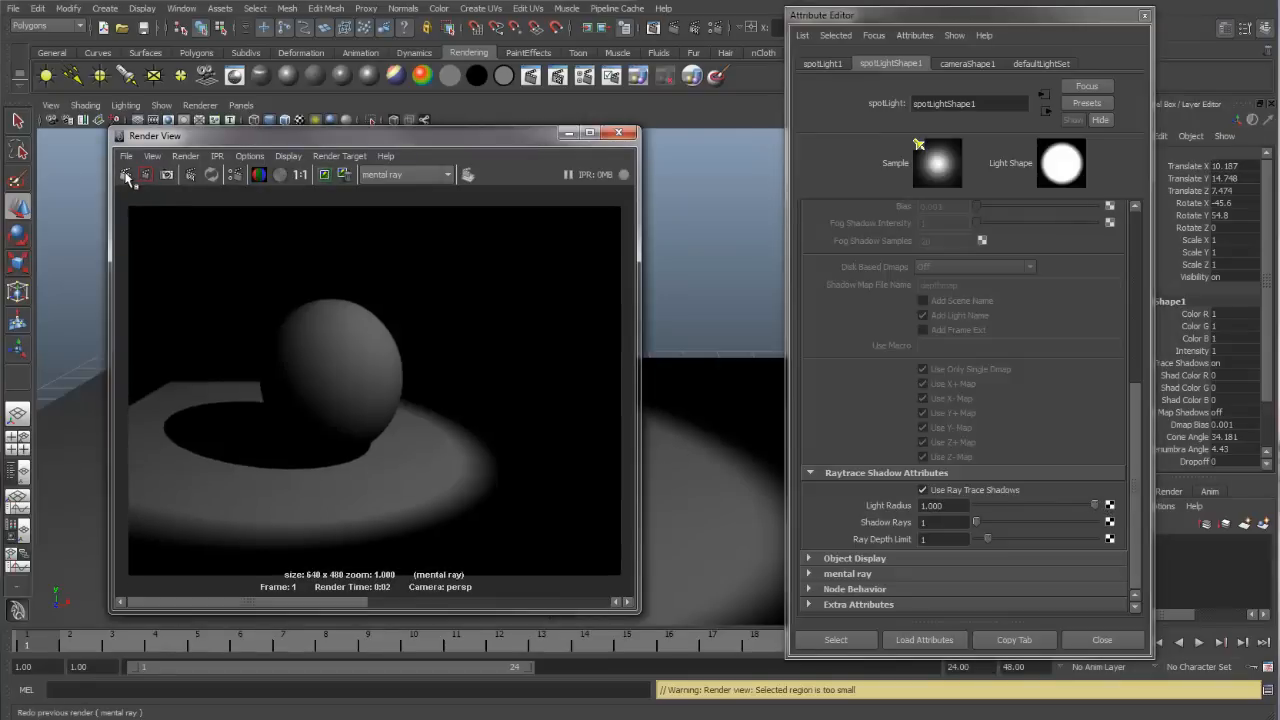
click(124, 174)
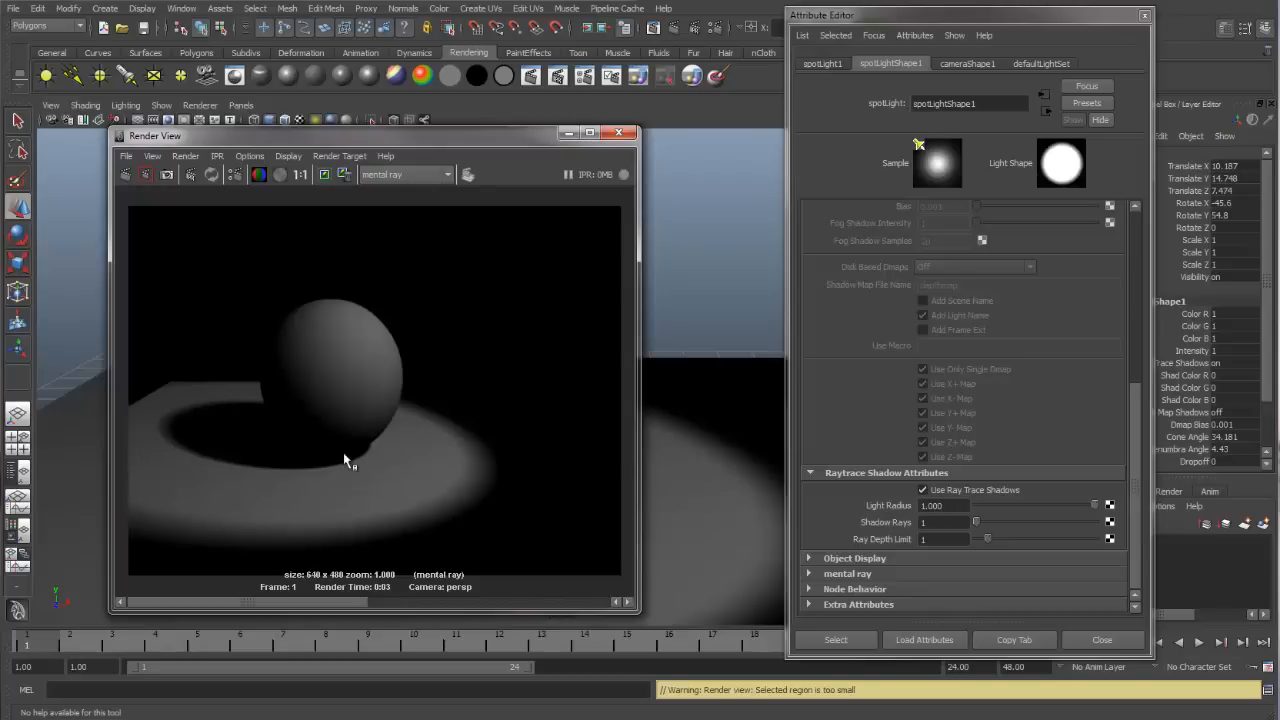
mouse_move(200, 460)
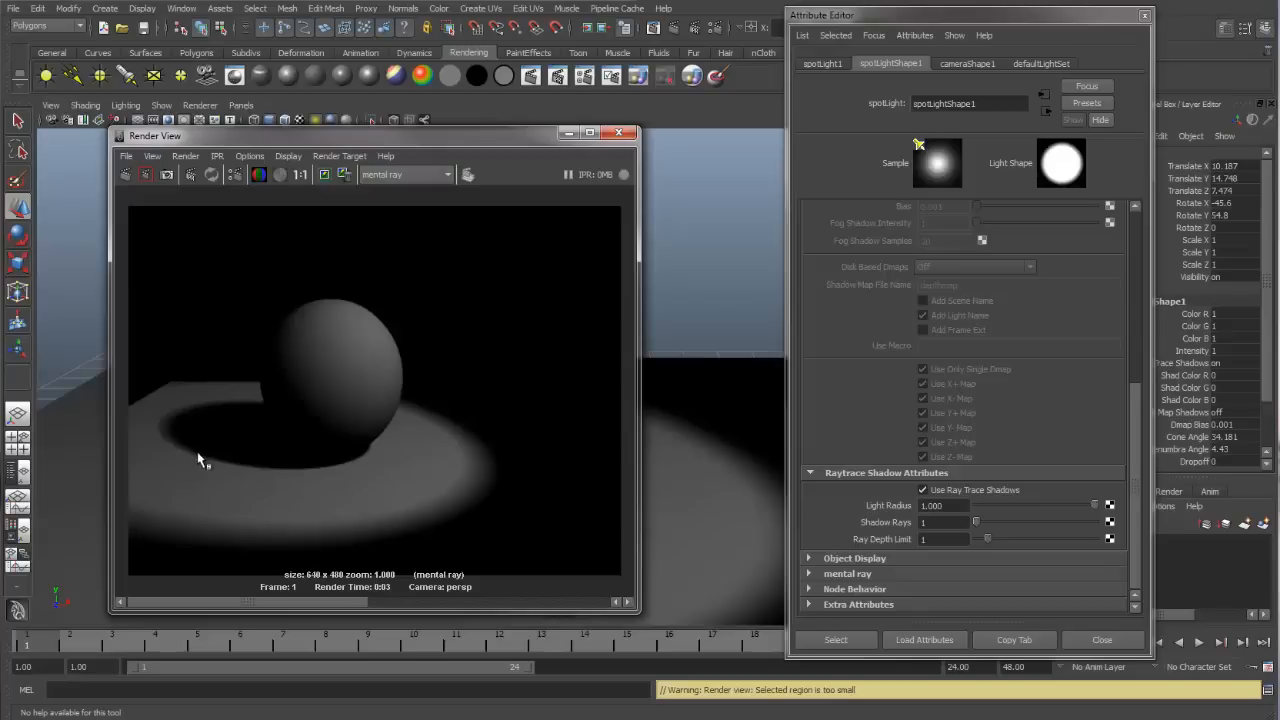
mouse_move(180, 444)
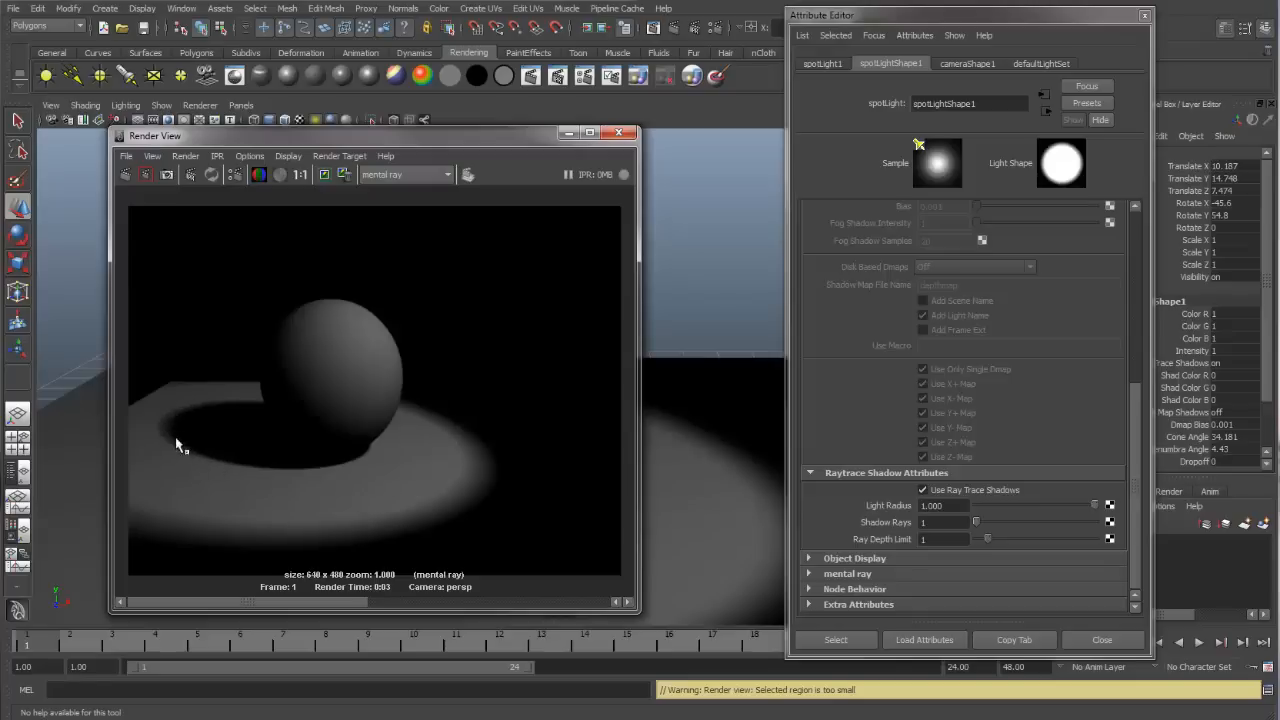
mouse_move(902, 532)
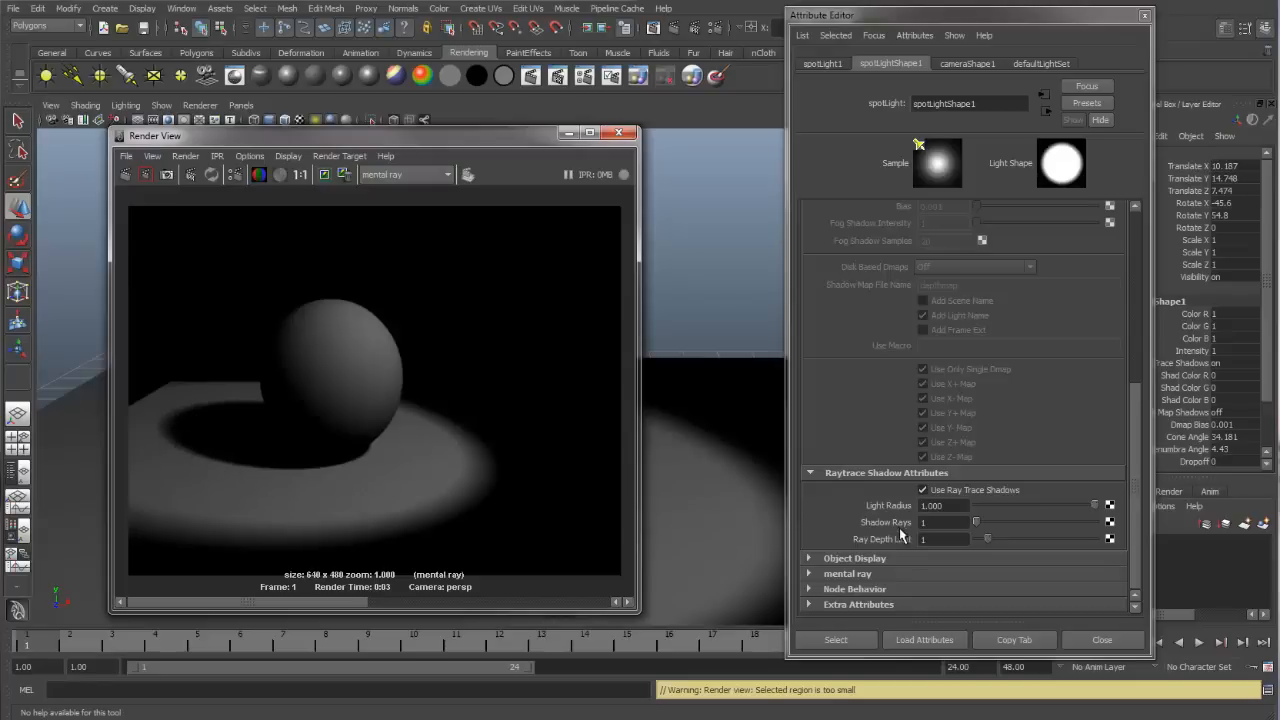
Step: Raise the spotlight's Shadow Rays to 16 for a smoother soft shadow
click(944, 522)
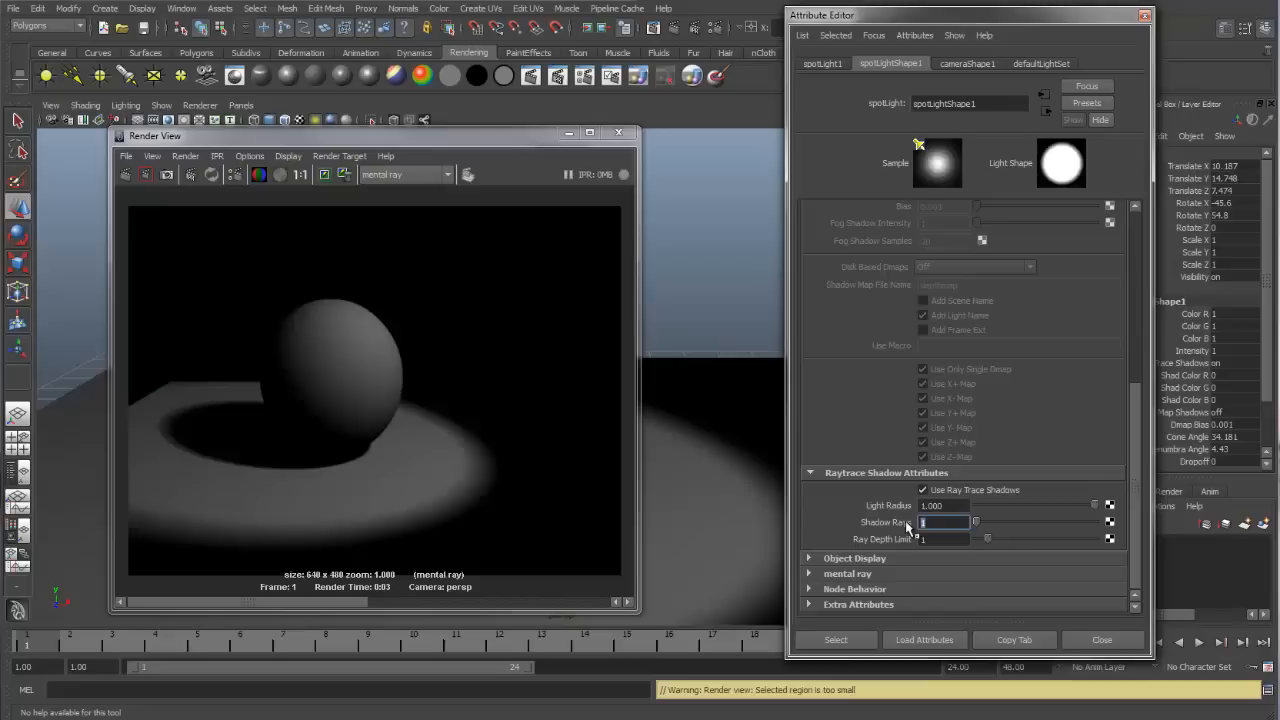
text(16)
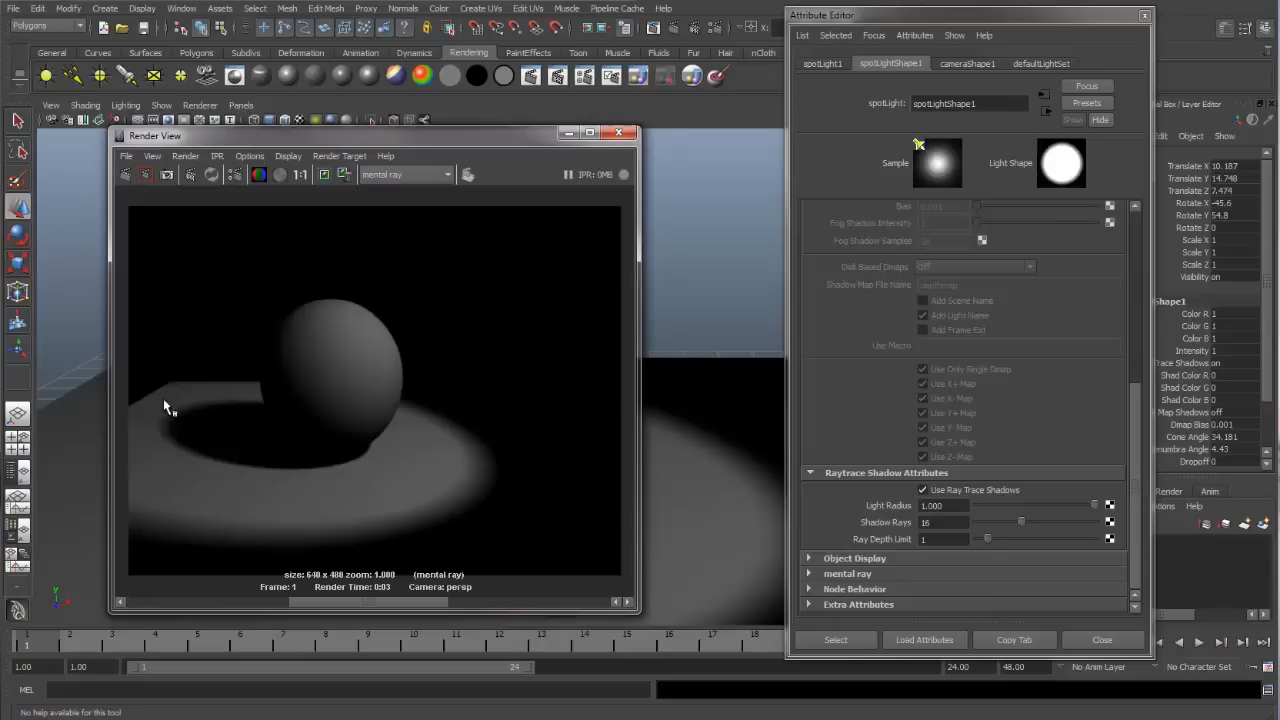
mouse_move(196, 476)
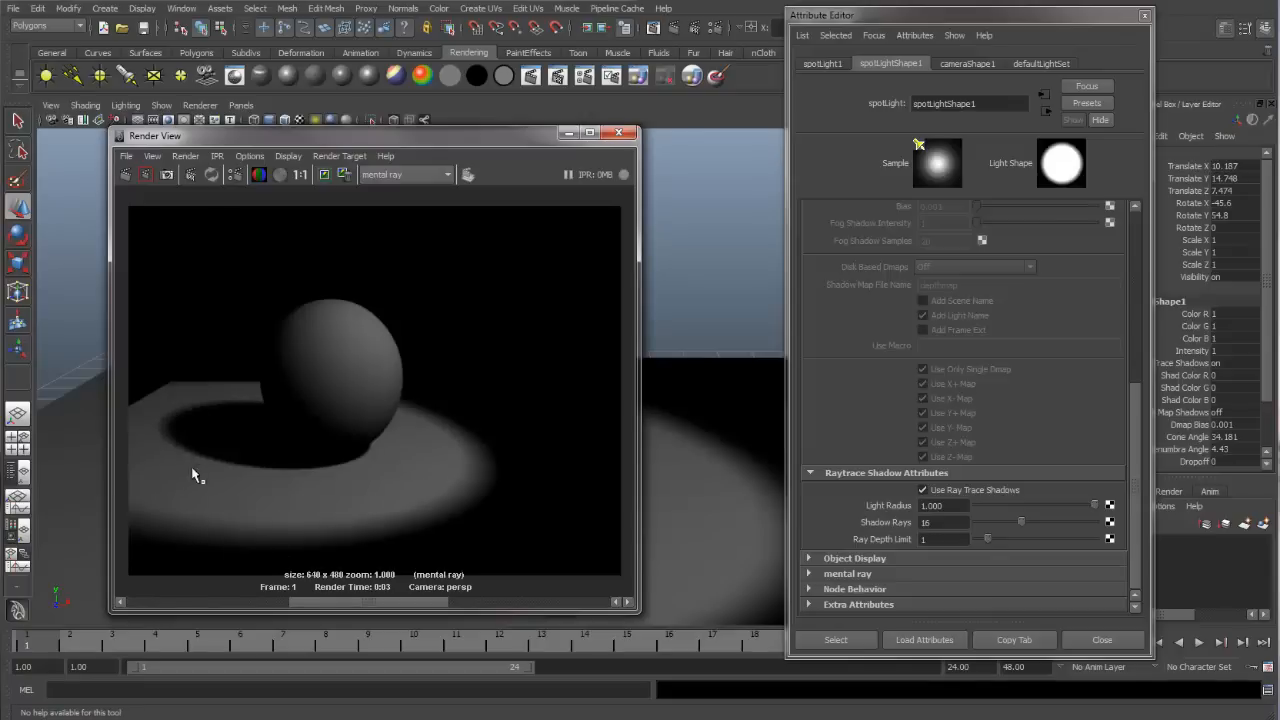
mouse_move(336, 608)
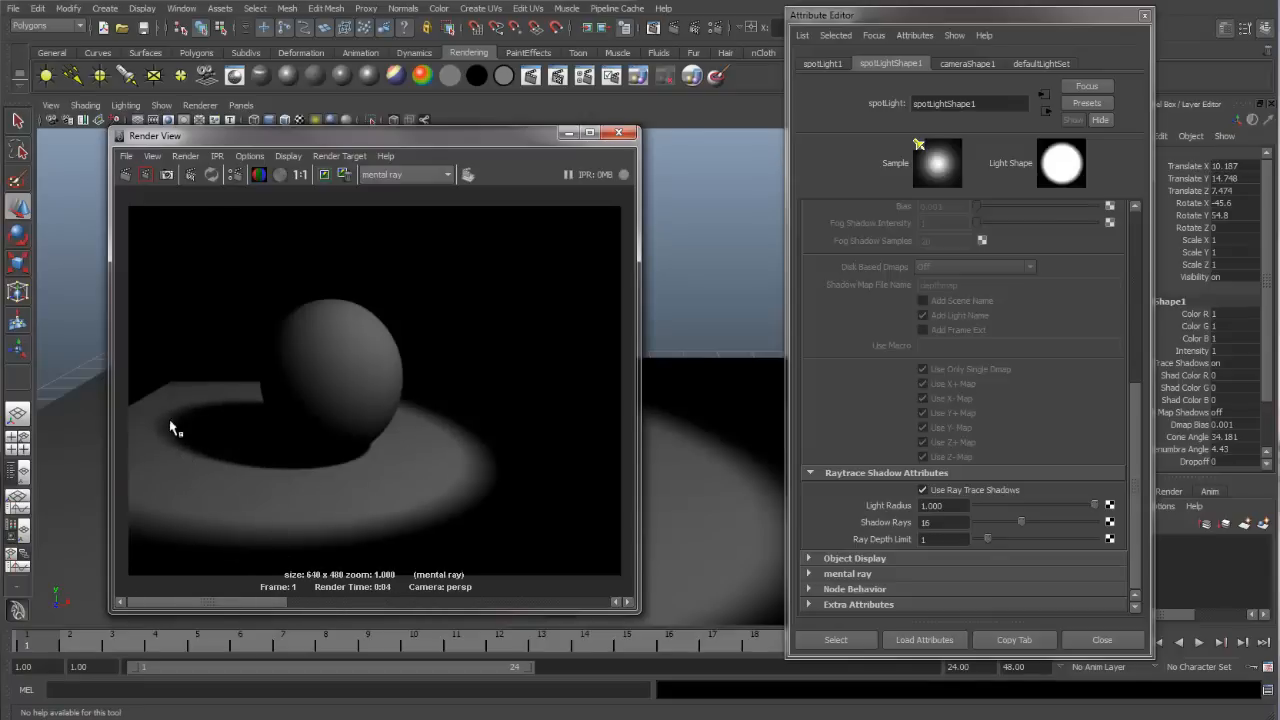
mouse_move(204, 596)
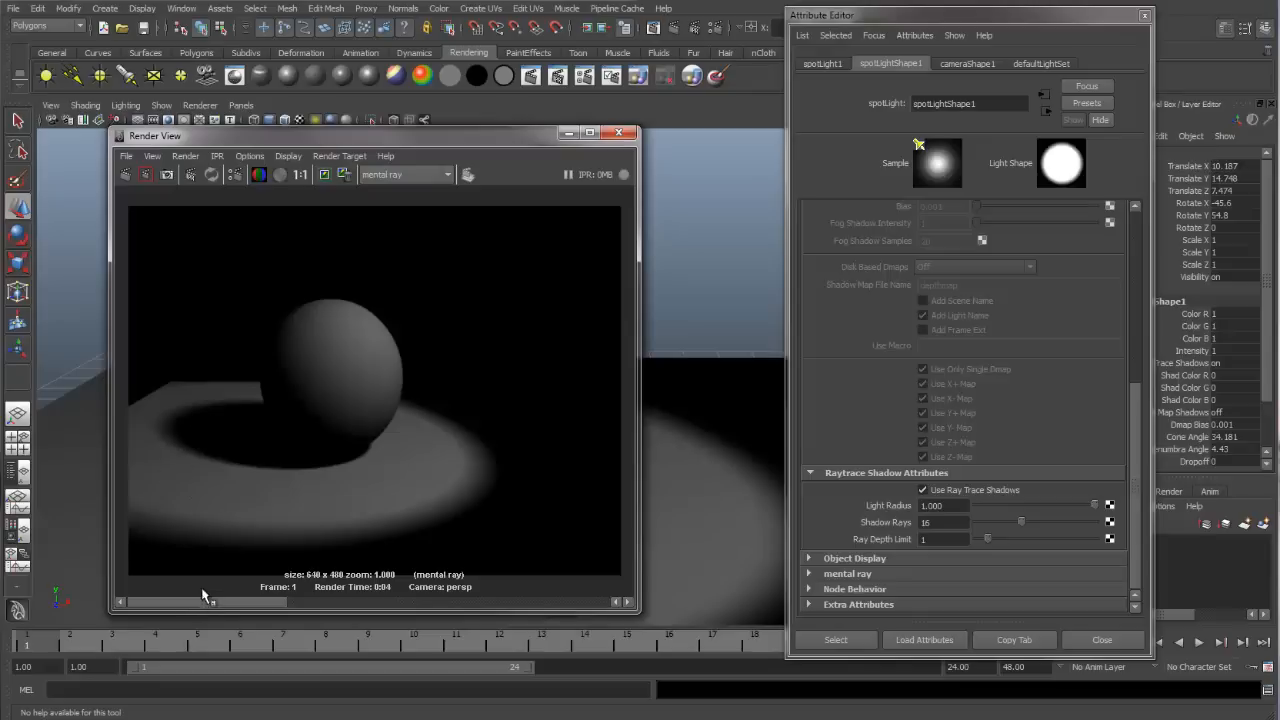
mouse_move(196, 608)
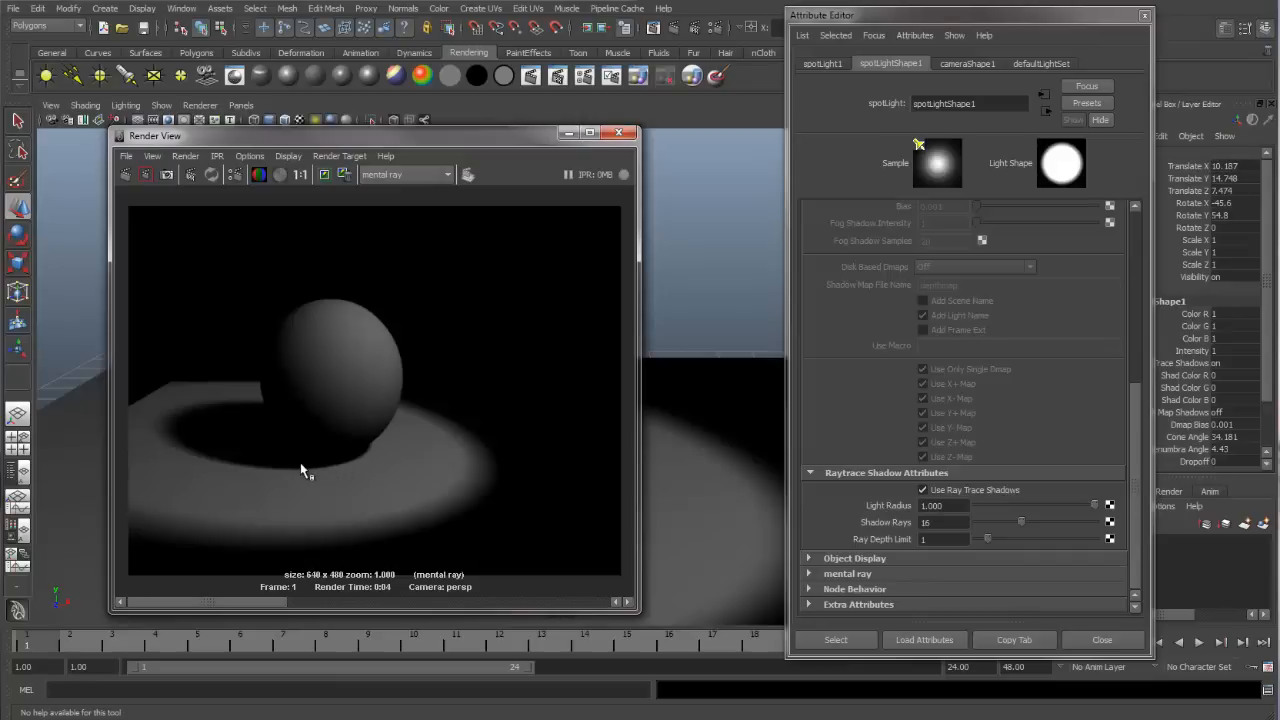
mouse_move(298, 458)
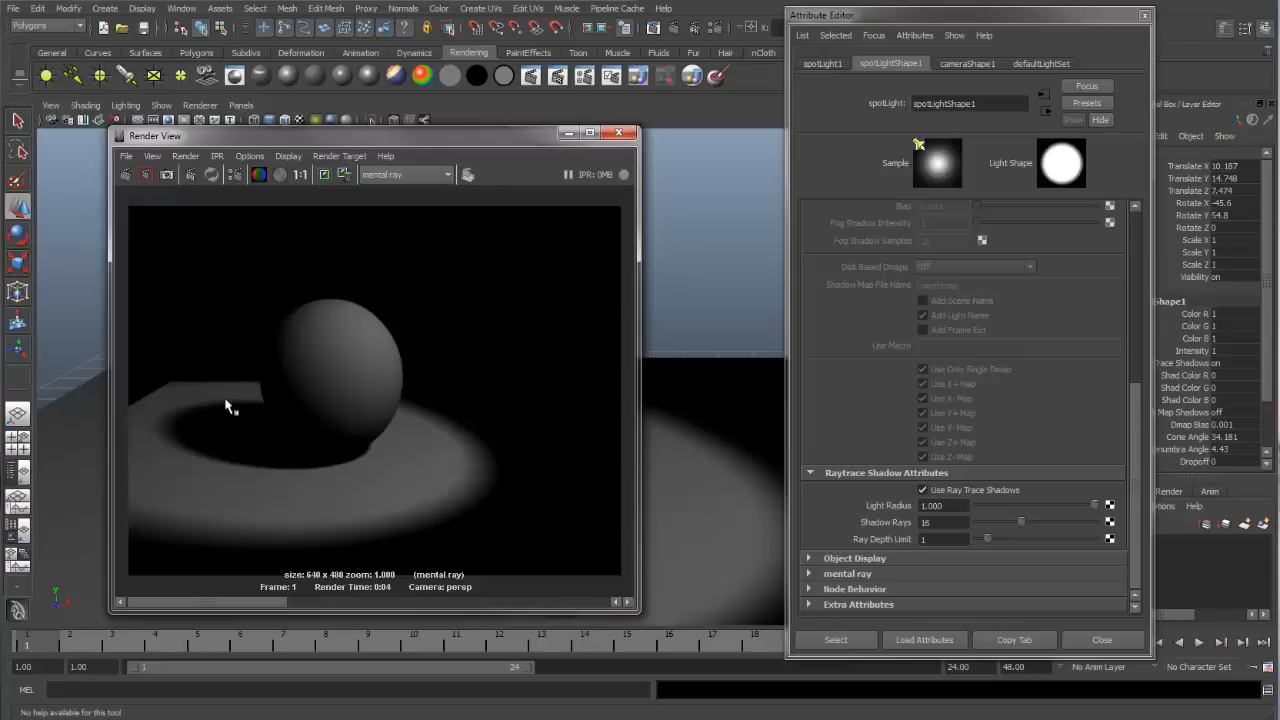
mouse_move(178, 432)
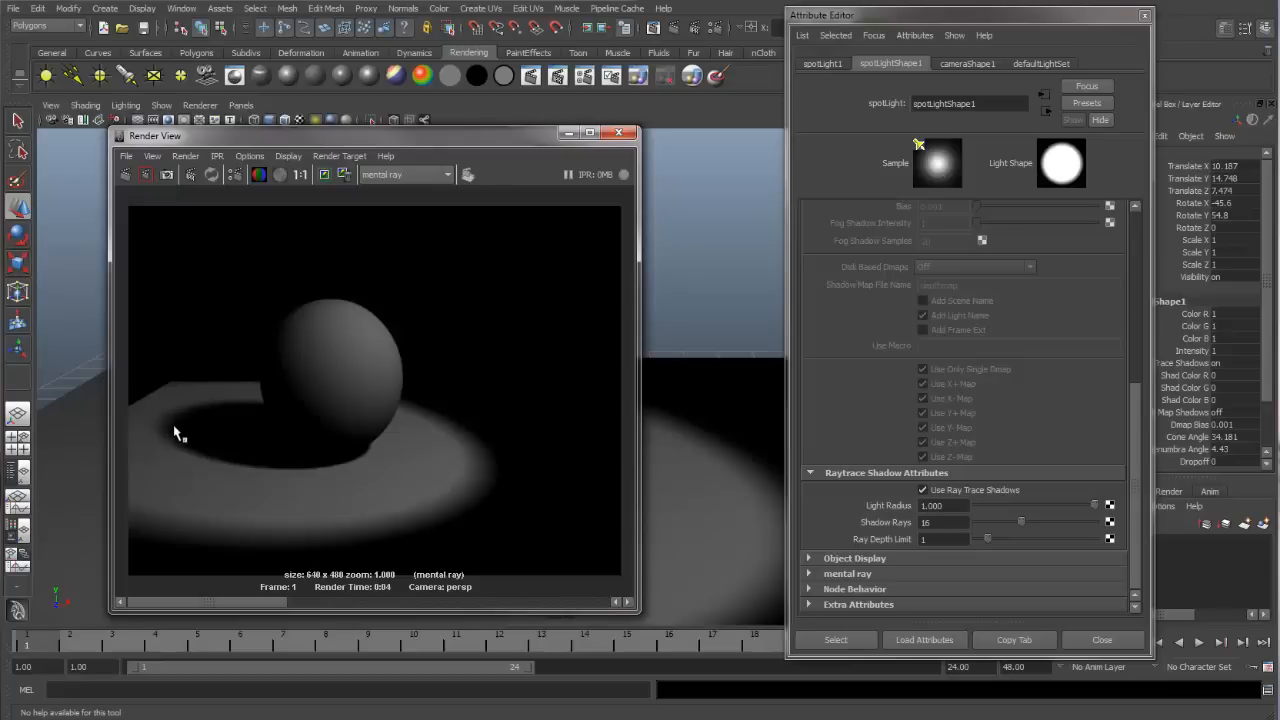
mouse_move(184, 418)
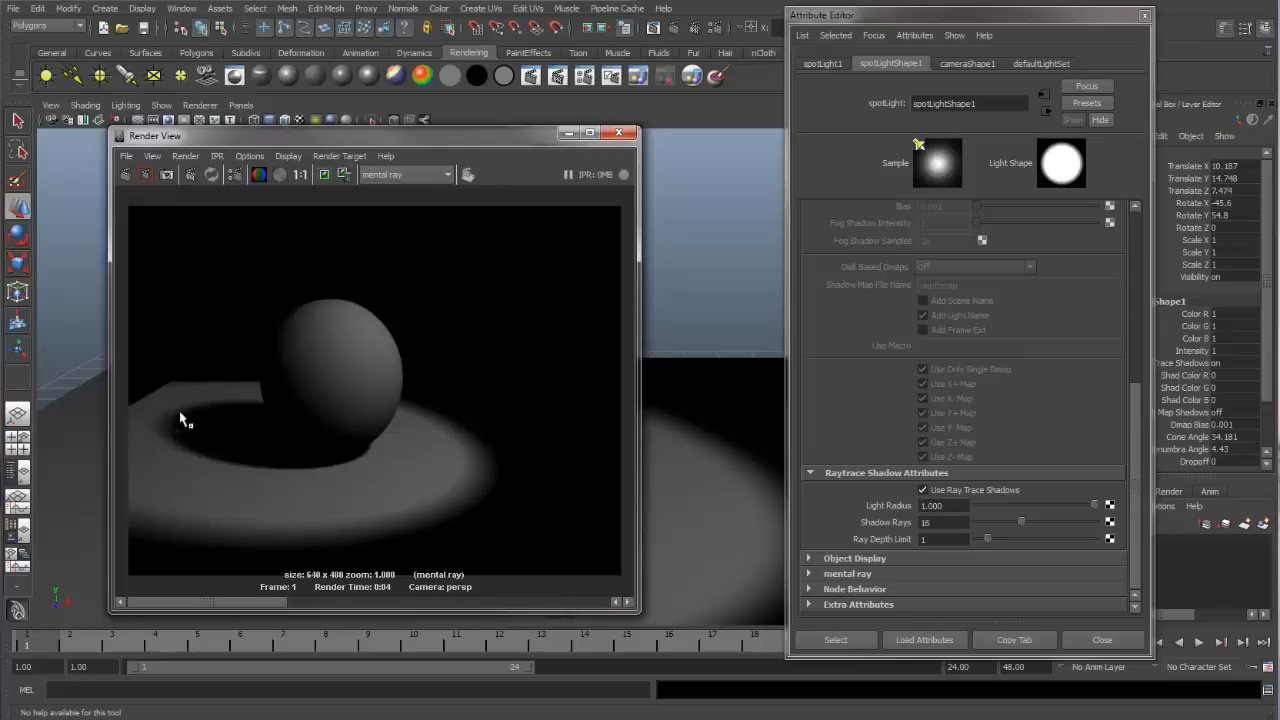
mouse_move(370, 436)
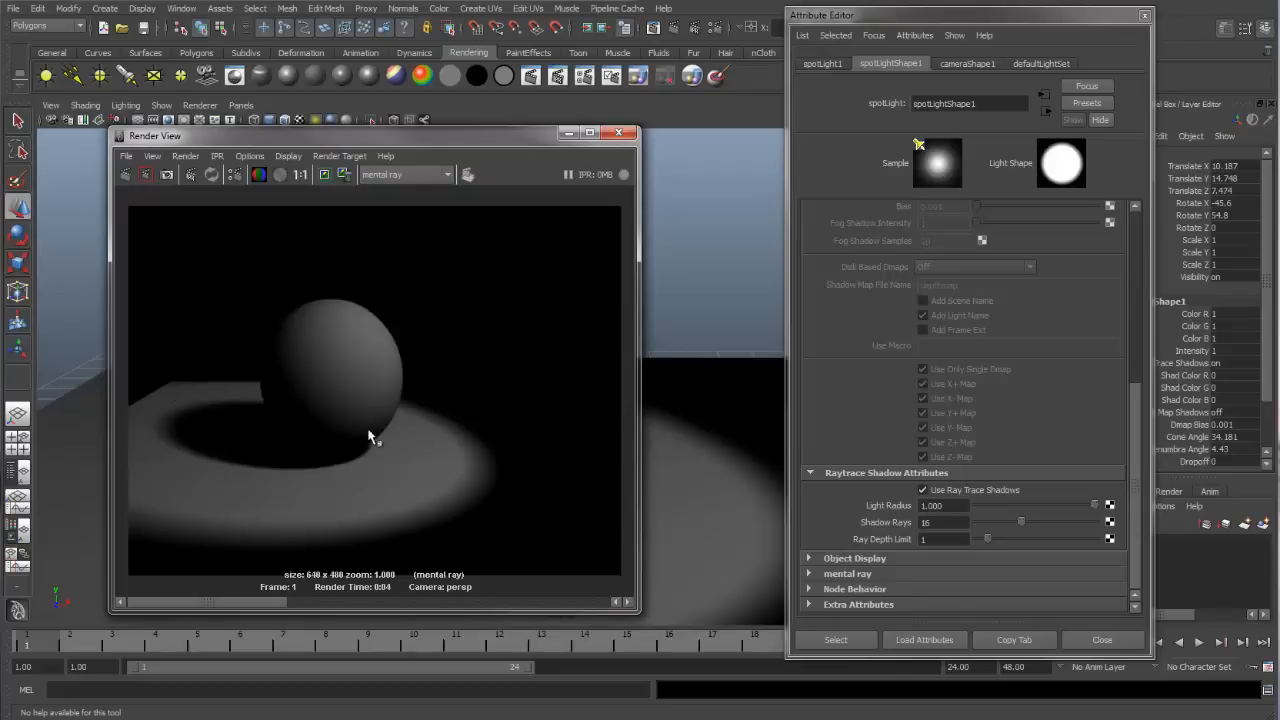
mouse_move(336, 496)
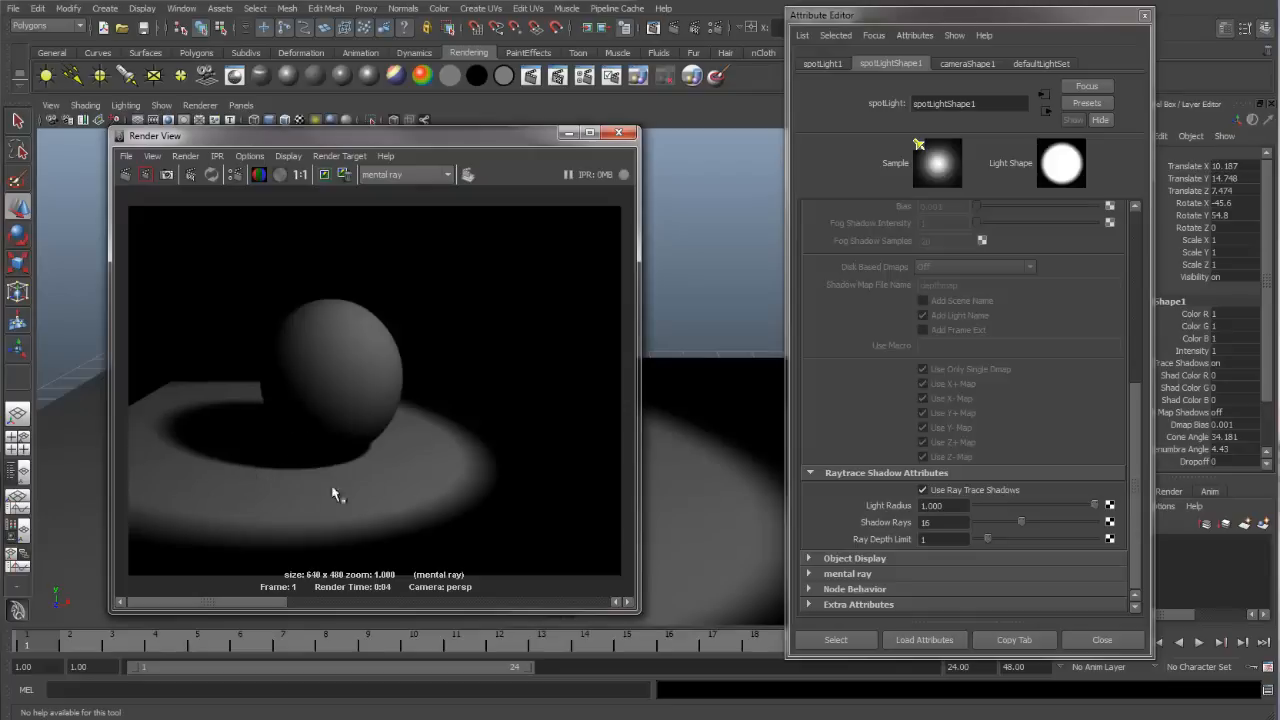
mouse_move(304, 476)
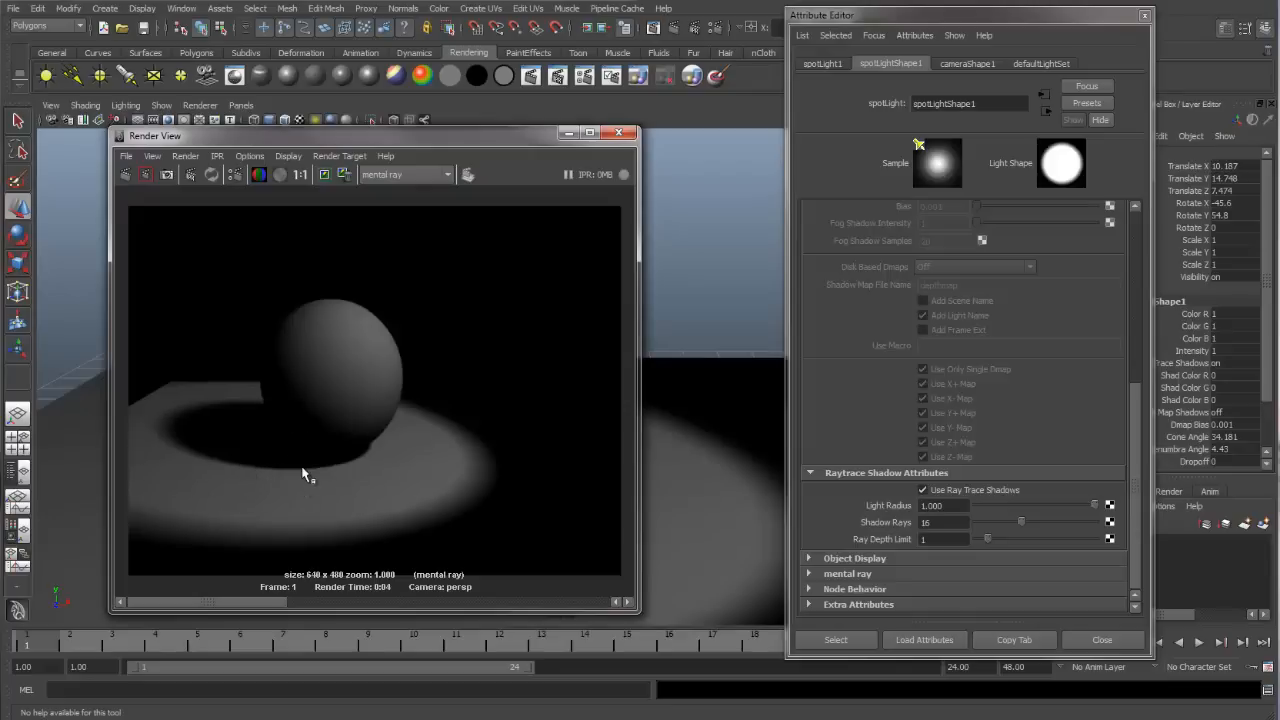